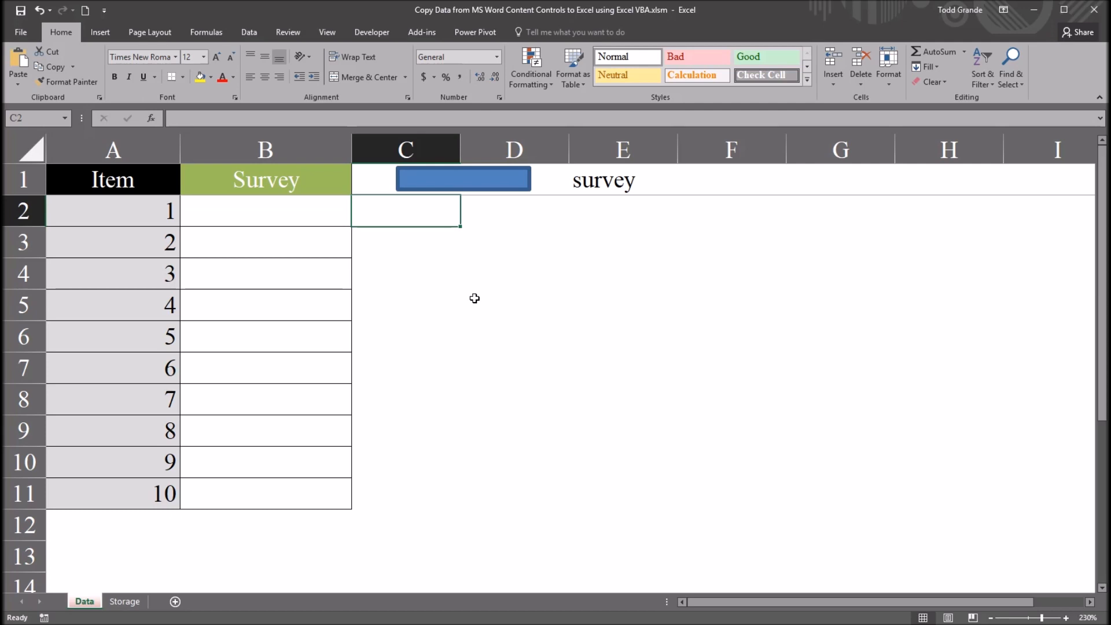
mouse_move(448, 290)
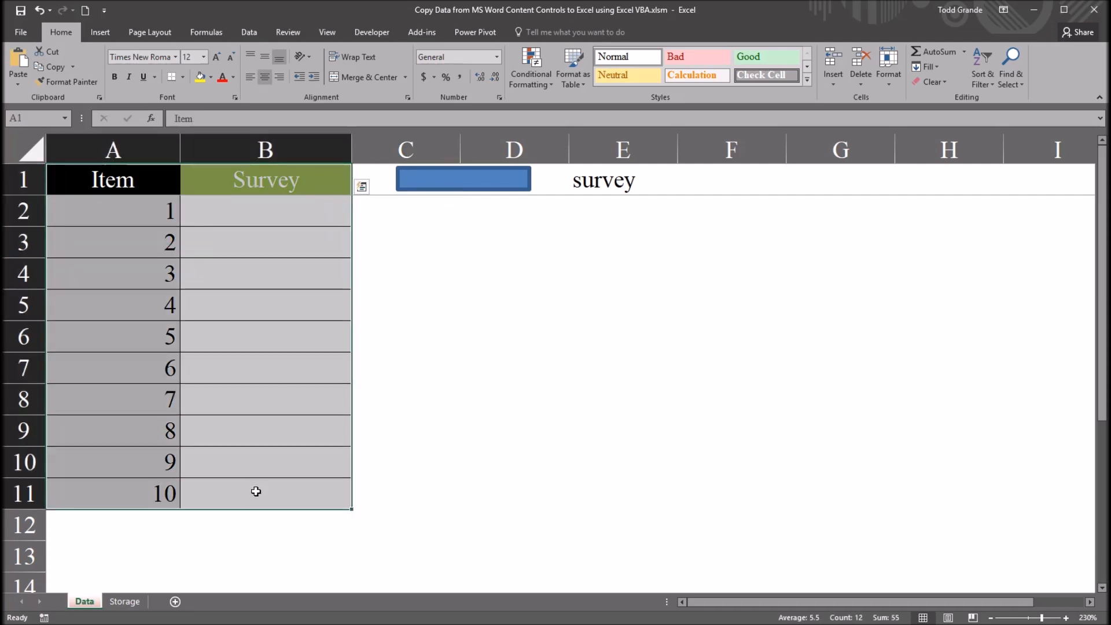
- Select the empty Survey cells for items 1 to 10 in Excel, then switch to the Word survey
left_click(265, 211)
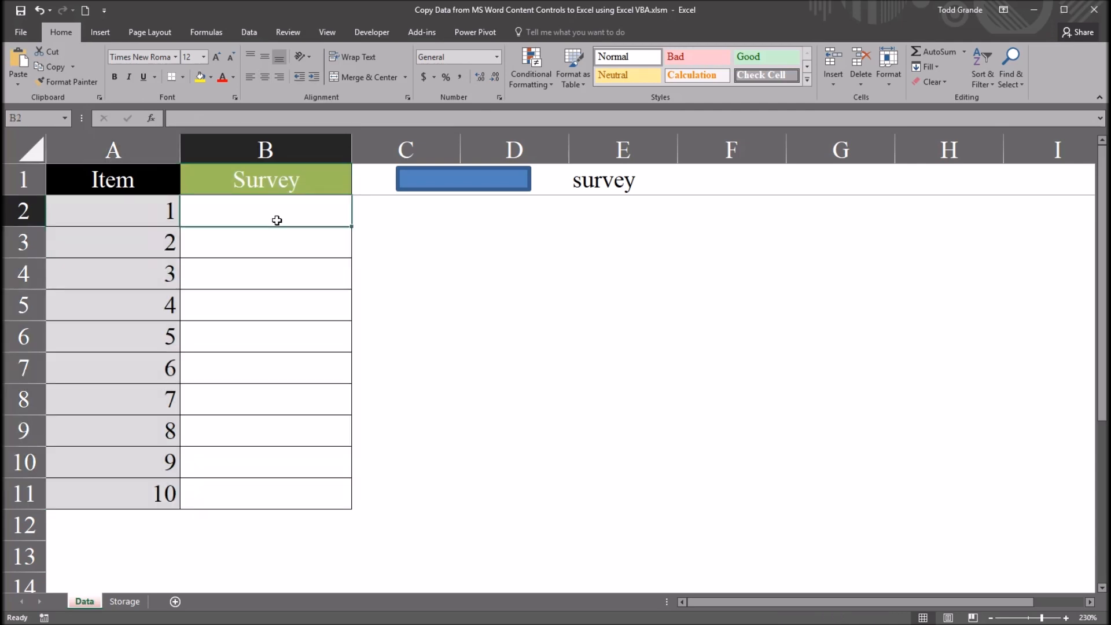
mouse_move(381, 221)
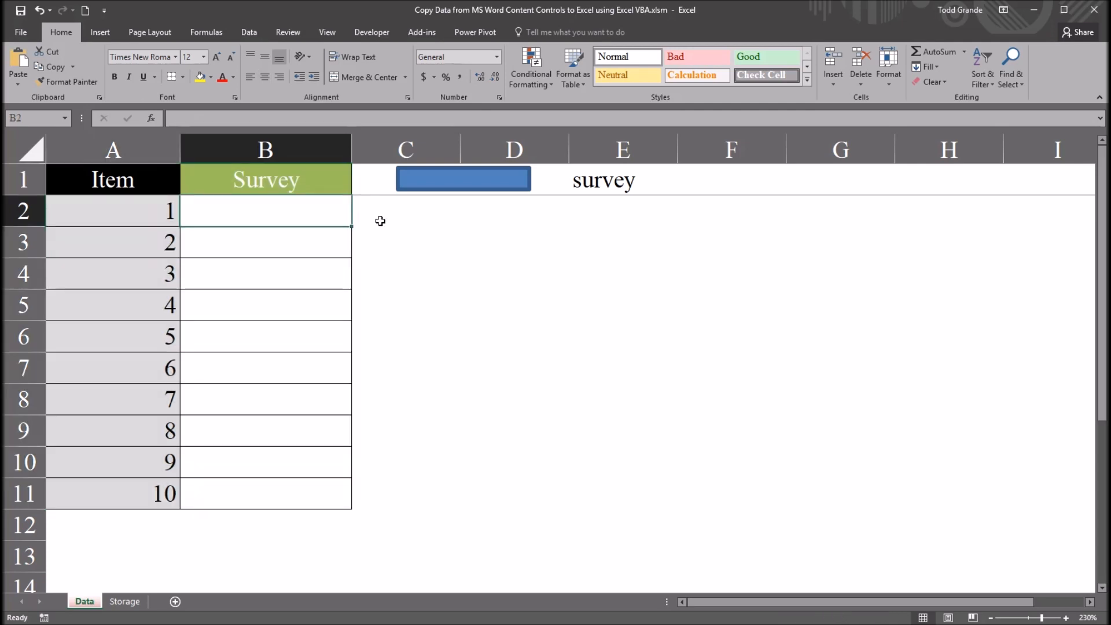
mouse_move(280, 225)
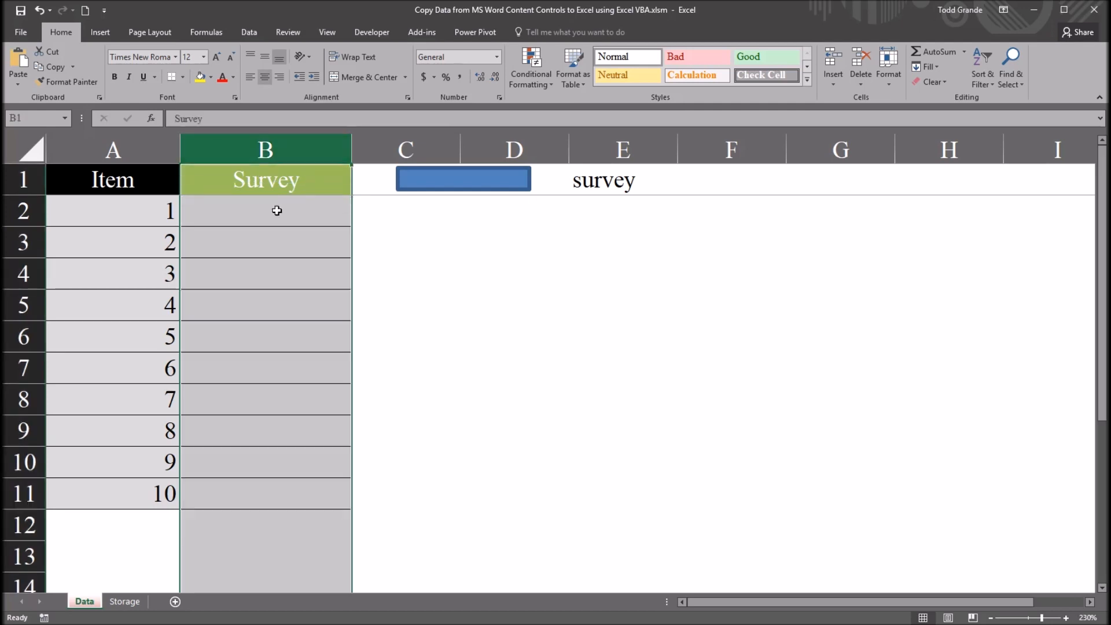
left_click(263, 210)
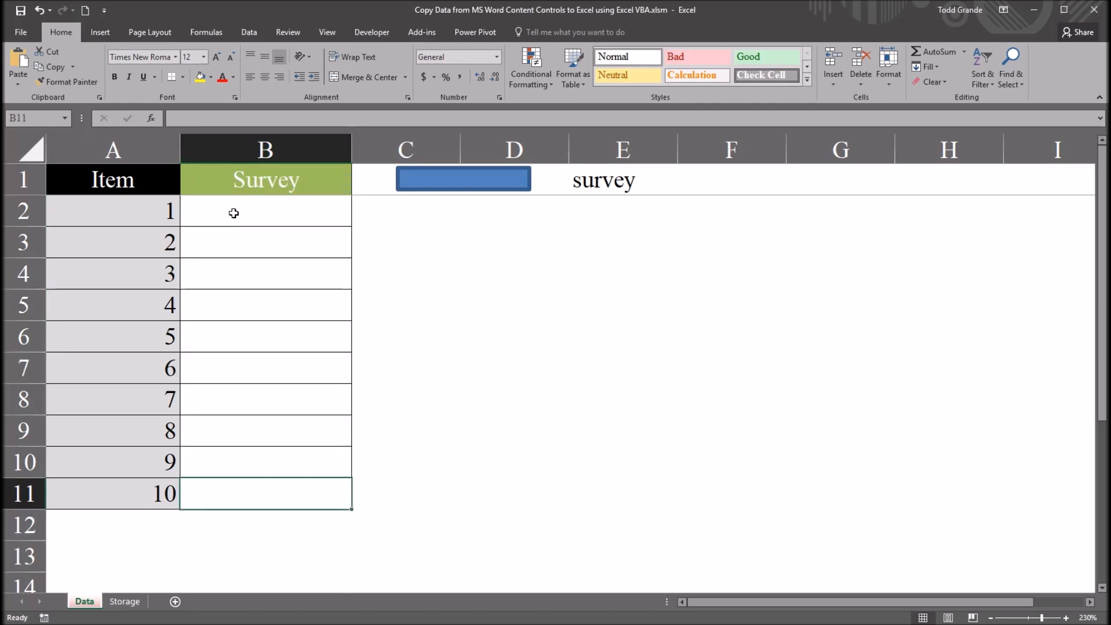
left_click(266, 211)
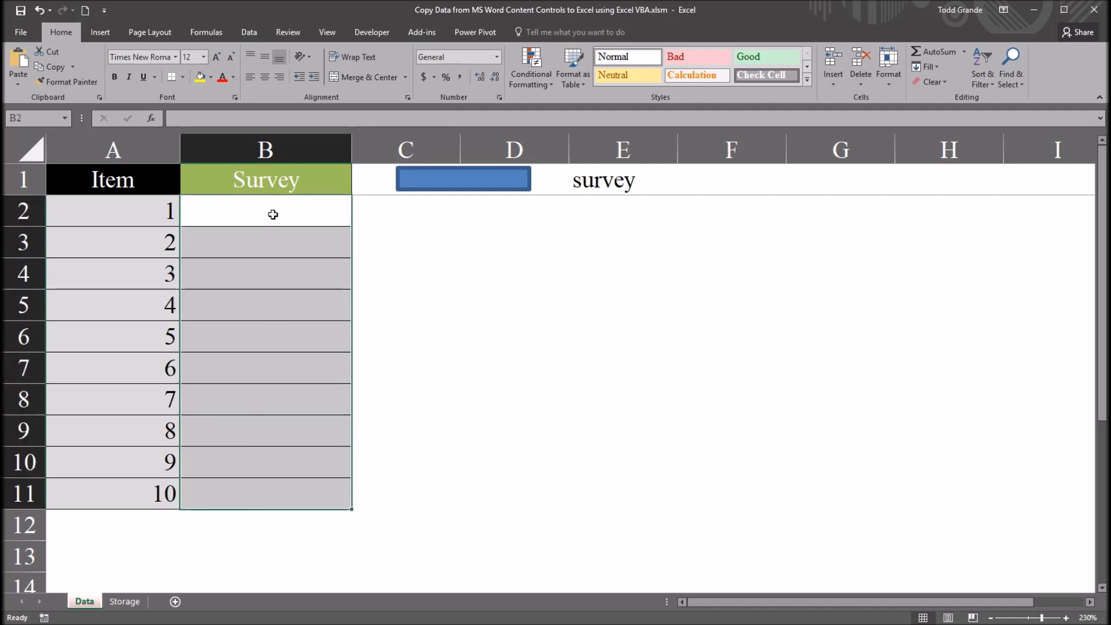
left_click(265, 209)
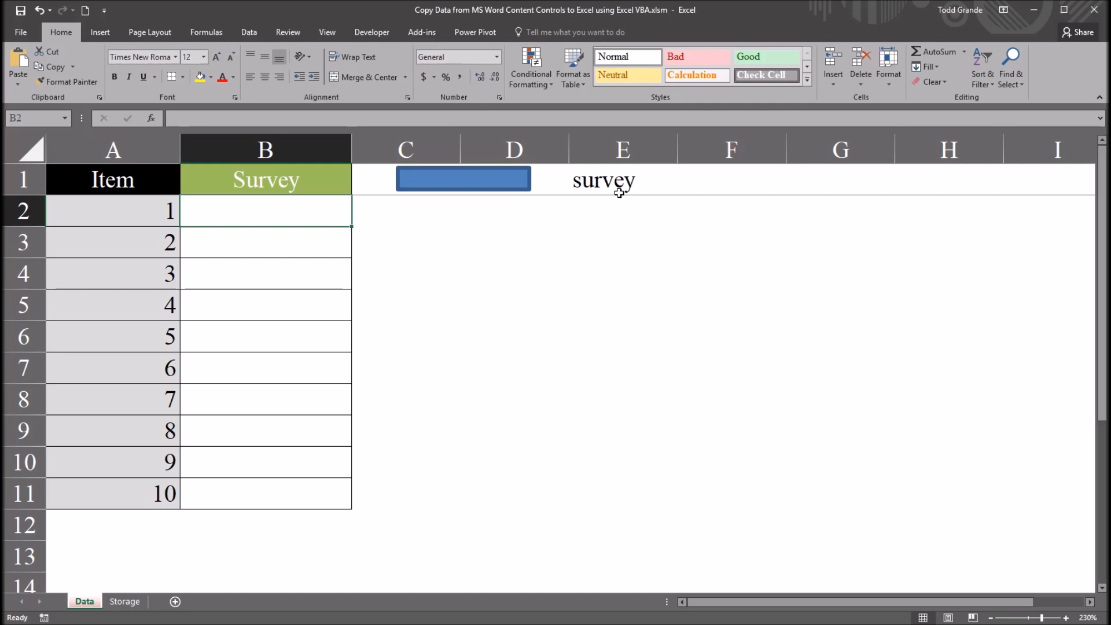
left_click(622, 180)
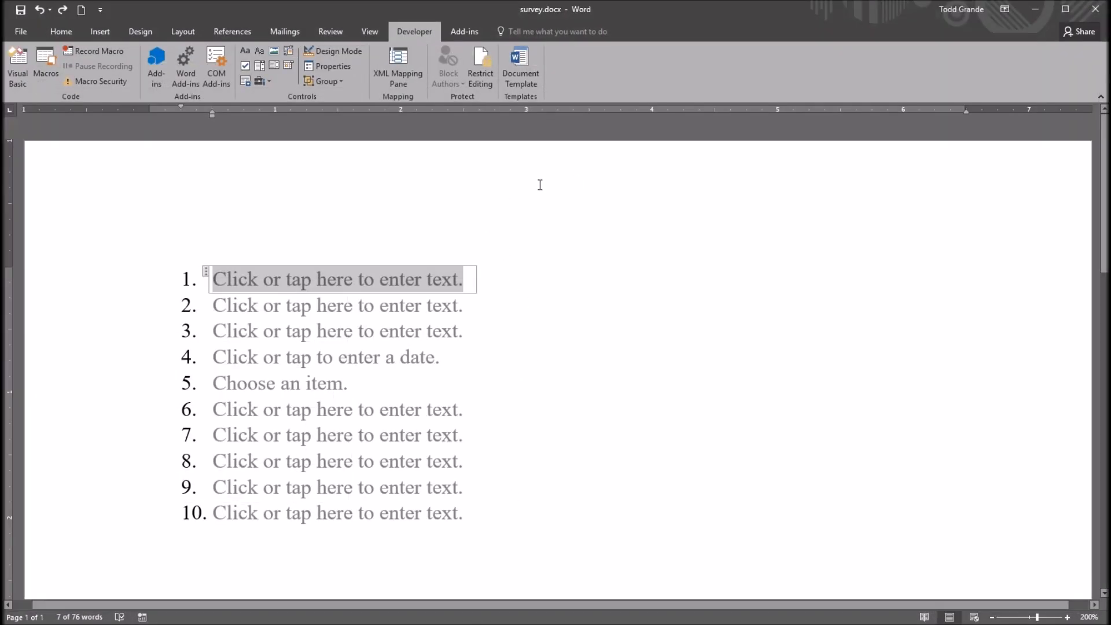
mouse_move(191, 305)
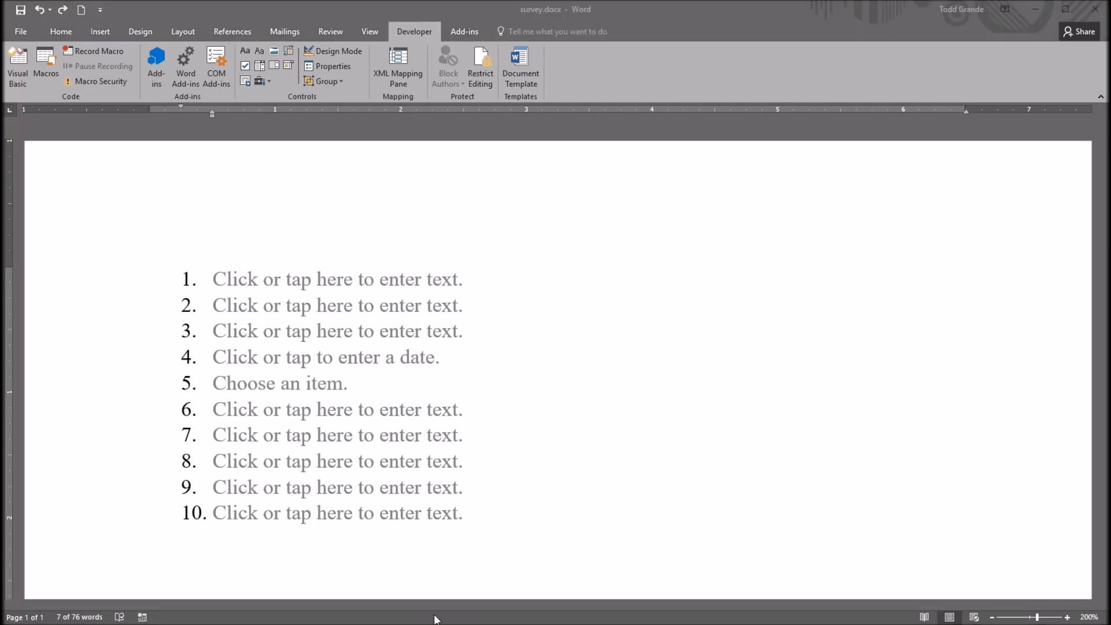
- Inspect the first text content control's properties and close them without changes
left_click(337, 279)
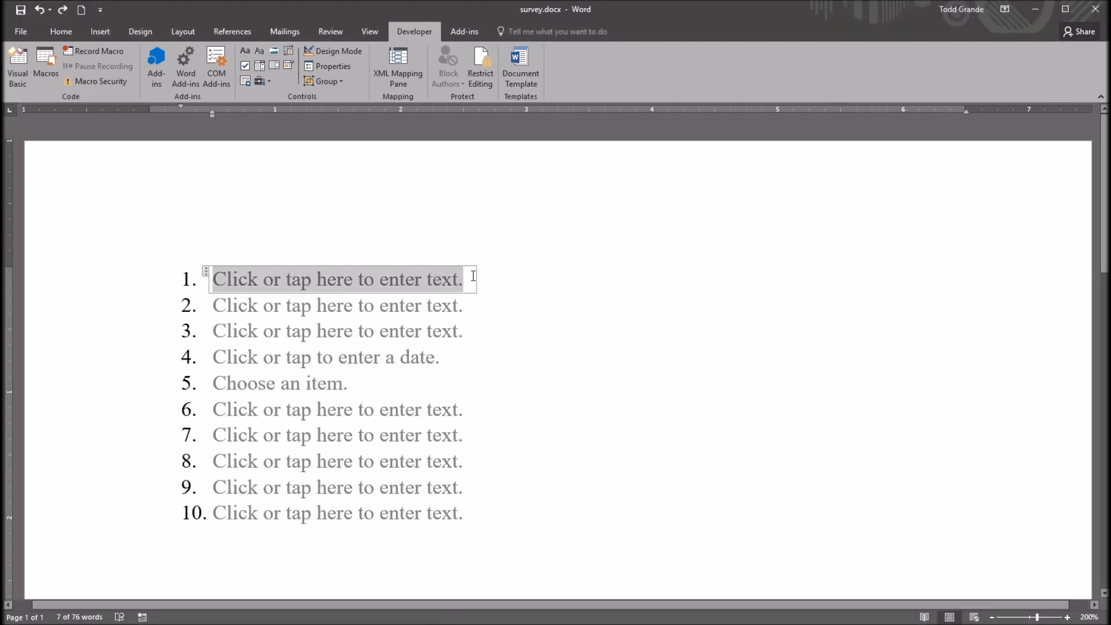
mouse_move(305, 293)
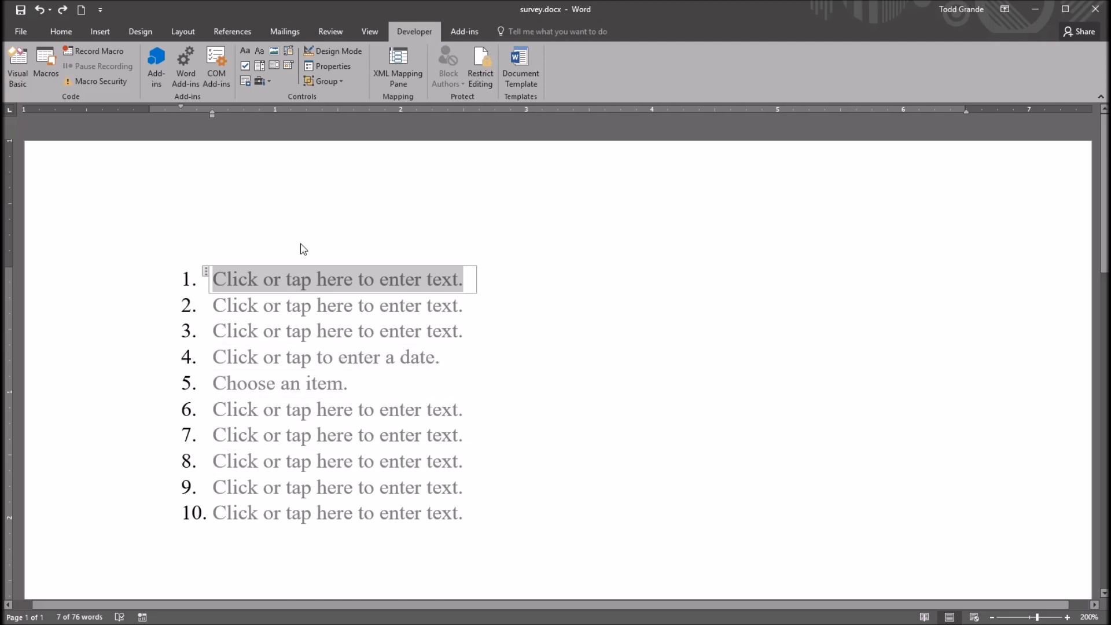
mouse_move(185, 67)
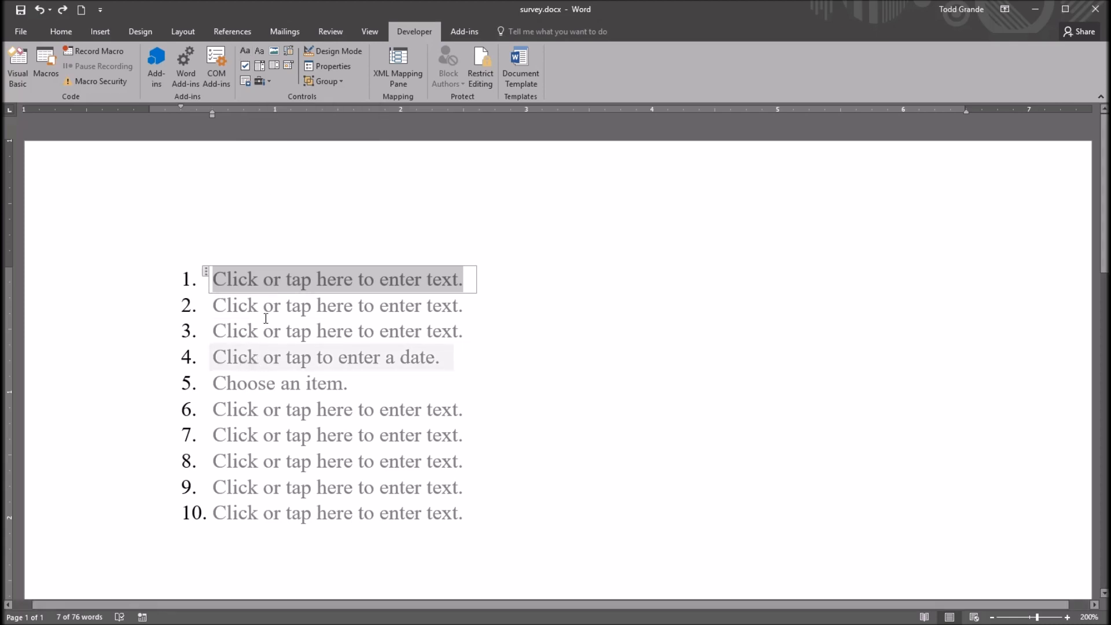
mouse_move(288, 65)
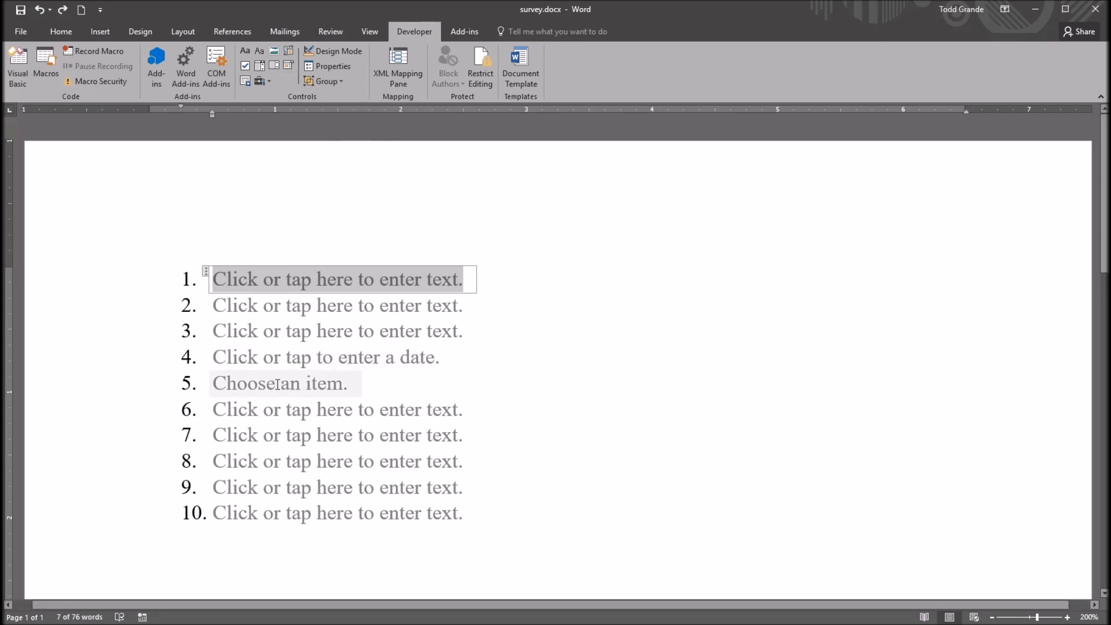
mouse_move(276, 64)
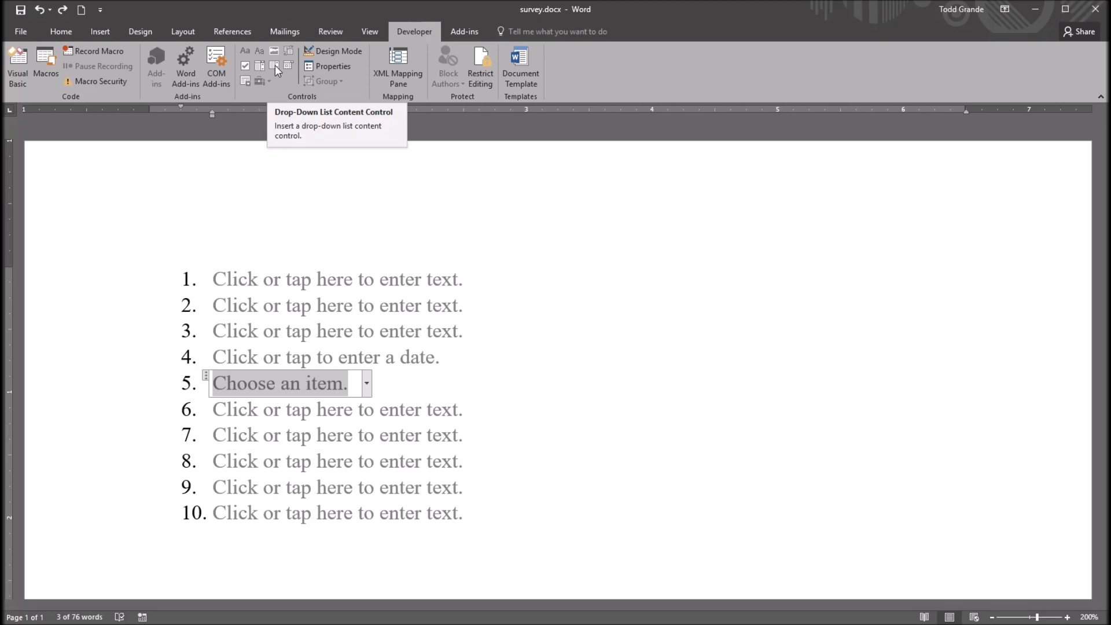
left_click(337, 279)
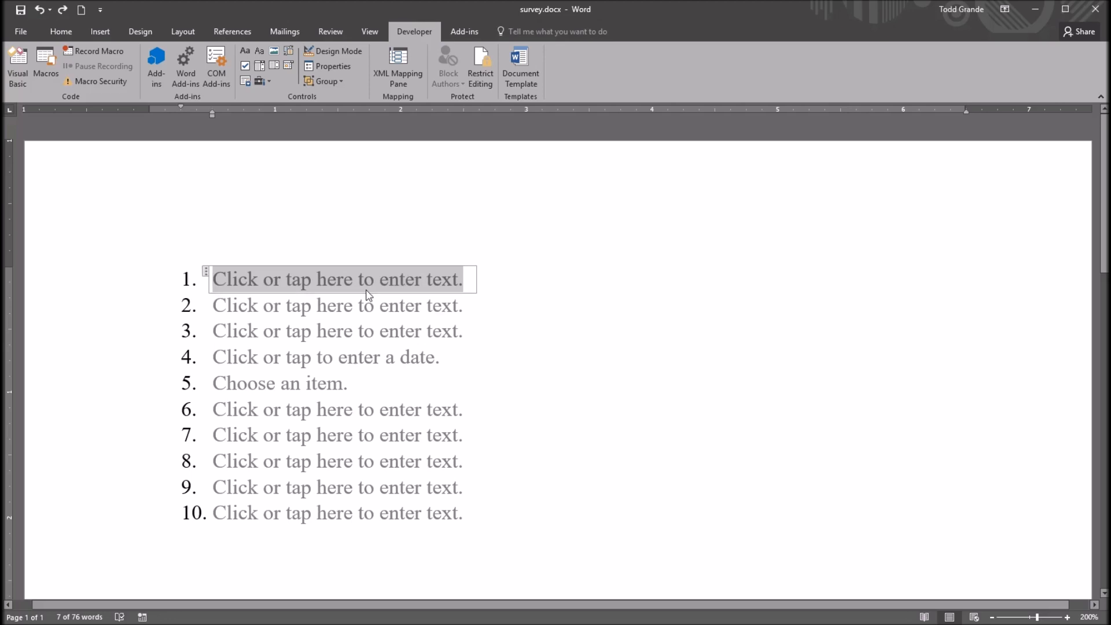
mouse_move(323, 279)
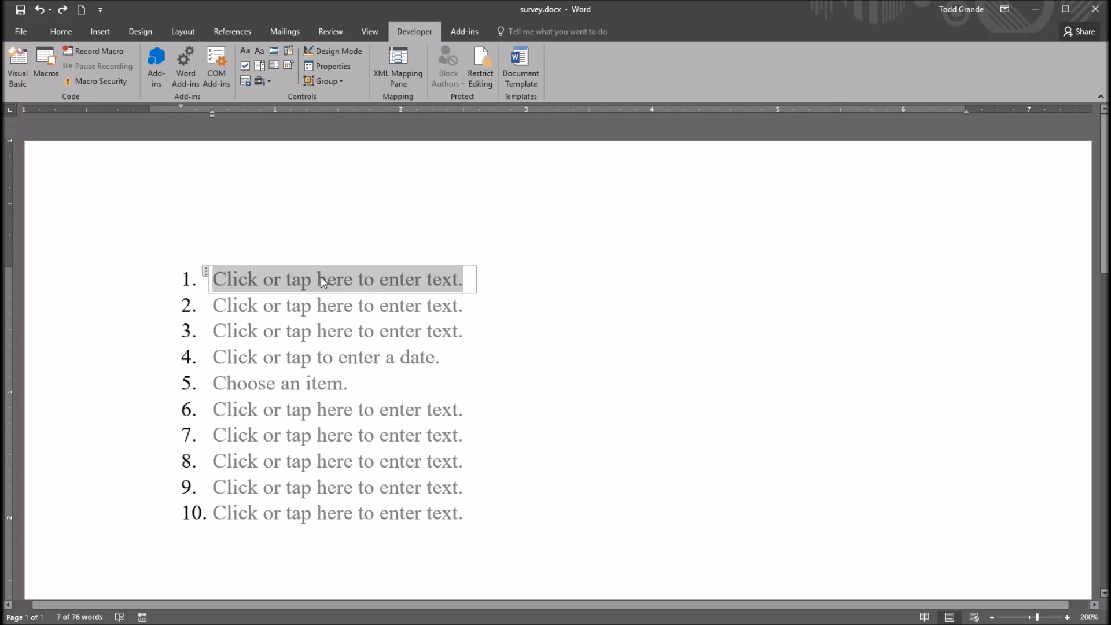
mouse_move(332, 66)
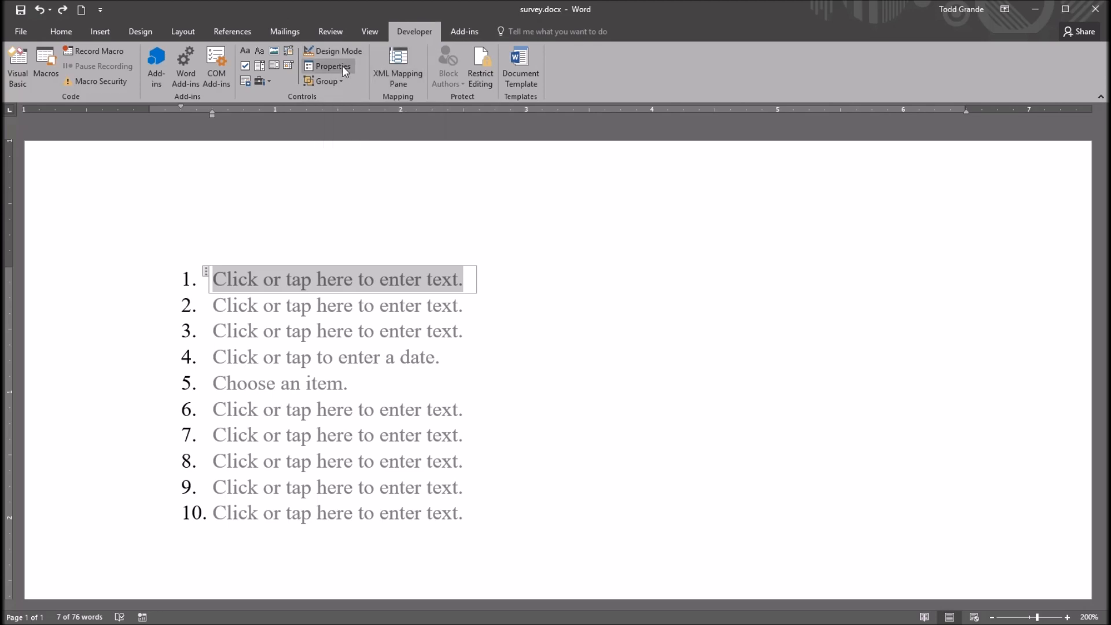
left_click(332, 66)
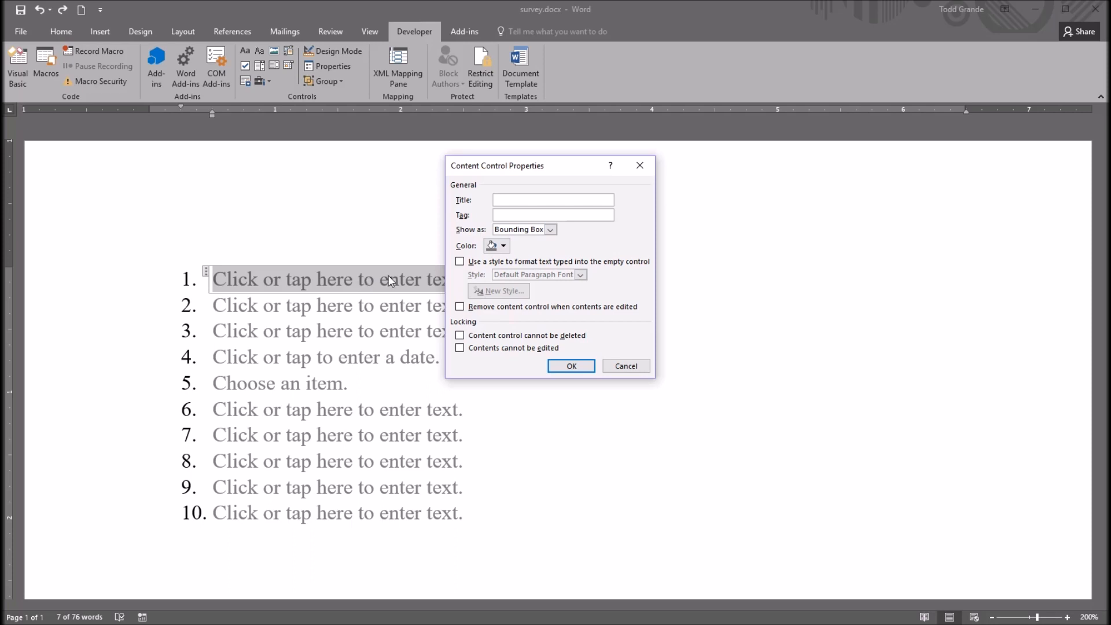
left_click(553, 201)
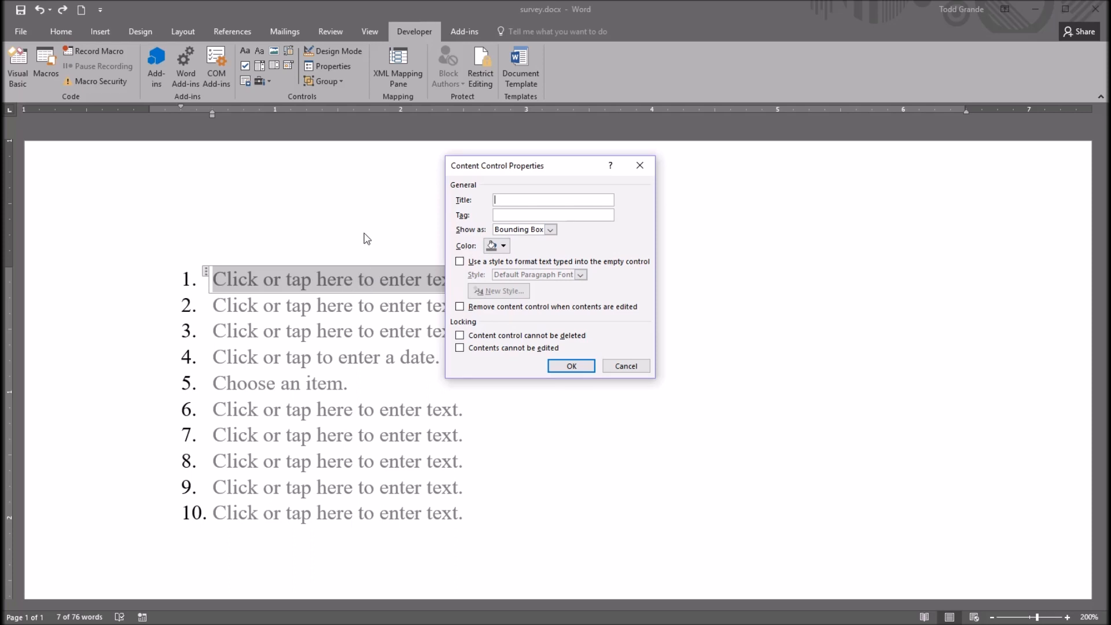
left_click(571, 366)
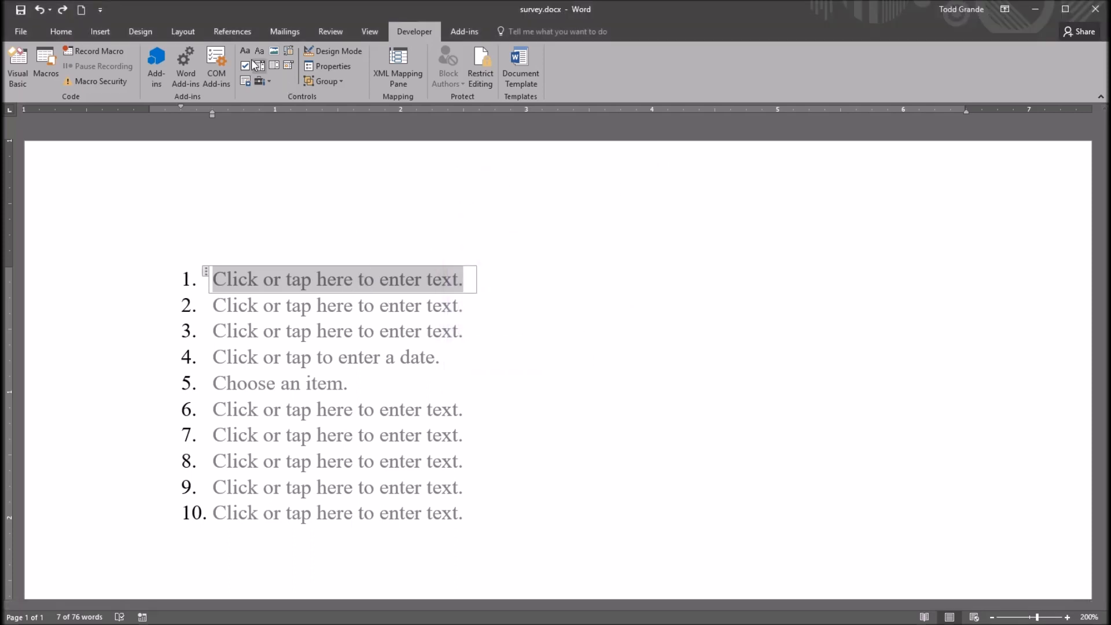
mouse_move(244, 51)
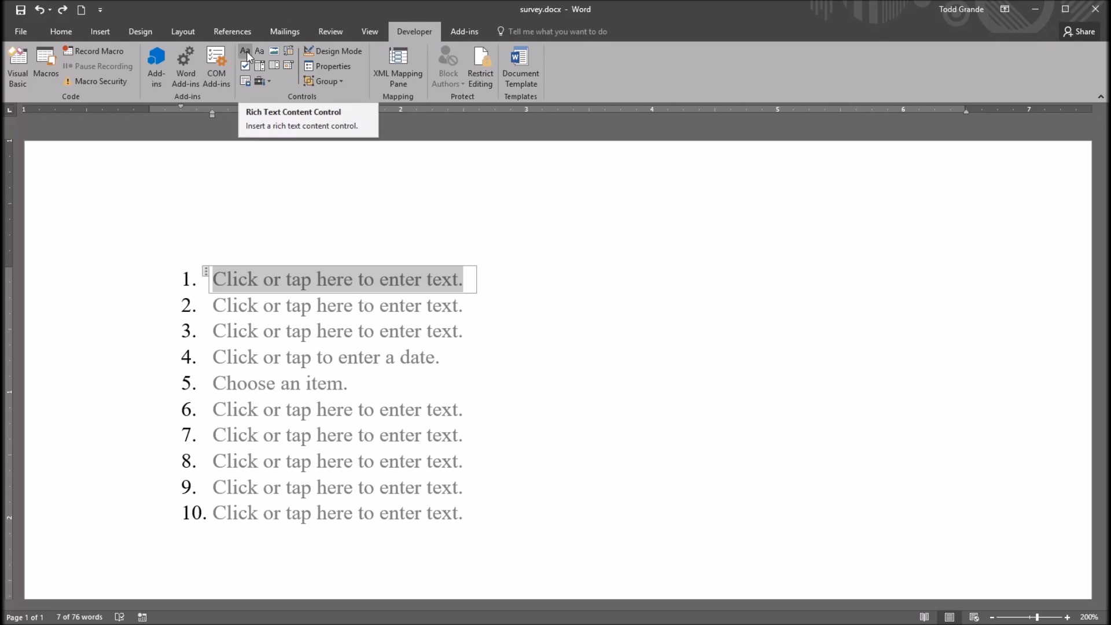
- Inspect the item 4 date control's properties and close them unchanged
left_click(324, 356)
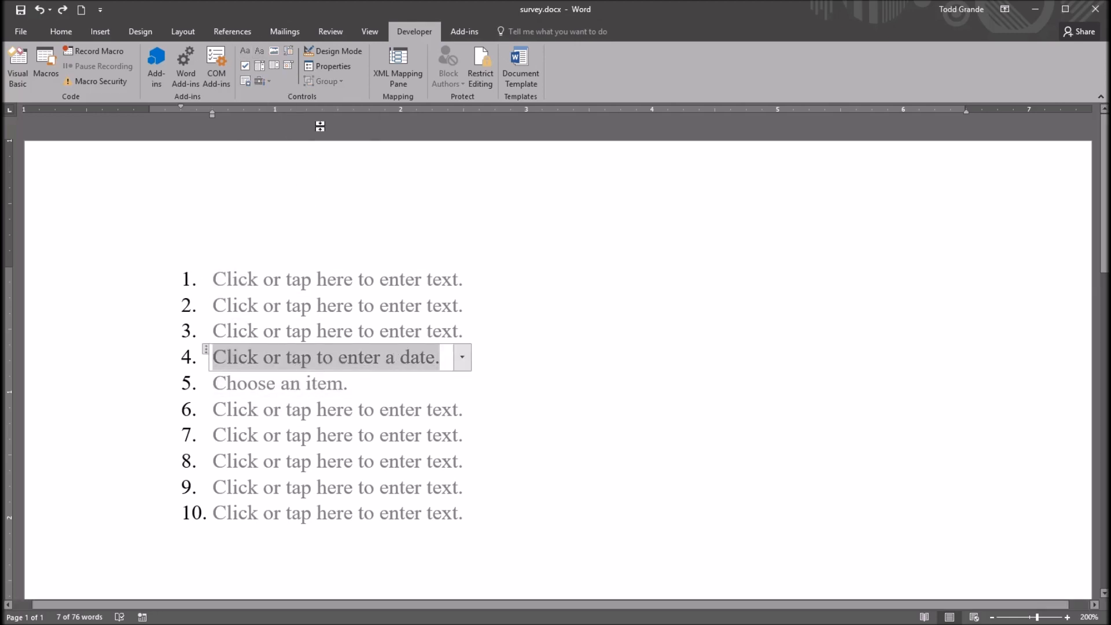
left_click(332, 66)
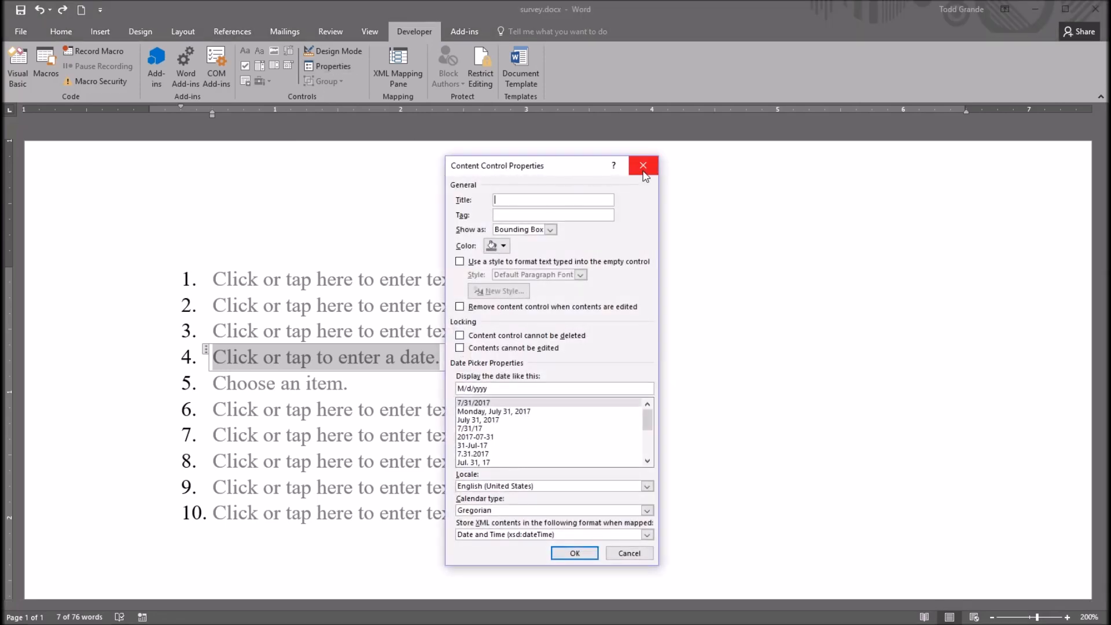
left_click(643, 165)
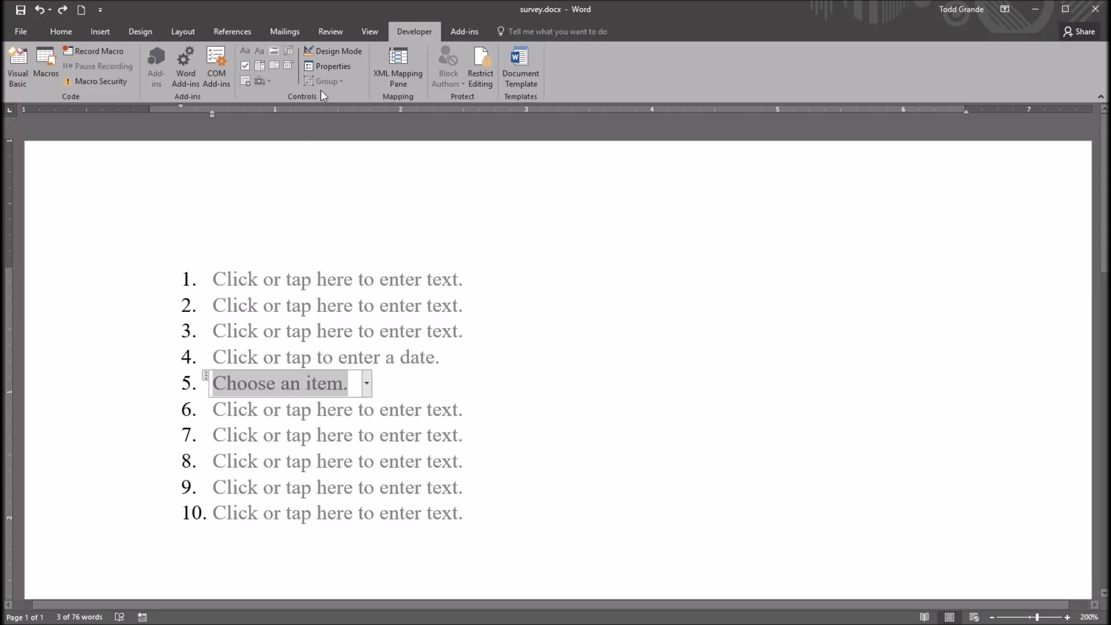
- In the item 5 drop-down's properties, start adding a new choice to the list
left_click(332, 66)
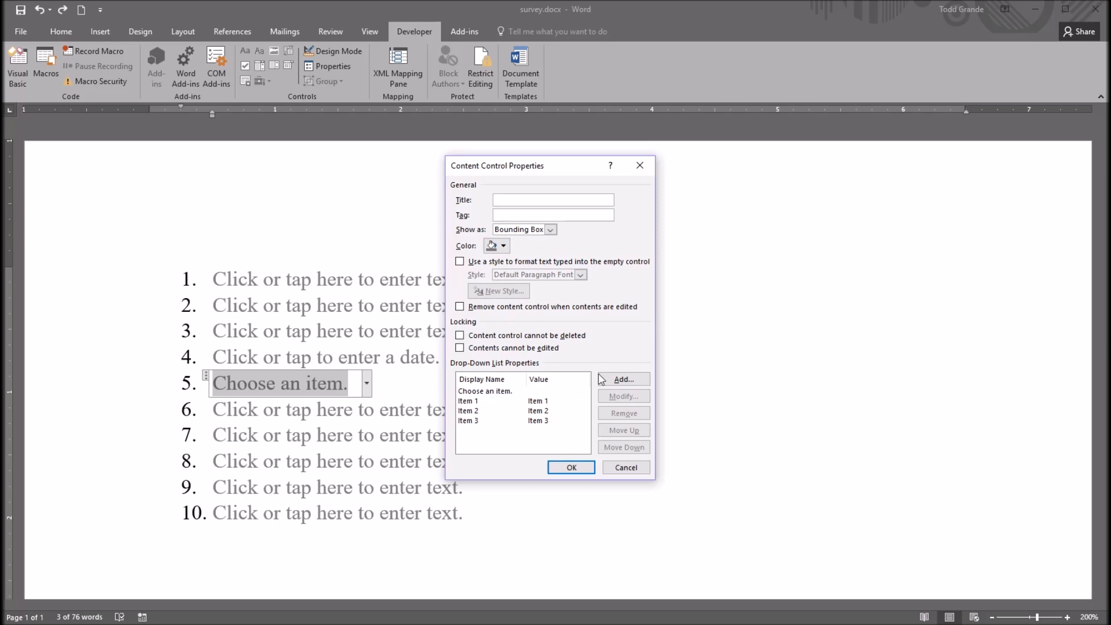
left_click(468, 410)
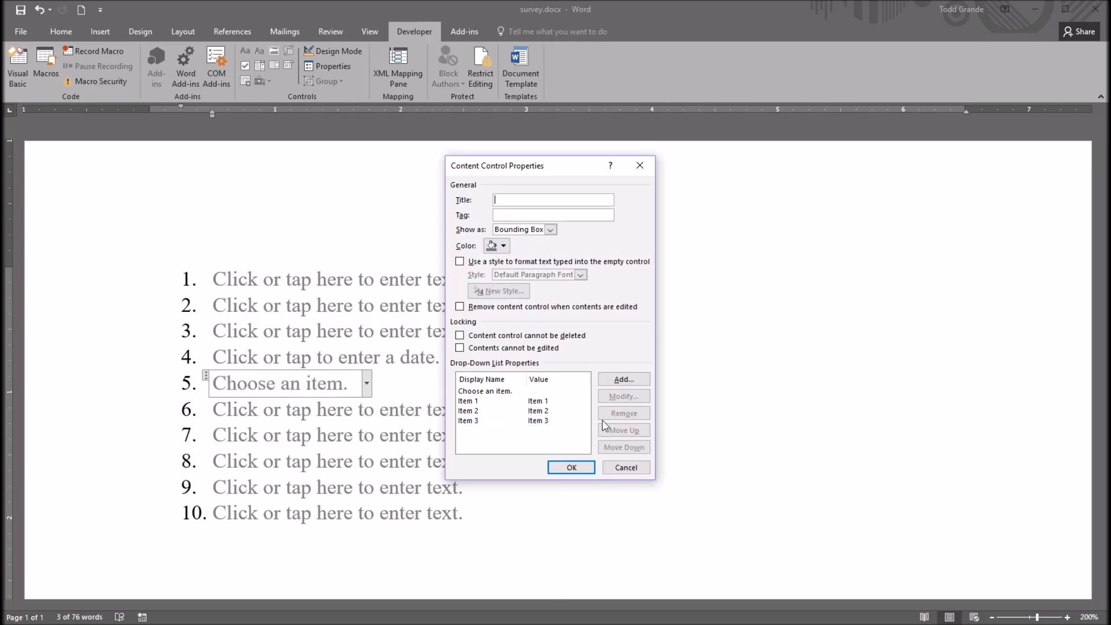
left_click(622, 379)
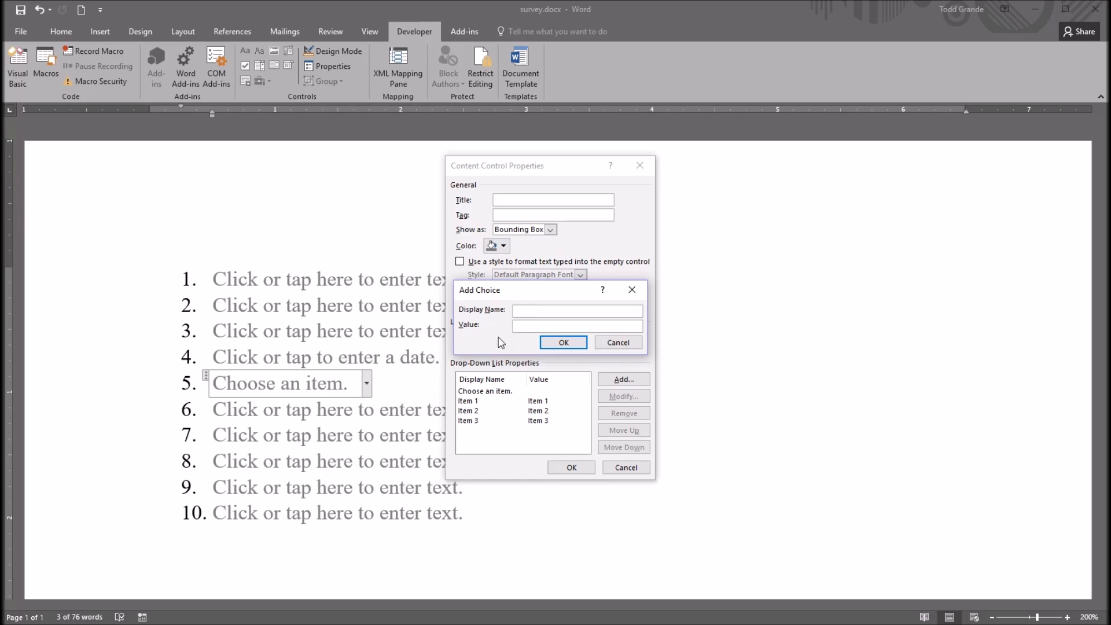
- Add an Item 4 choice with value 4 to the drop-down, then remove it again
type("Item 4")
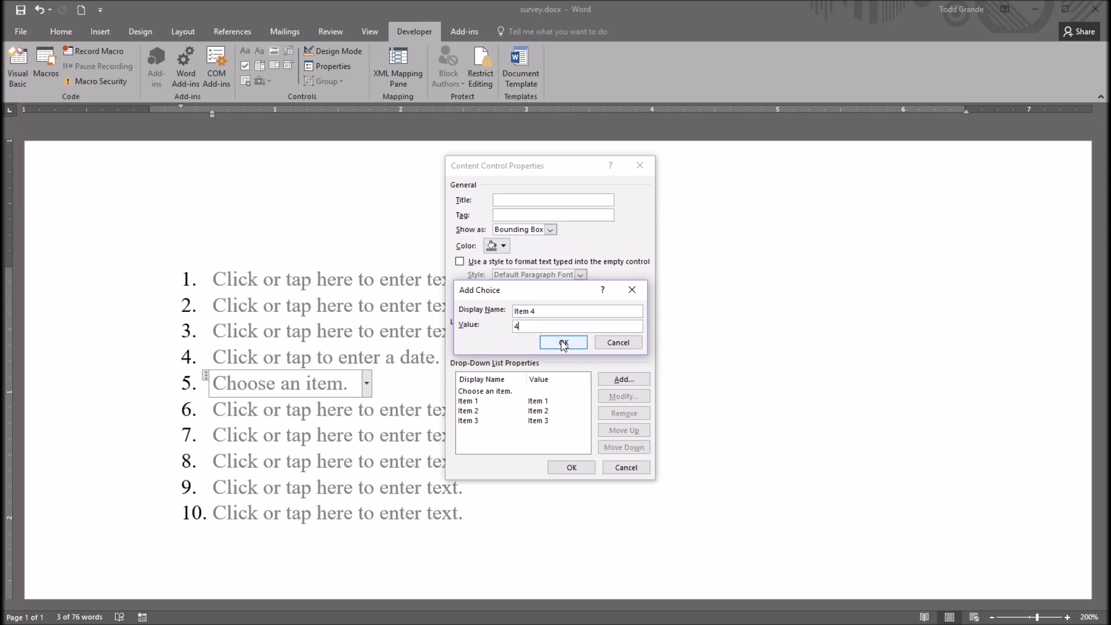
left_click(563, 342)
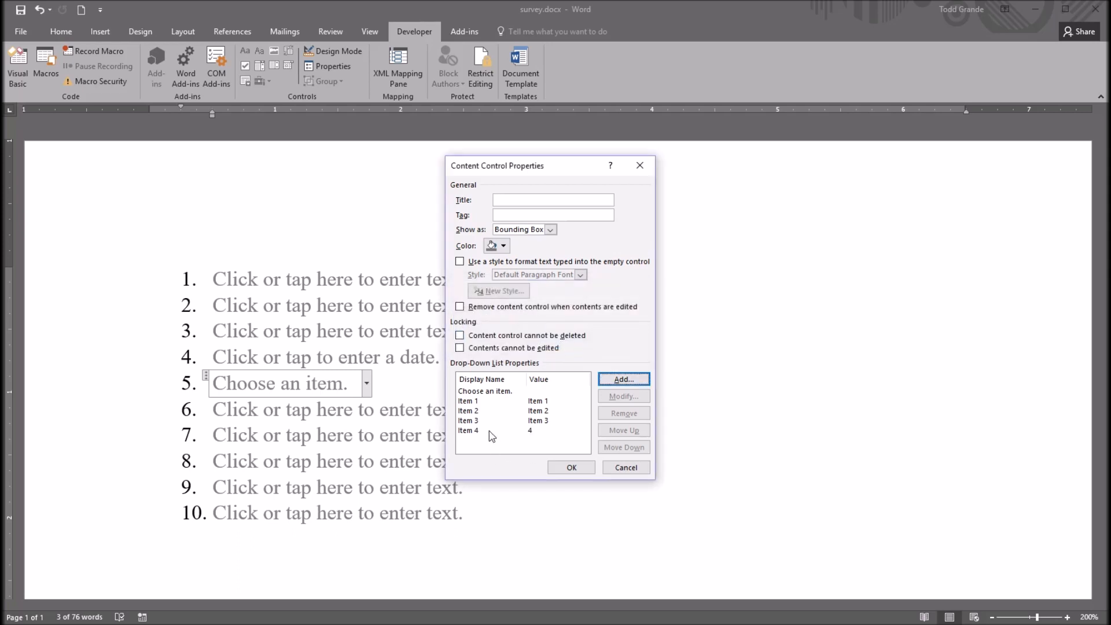
left_click(469, 430)
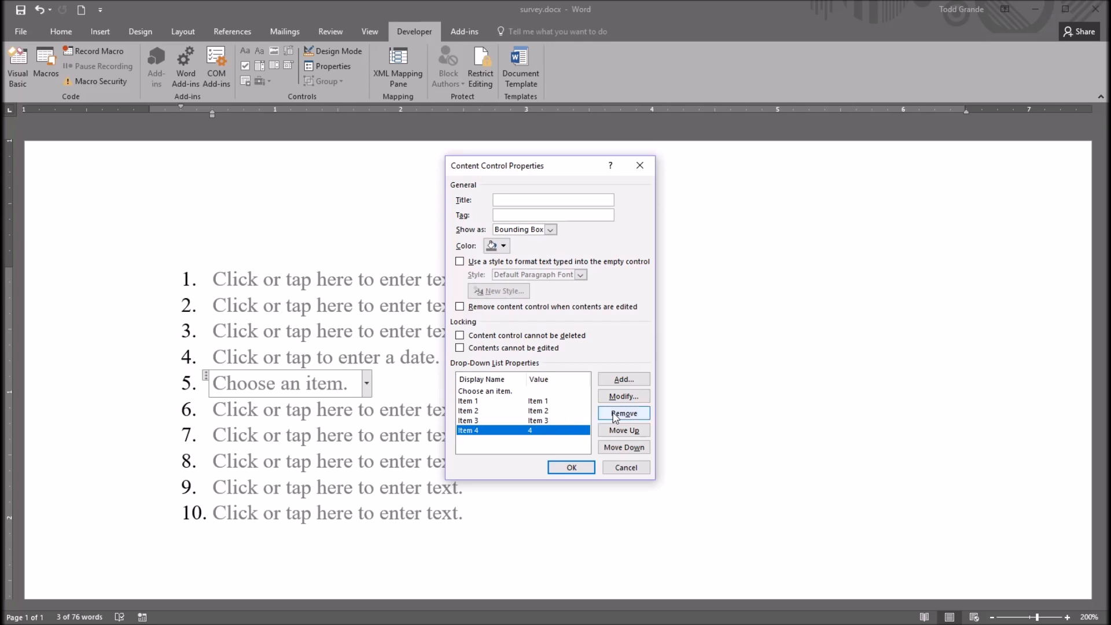
left_click(571, 466)
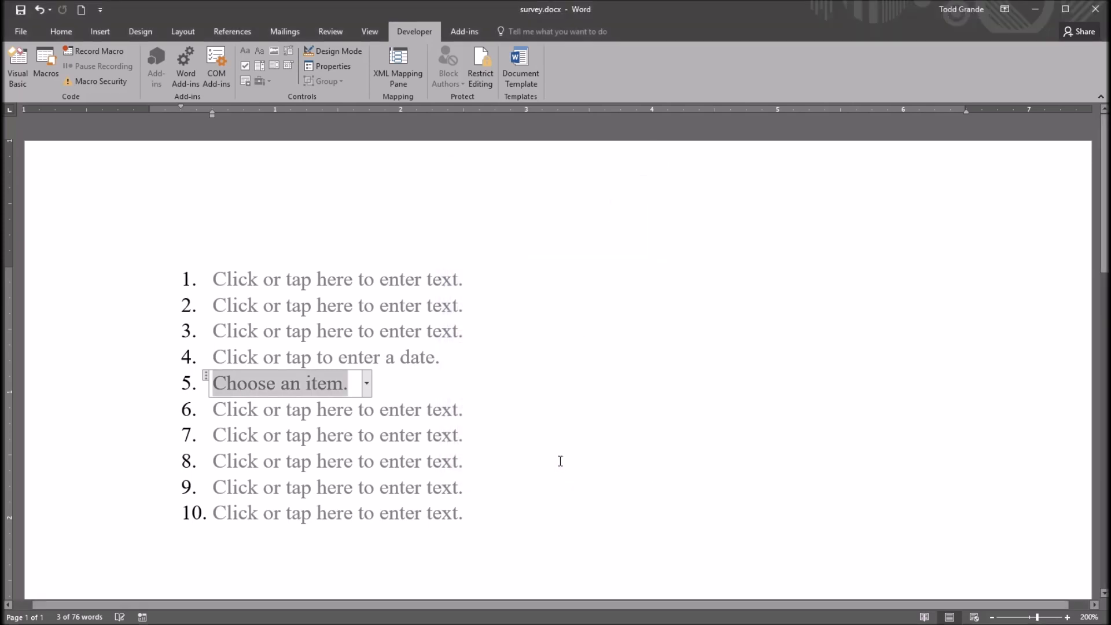
- Leave Design Mode and enter 1, 2 and 3 into the first three text controls
left_click(336, 279)
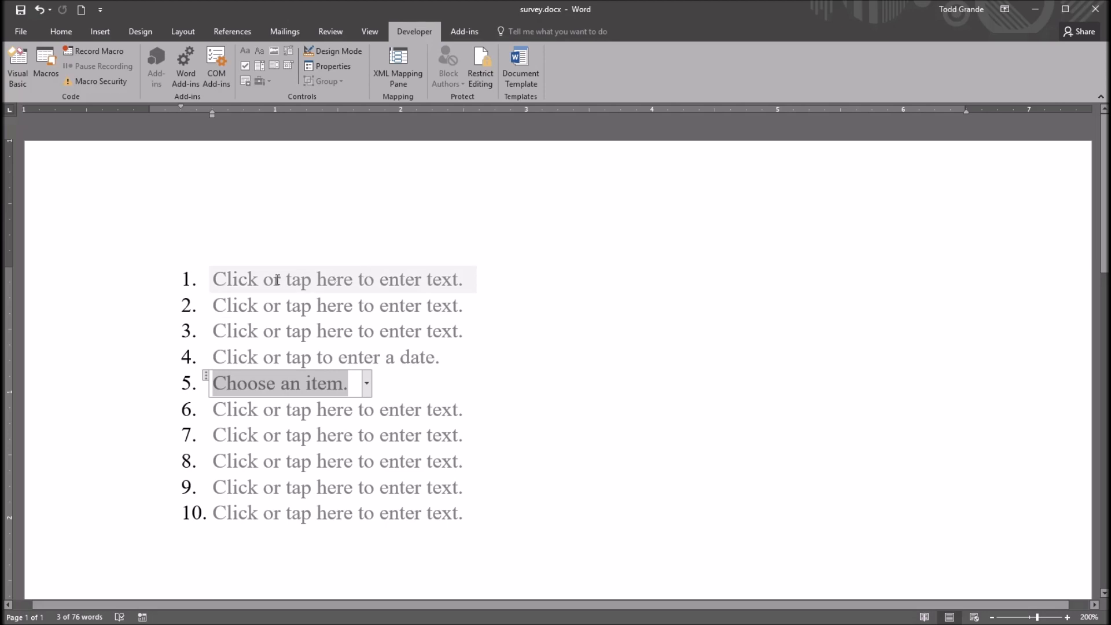
left_click(336, 279)
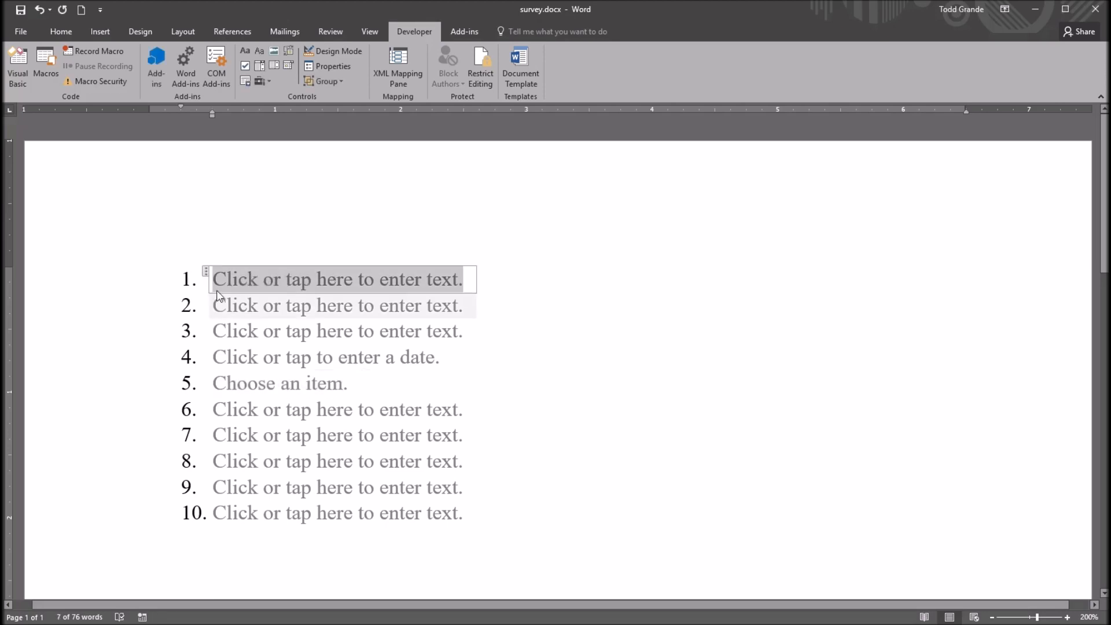
left_click(335, 279)
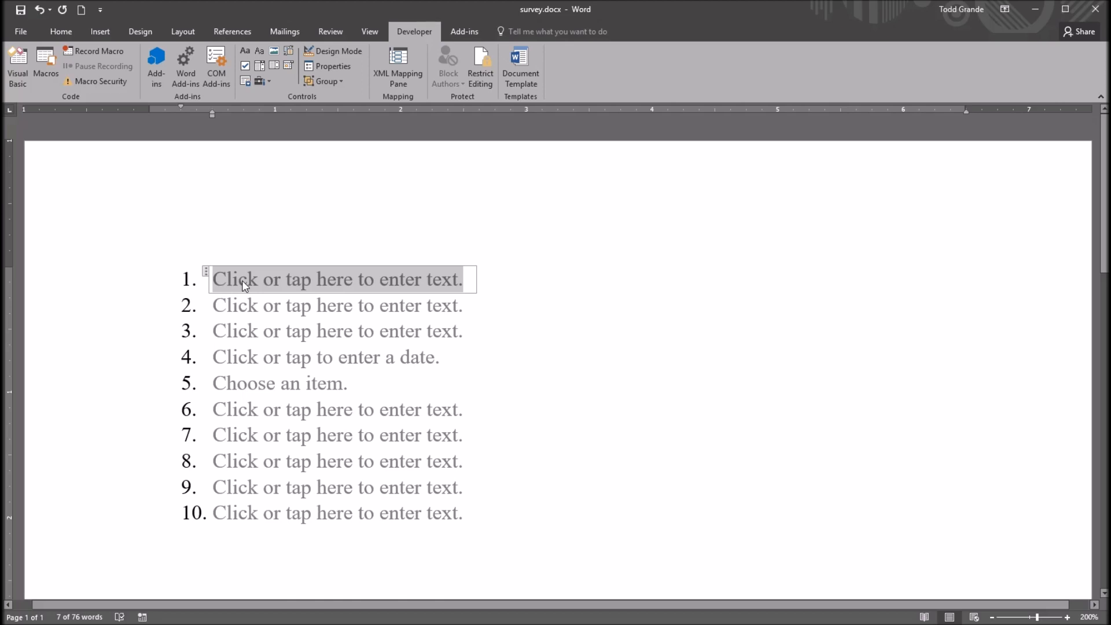
mouse_move(211, 291)
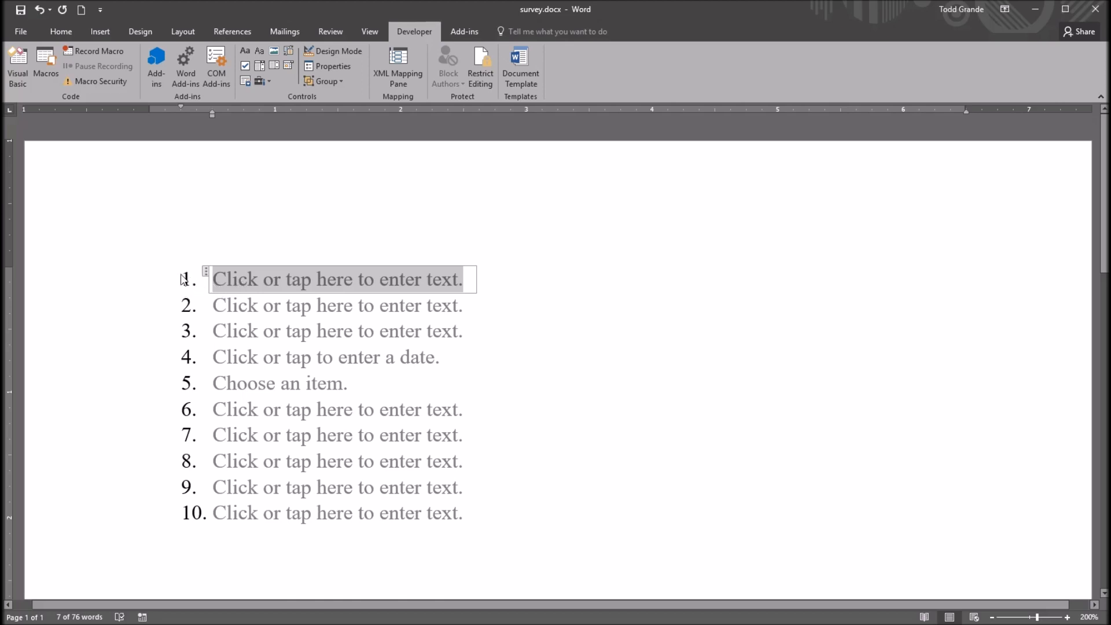
mouse_move(337, 306)
type("3")
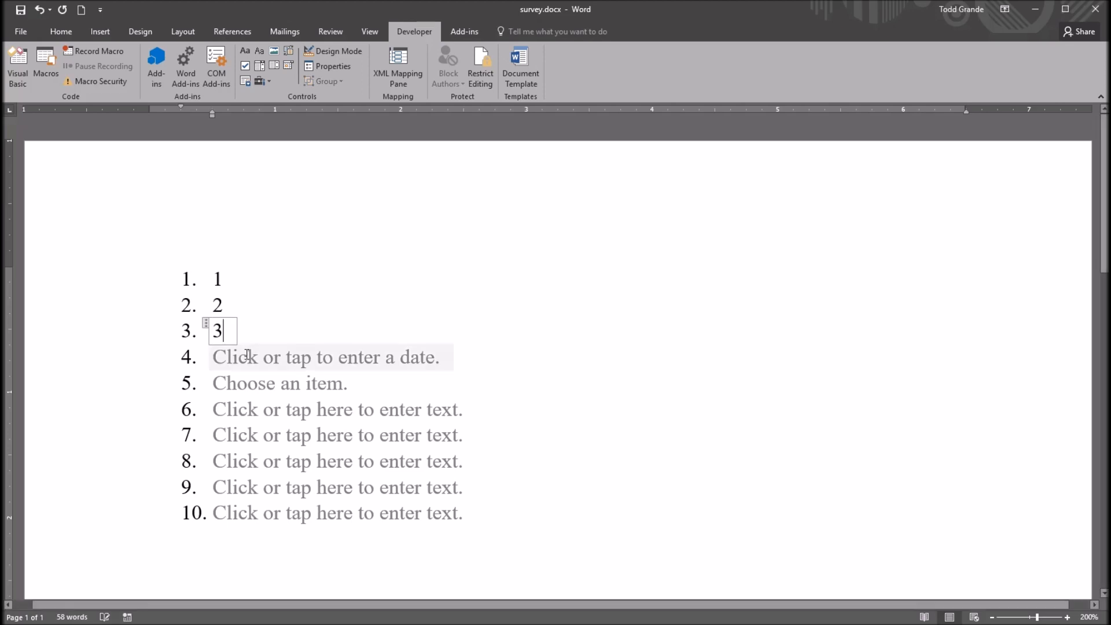
left_click(324, 356)
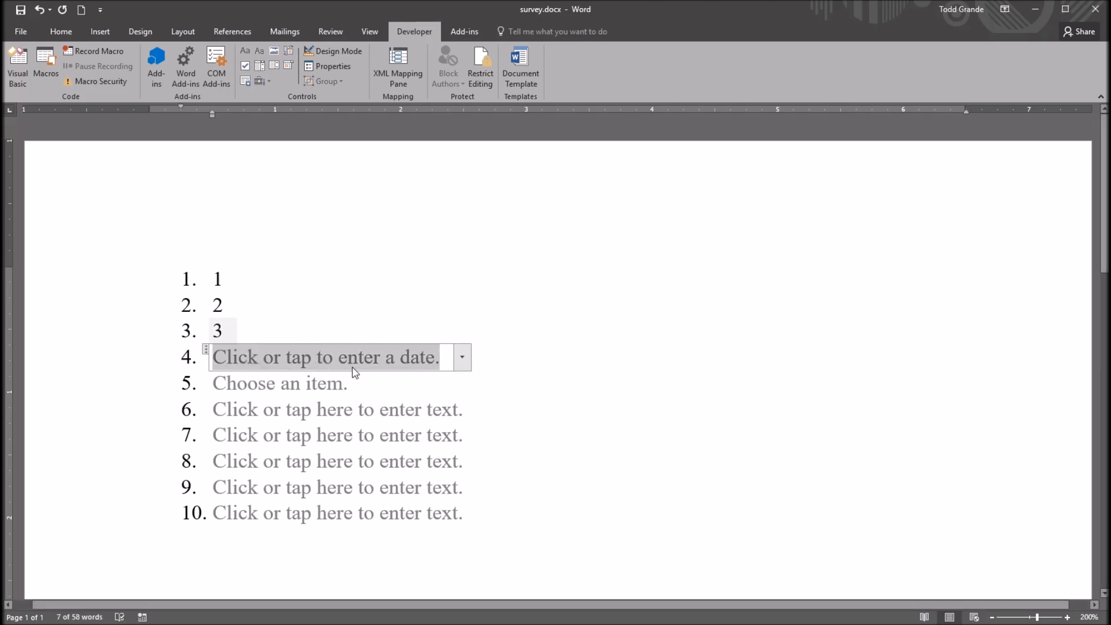
- Pick 8/15/2017 in the answer 4 date picker and Item 3 for answer 5
left_click(462, 358)
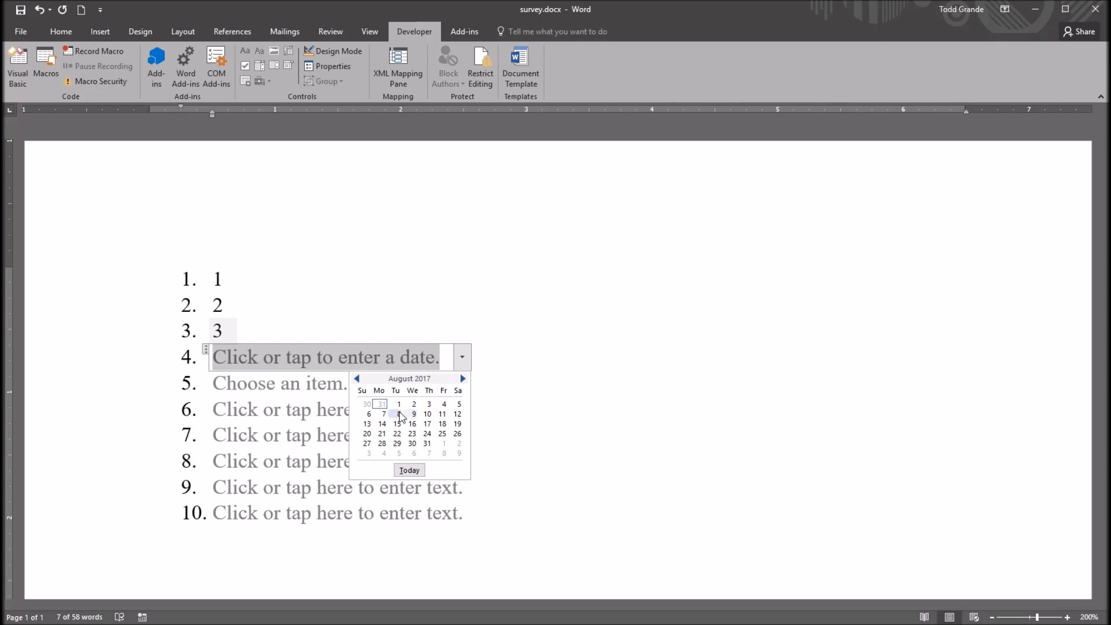
left_click(397, 423)
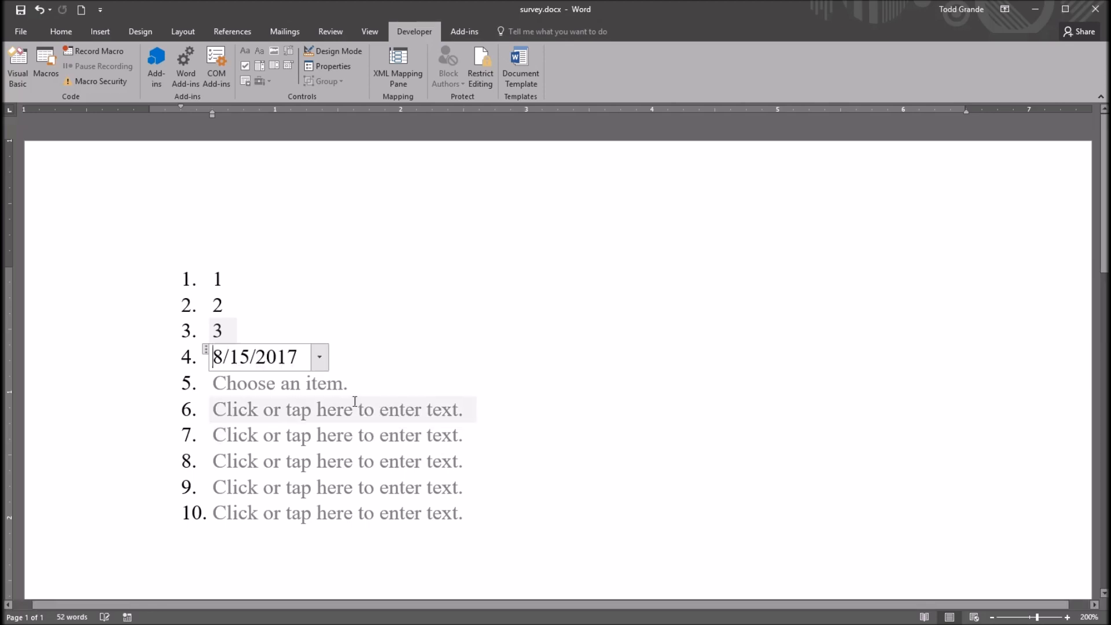
left_click(279, 383)
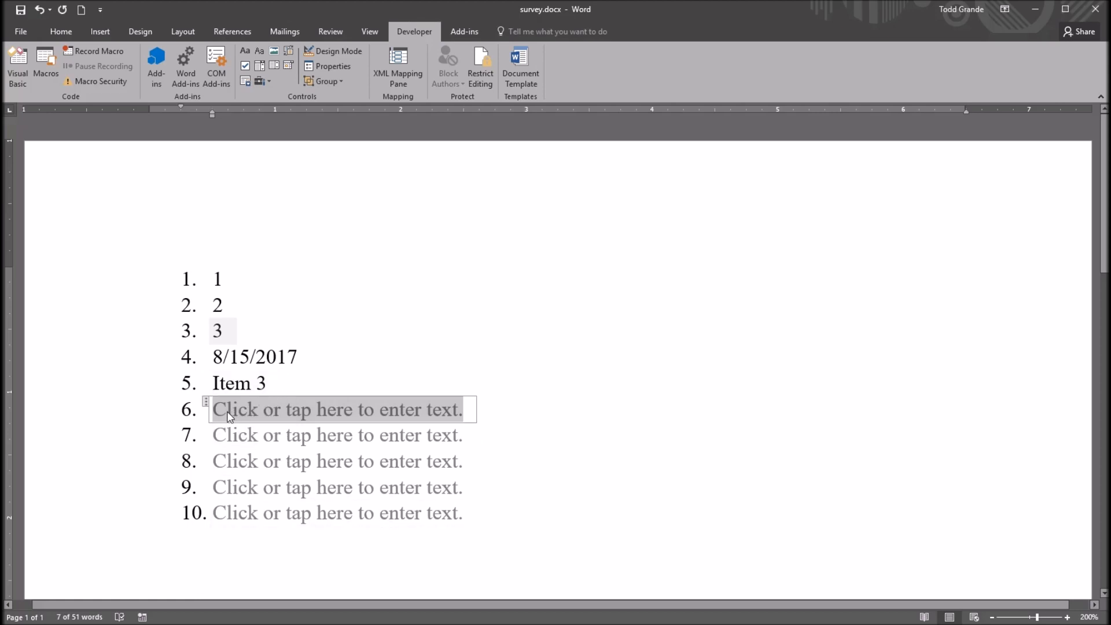
- Enter 6 through 10 into controls 6–10, then switch to the Excel workbook
type("6")
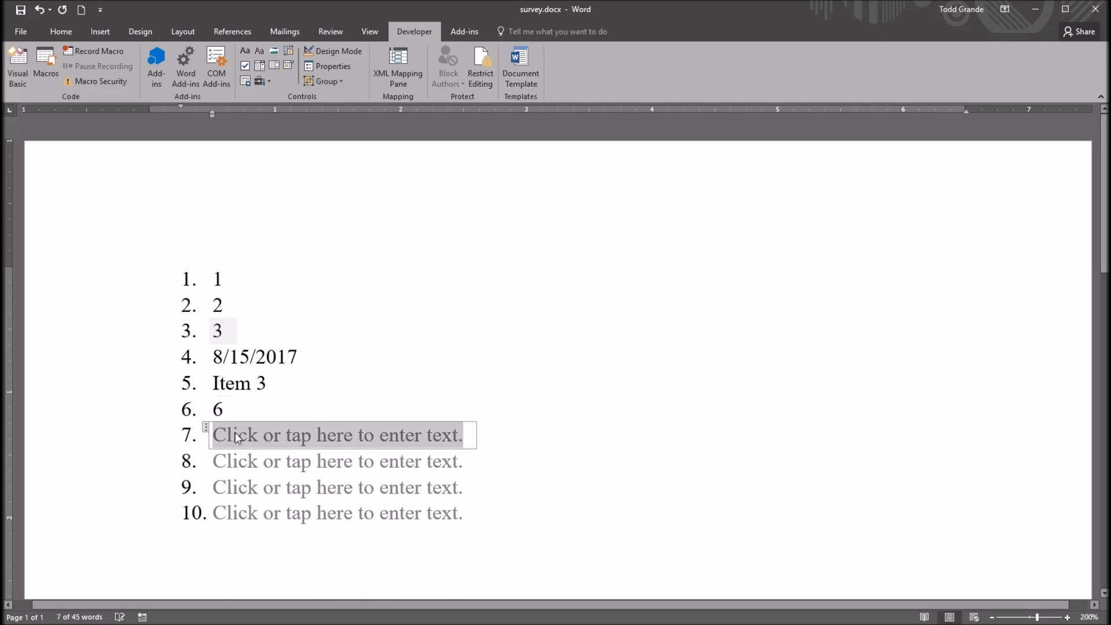
type("7")
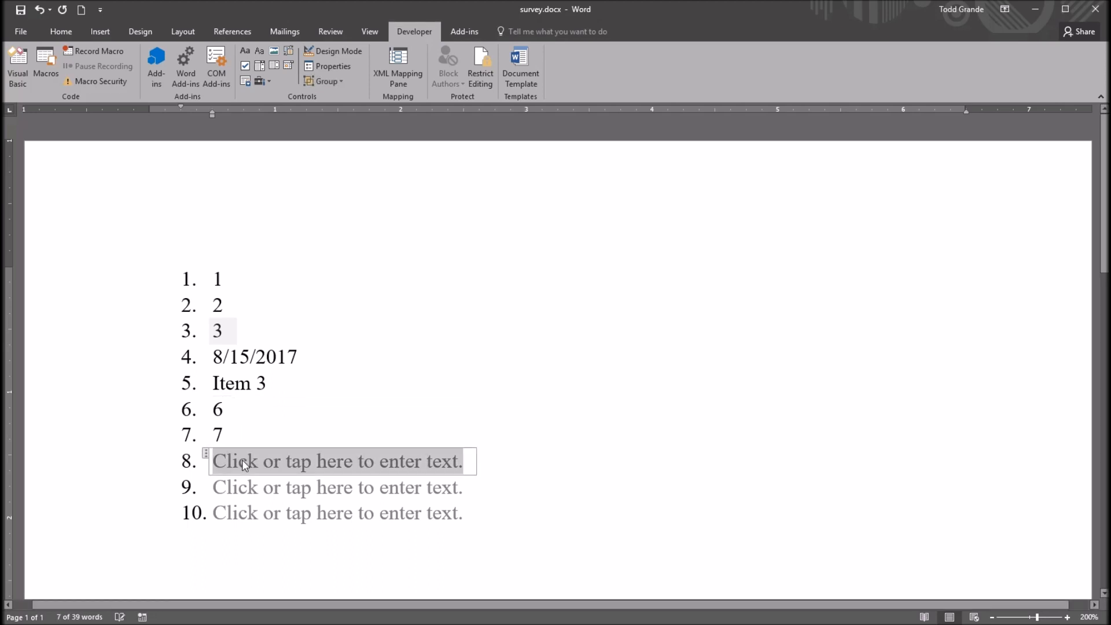
type("9")
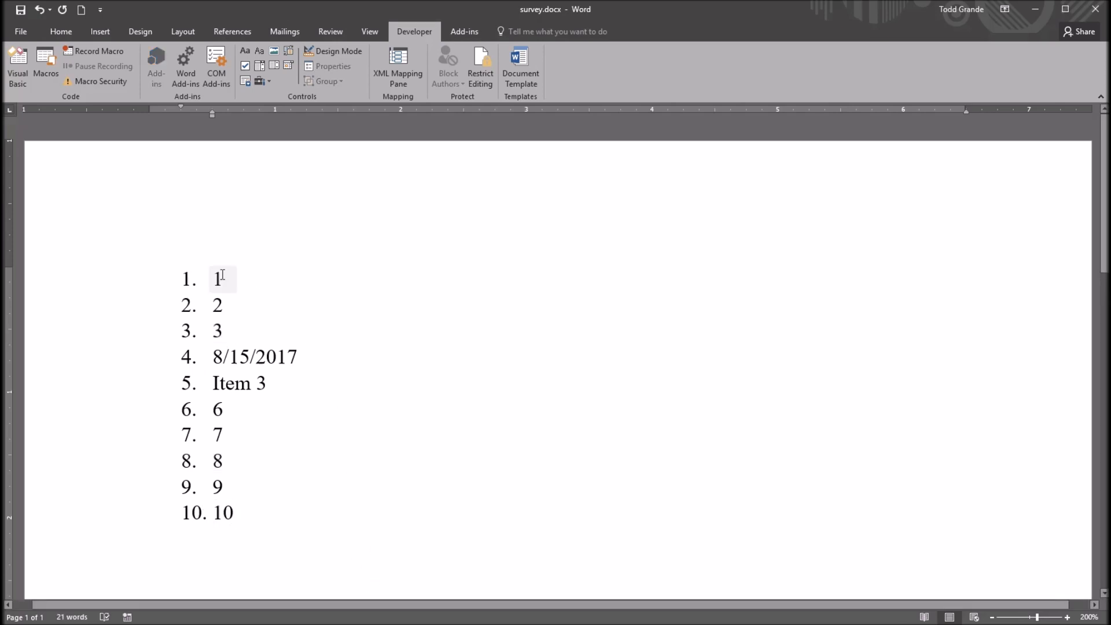
left_click(219, 409)
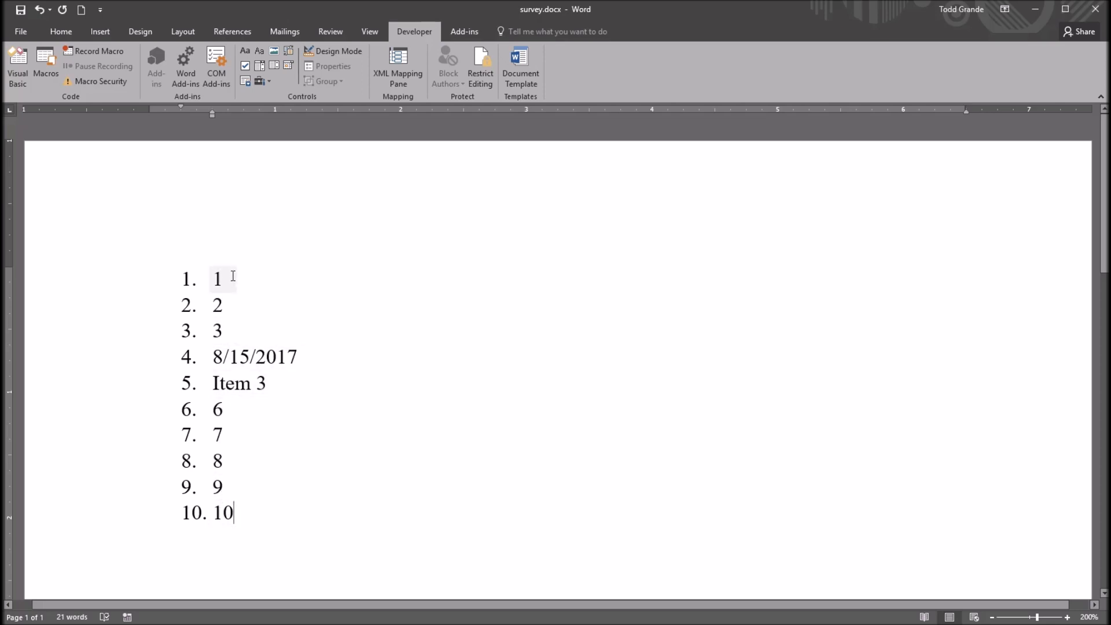
left_click(21, 9)
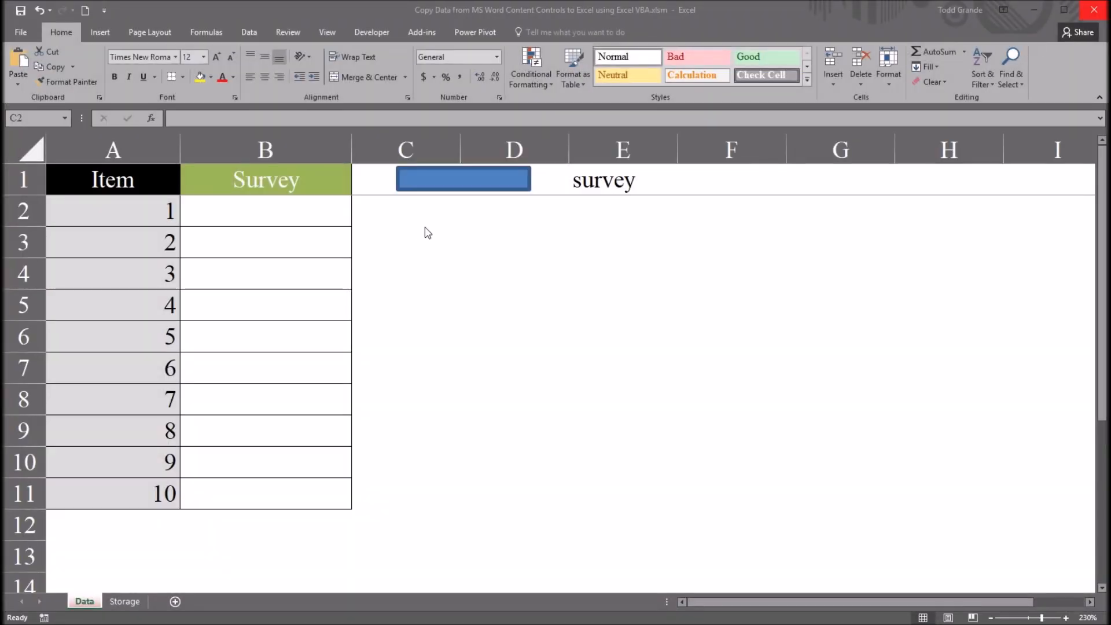
- Select empty cell C2 beside the Data table before opening the VBA editor
left_click(405, 211)
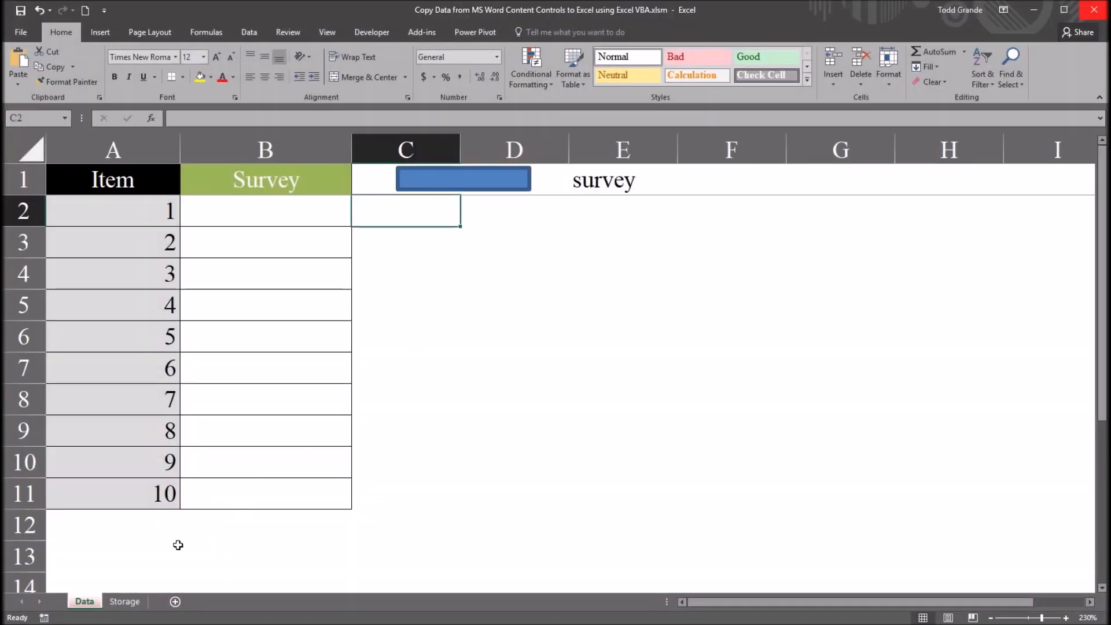
mouse_move(426, 292)
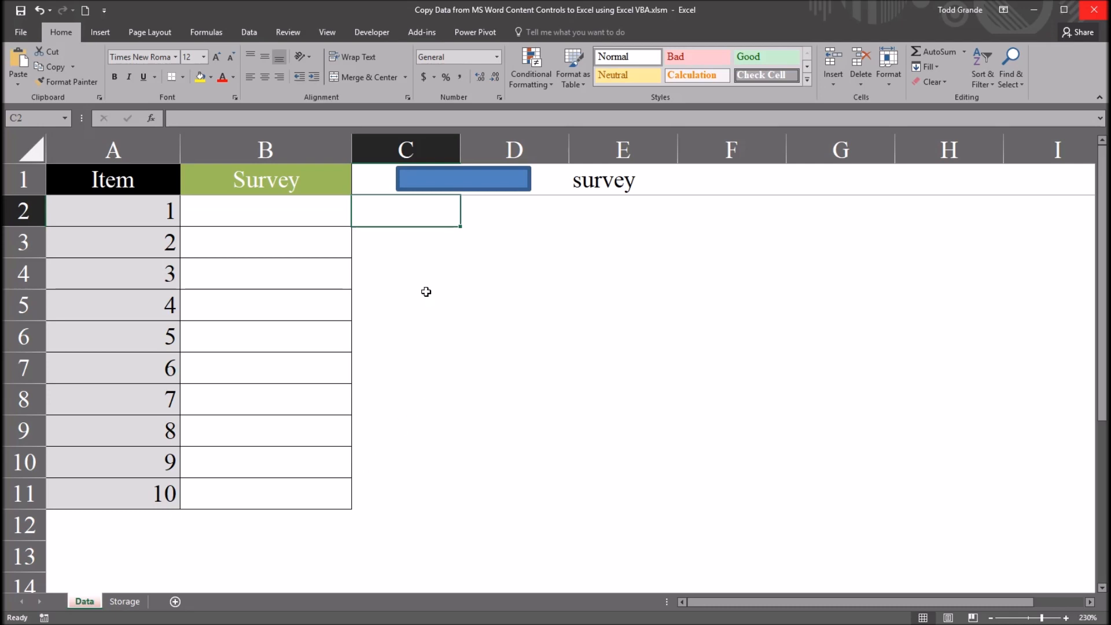
mouse_move(409, 299)
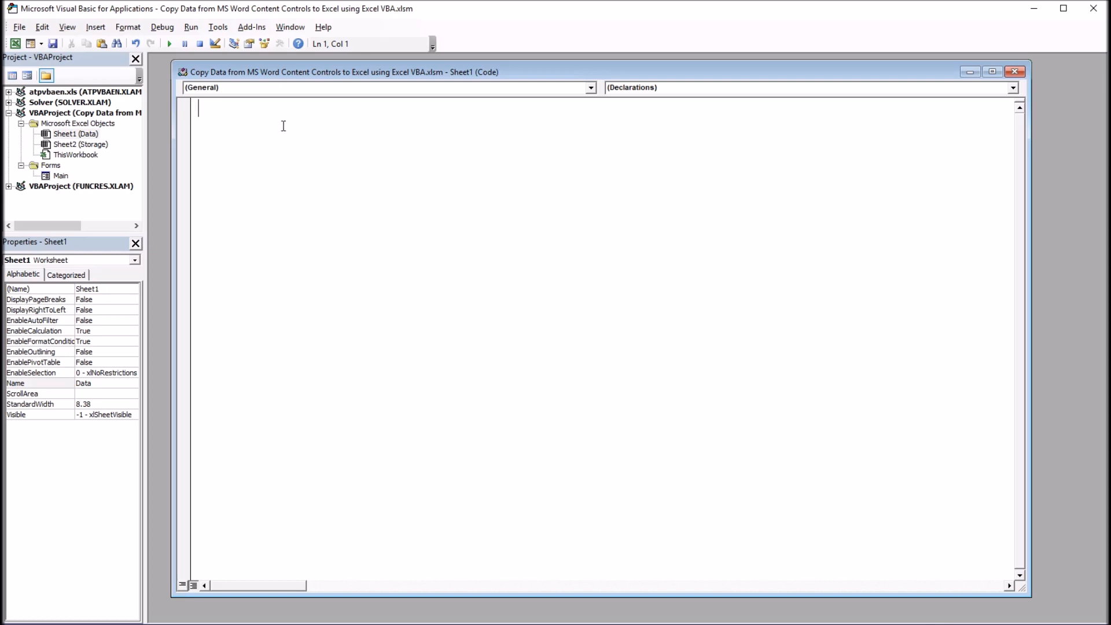
mouse_move(285, 146)
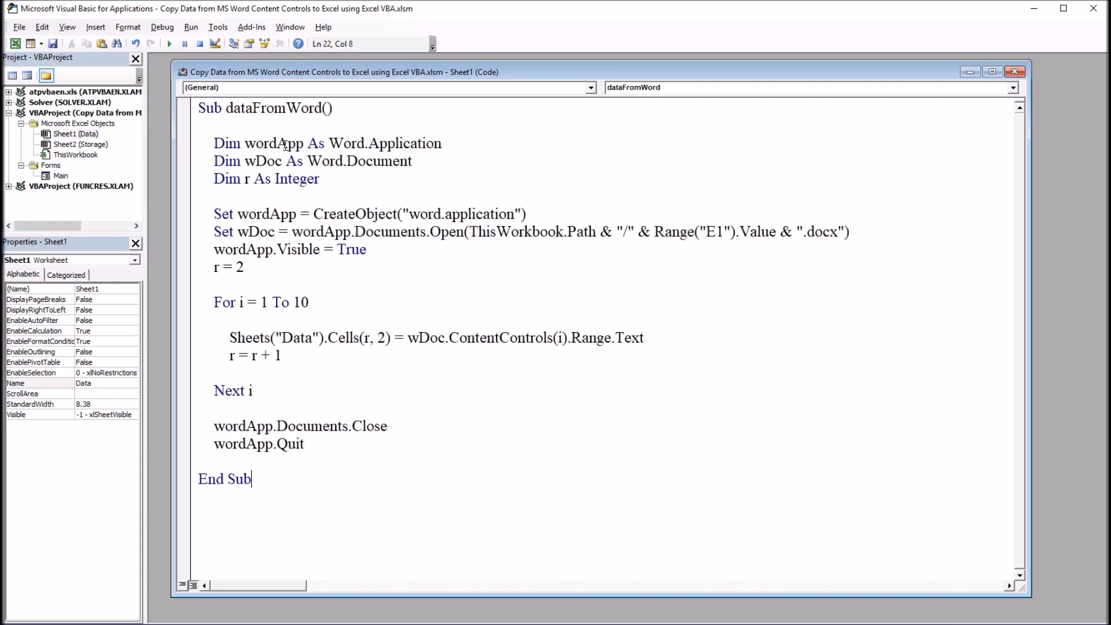
- Place the cursor in the dataFromWord macro and select all of its code
left_click(215, 142)
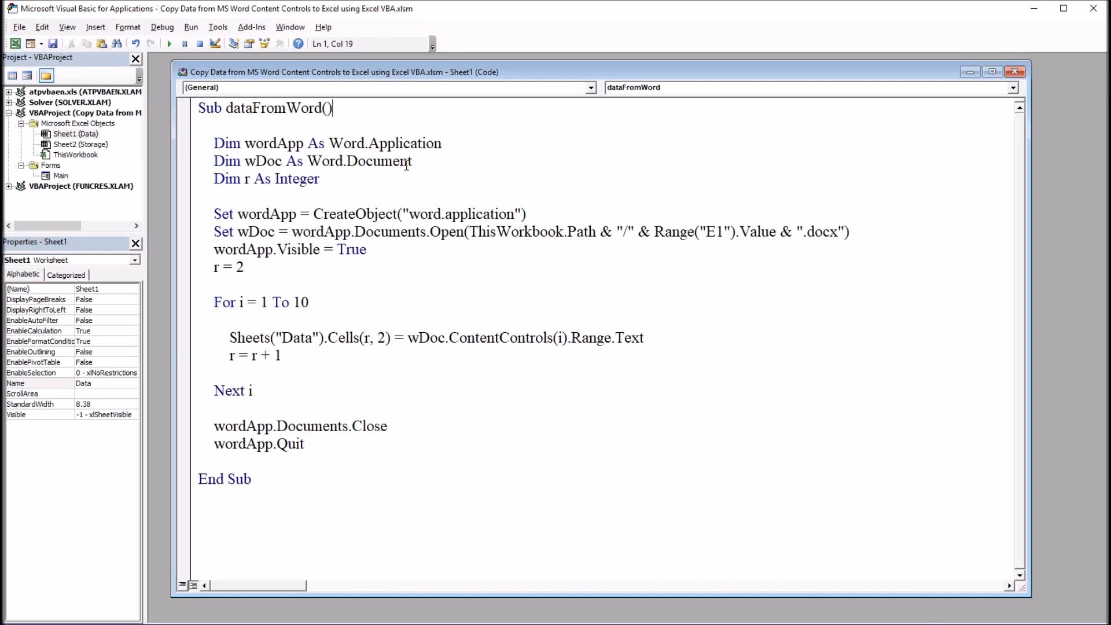
mouse_move(231, 128)
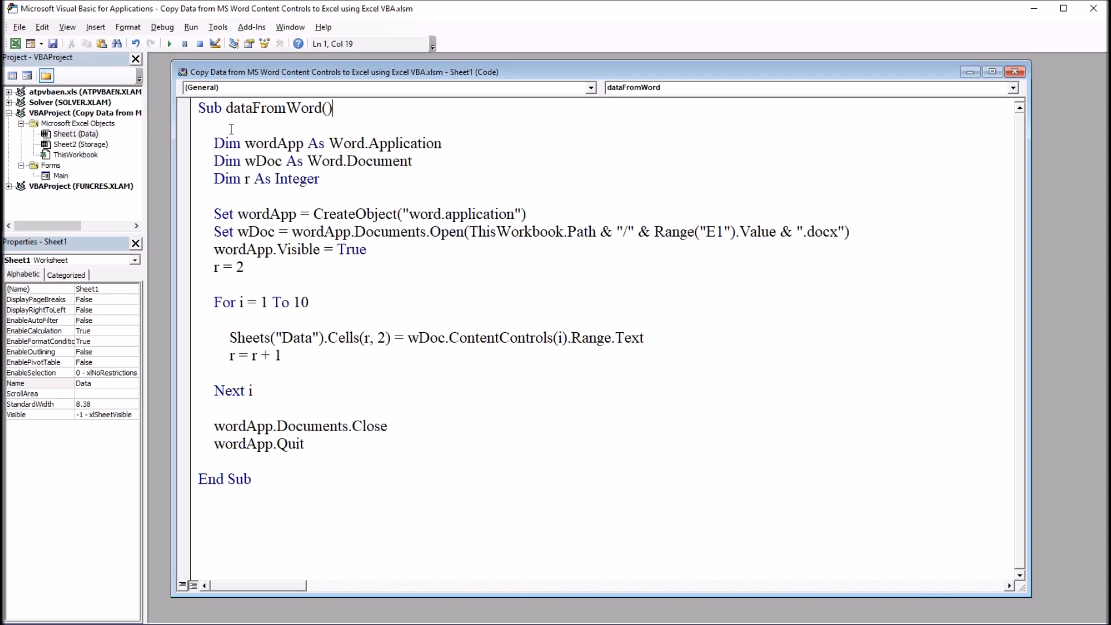
key("ctrl+a")
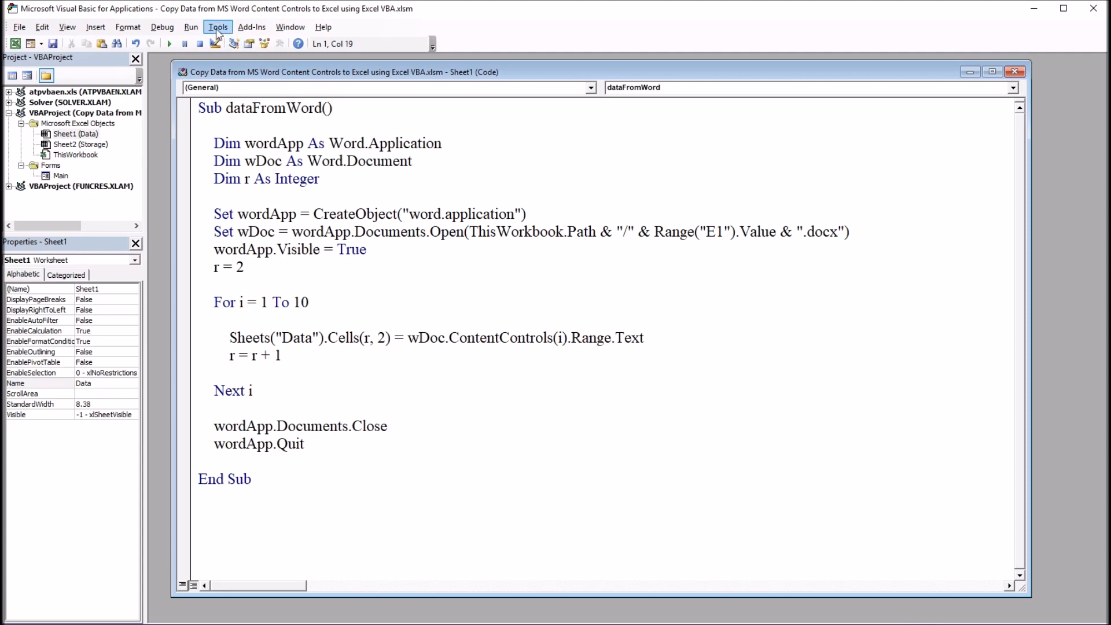
- Confirm Microsoft Word 16.0 Object Library is checked in Tools > References
left_click(217, 26)
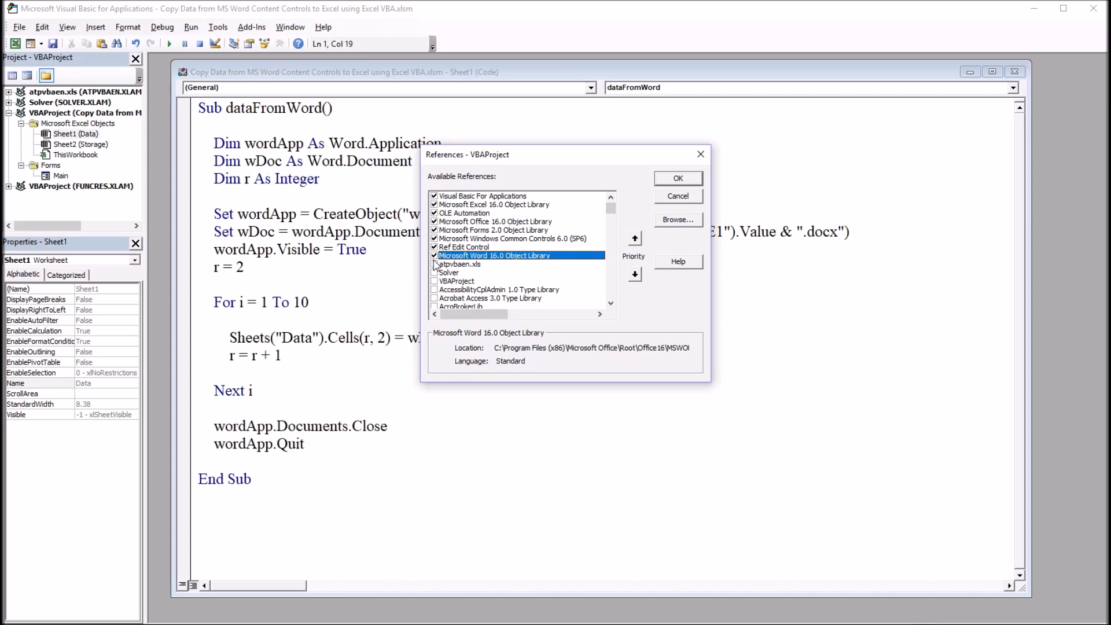
mouse_move(614, 279)
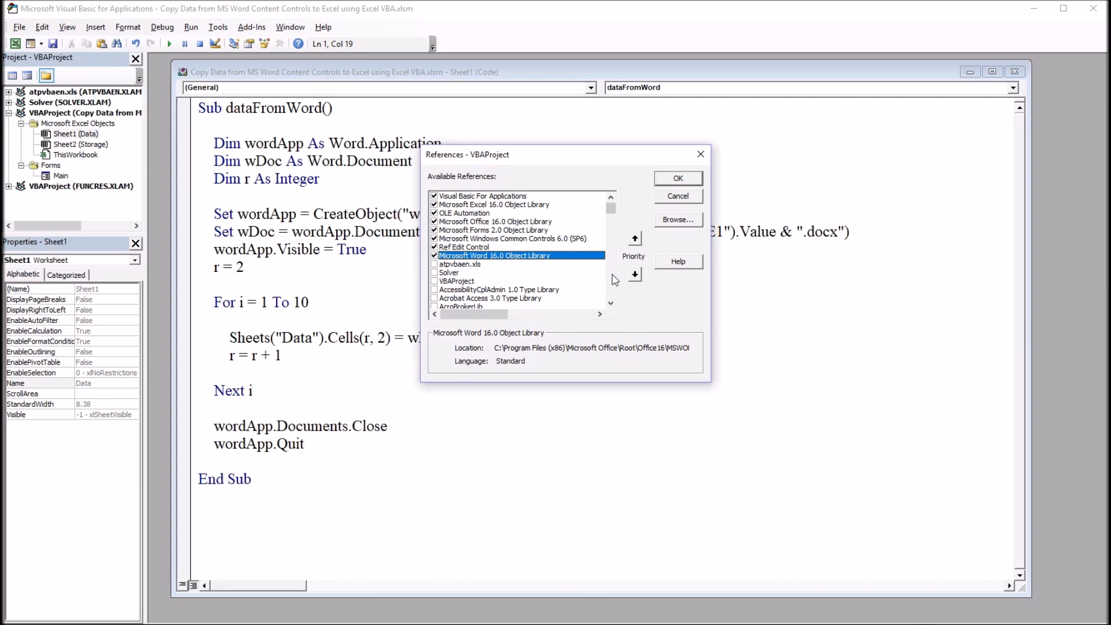
left_click(676, 178)
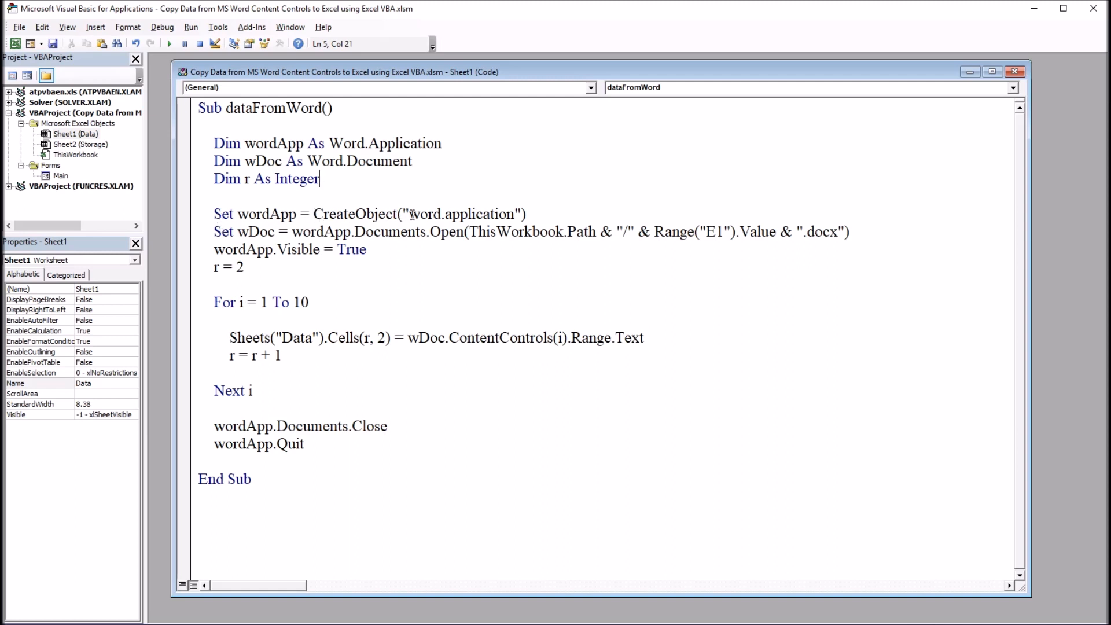
double_click(460, 214)
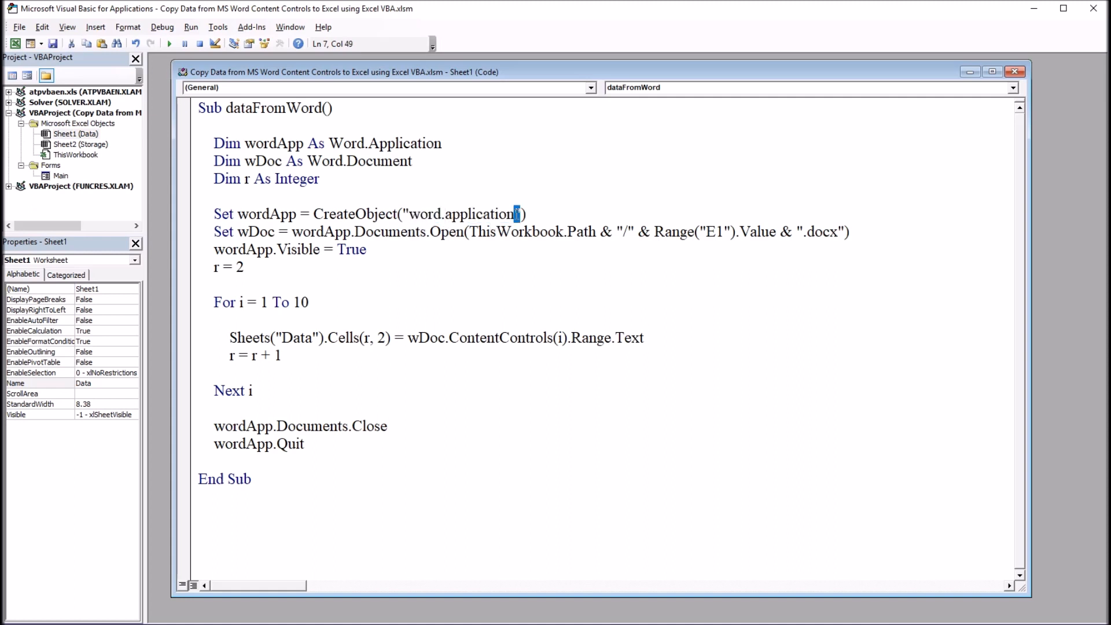
left_click(405, 214)
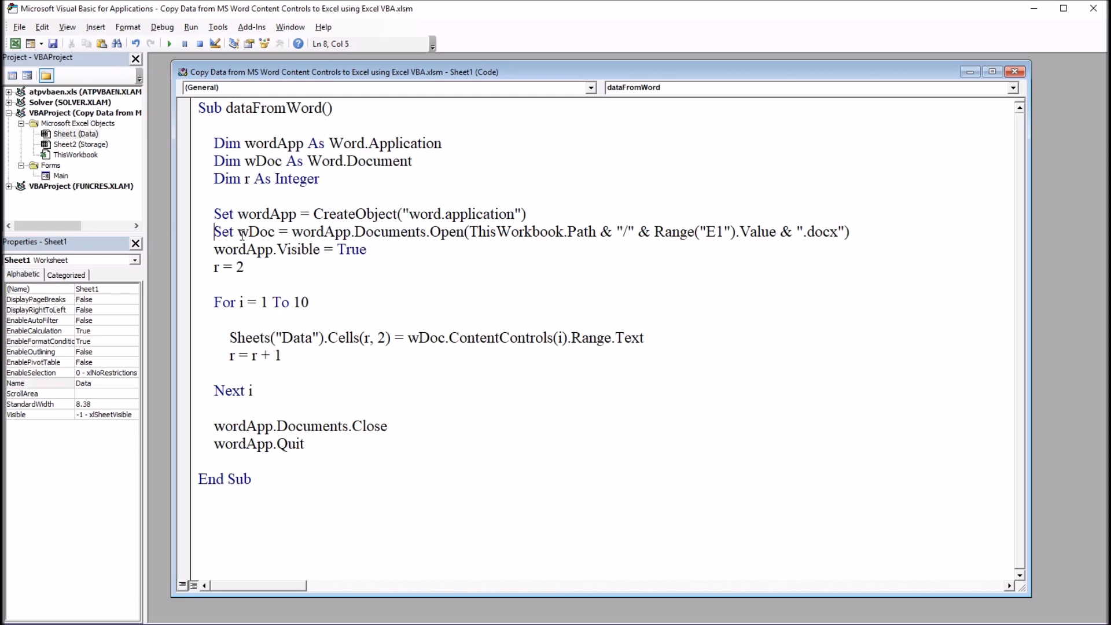
double_click(307, 231)
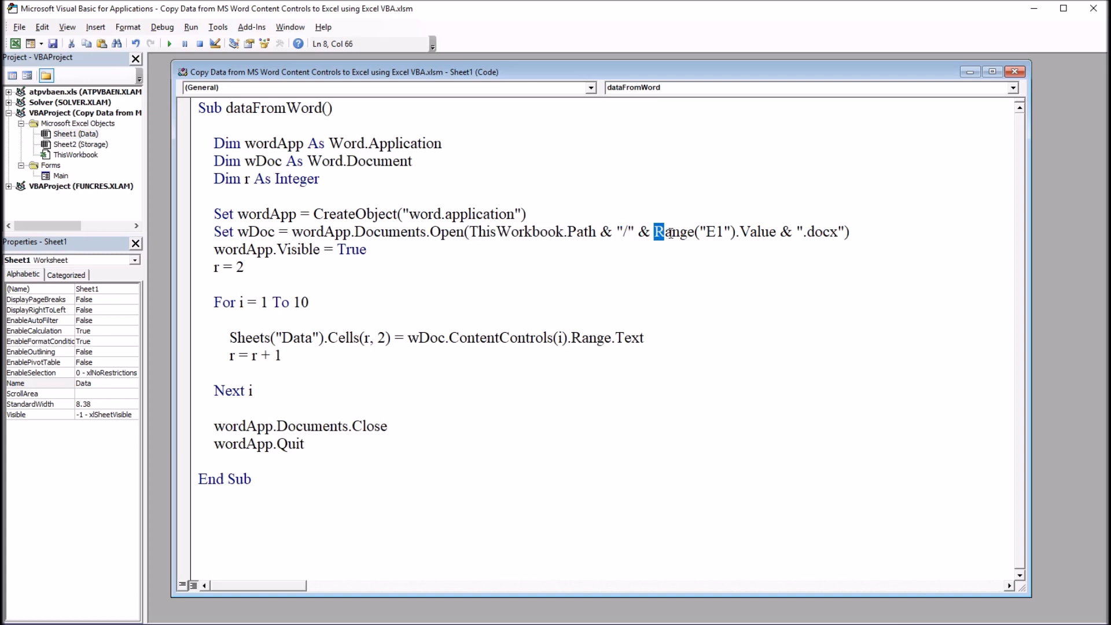
left_click_drag(652, 232, 771, 231)
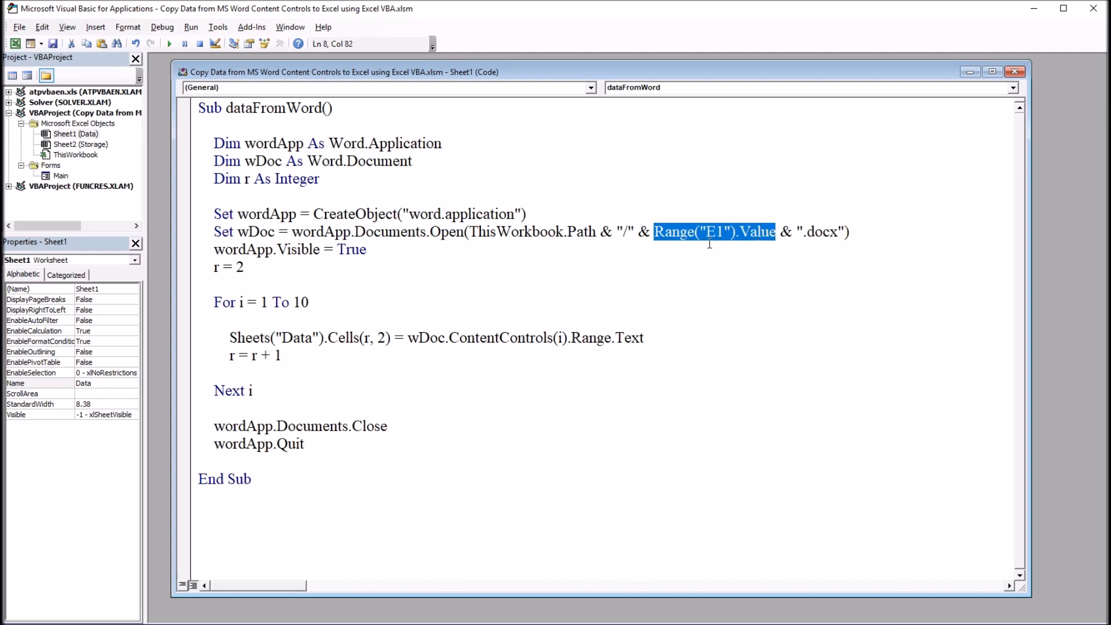
mouse_move(451, 526)
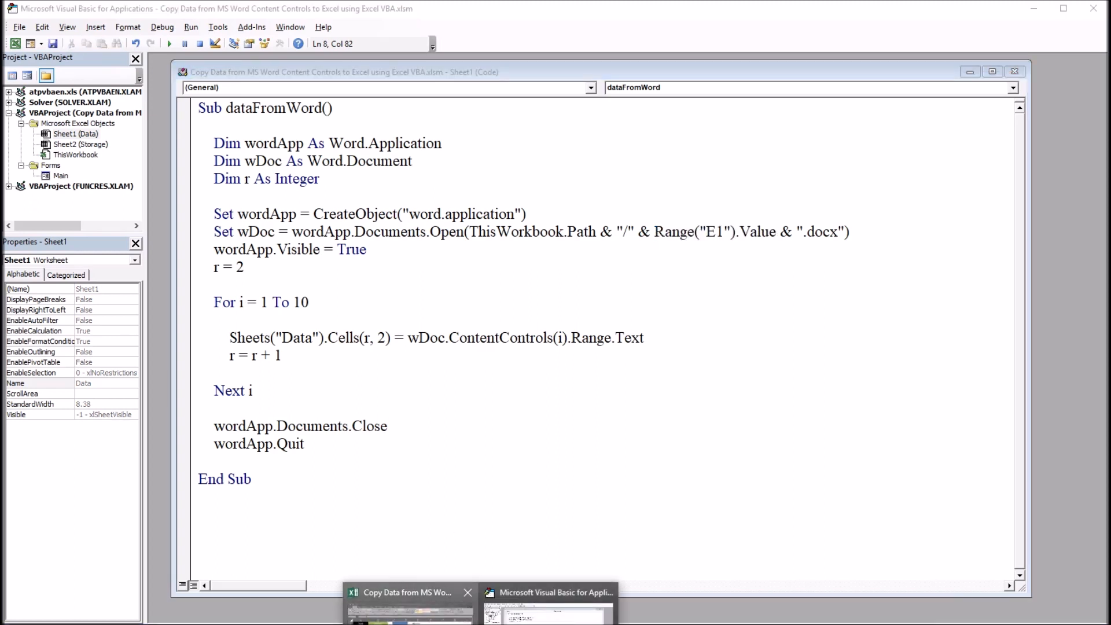
left_click(407, 592)
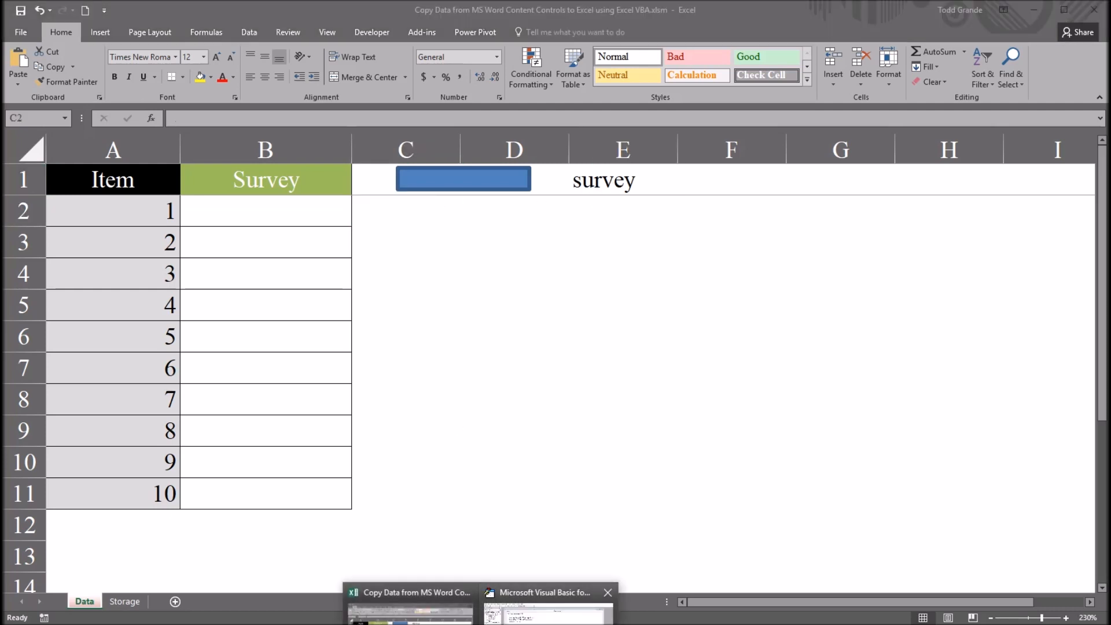
left_click(546, 591)
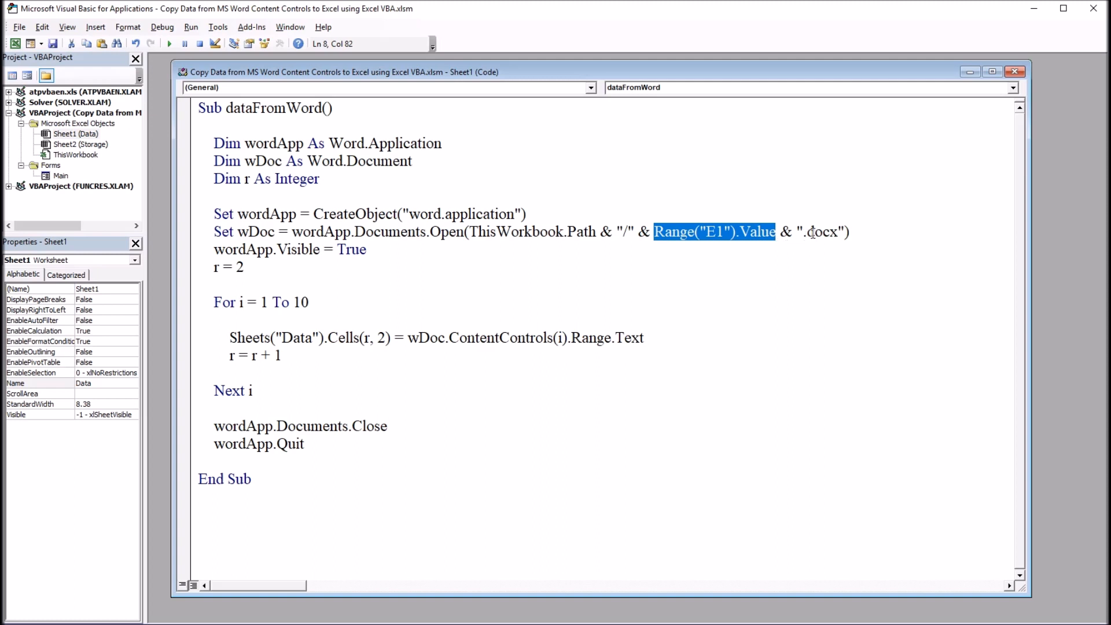
left_click(838, 232)
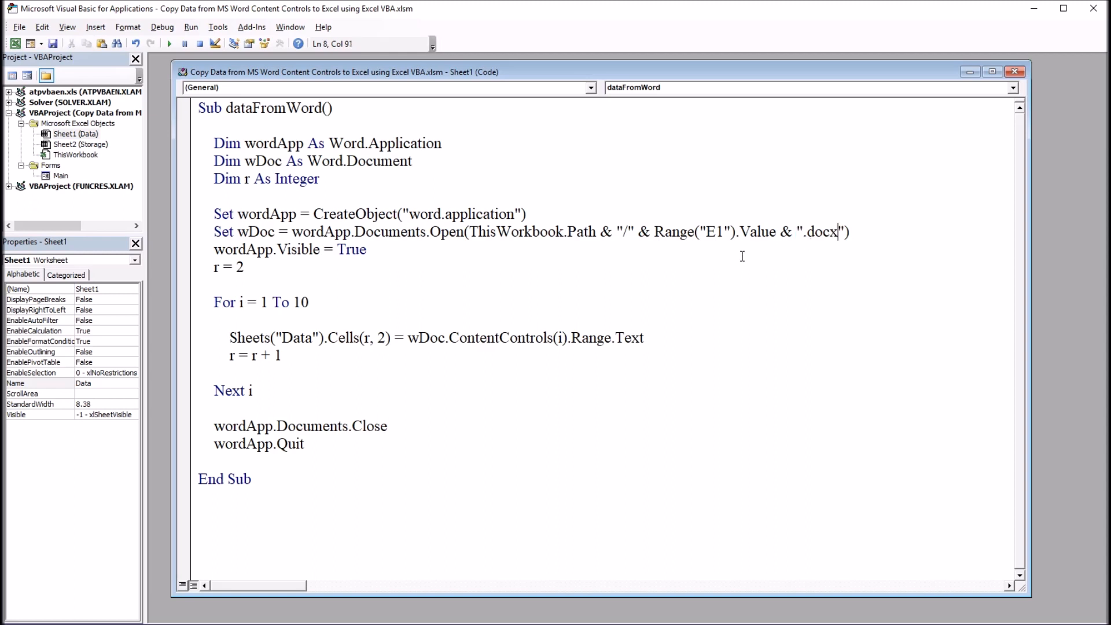
mouse_move(753, 244)
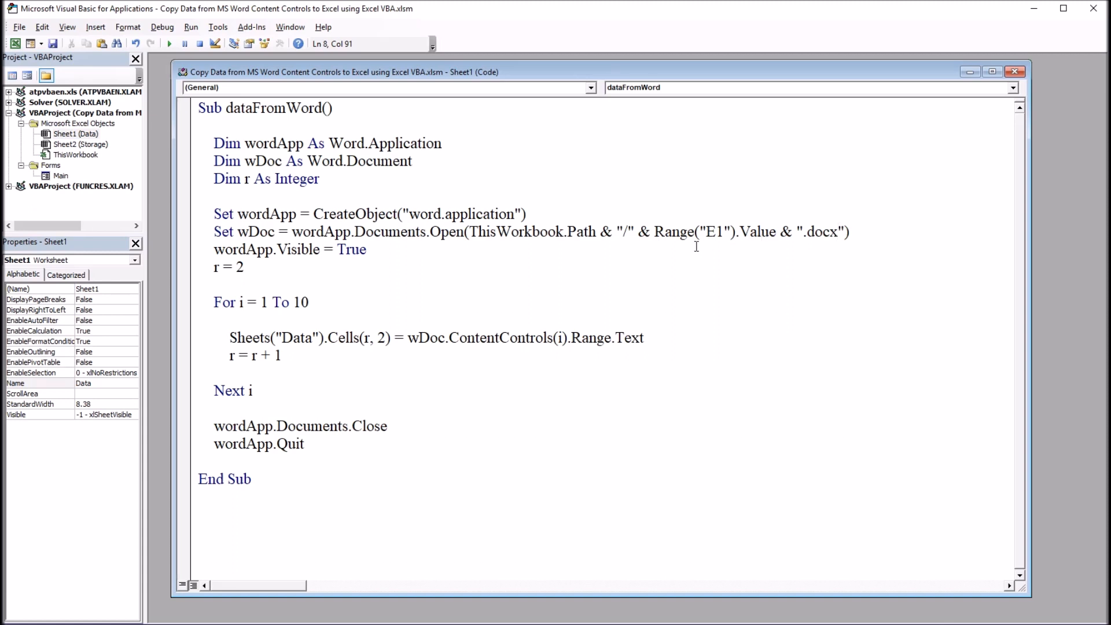
mouse_move(719, 242)
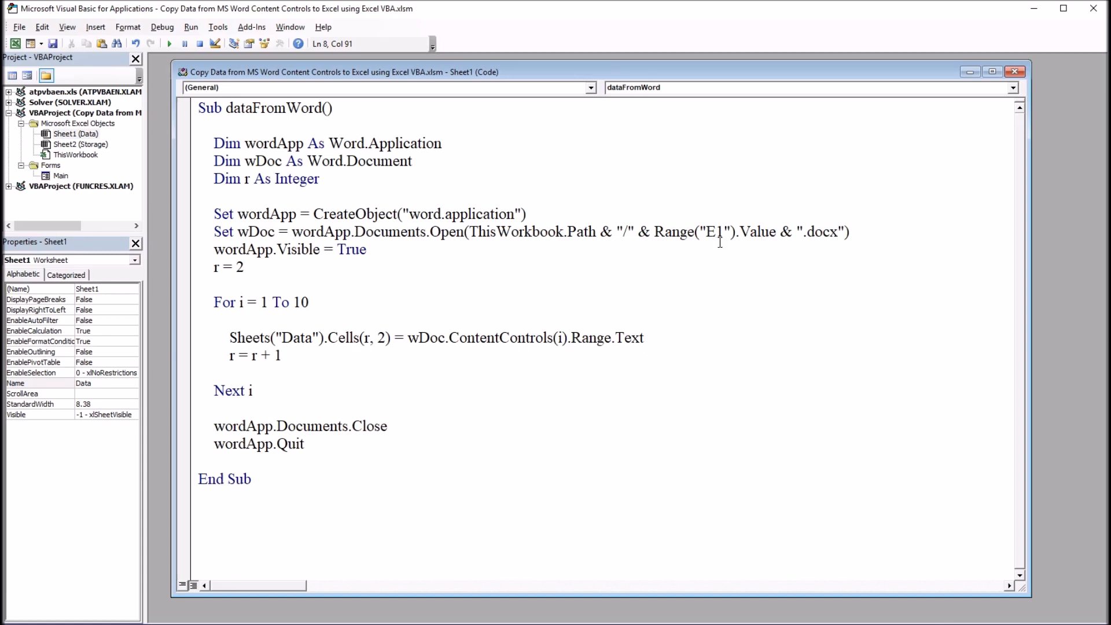
mouse_move(745, 247)
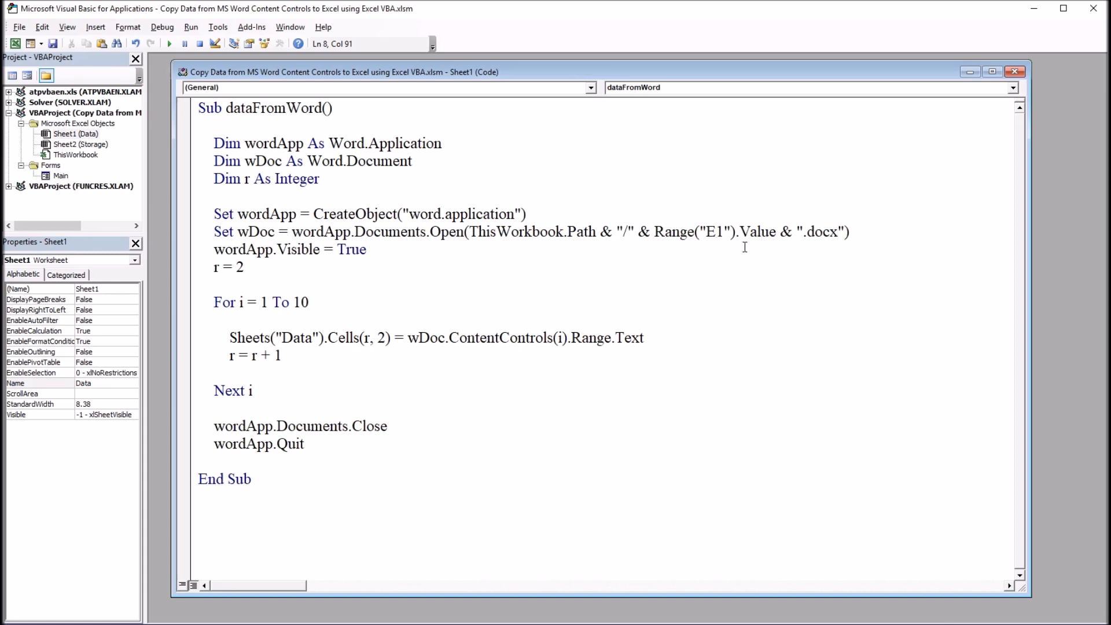
mouse_move(731, 252)
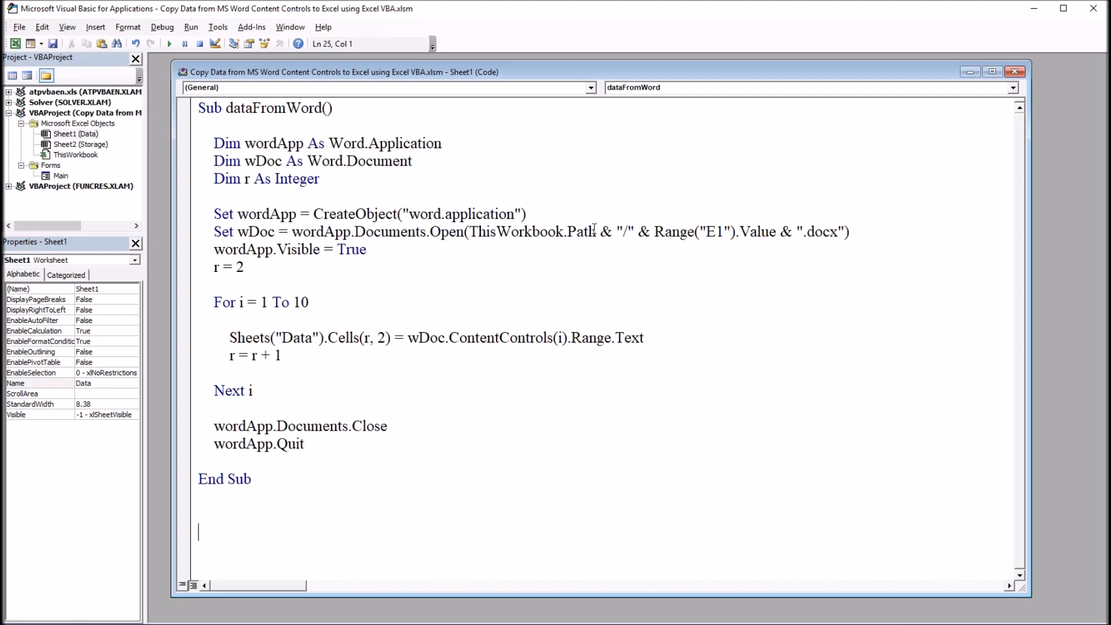
double_click(530, 232)
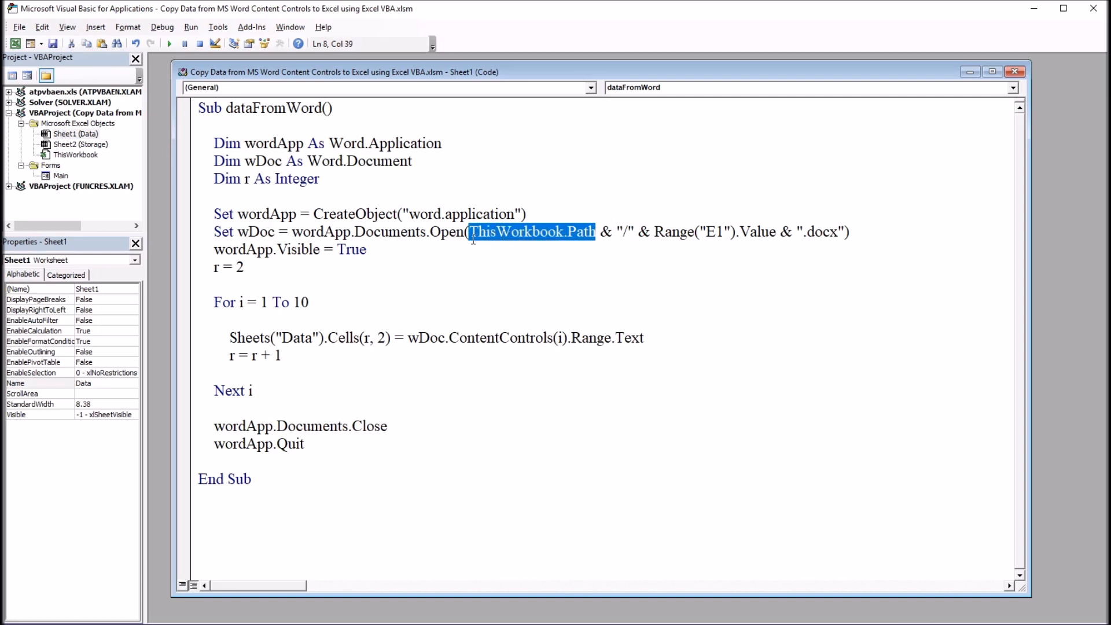
mouse_move(499, 254)
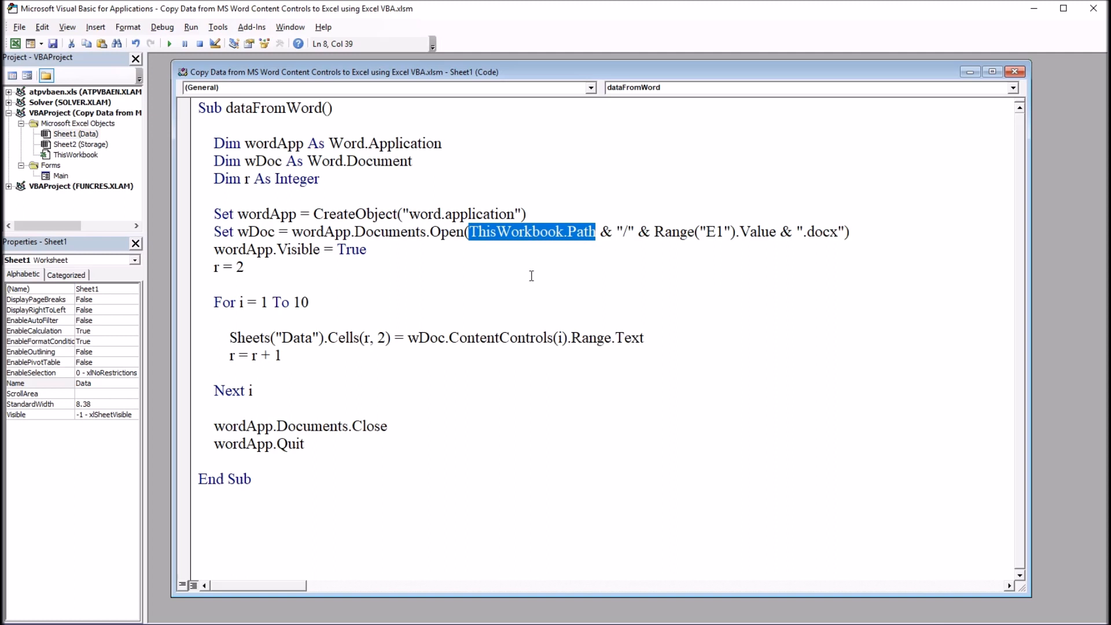
mouse_move(482, 264)
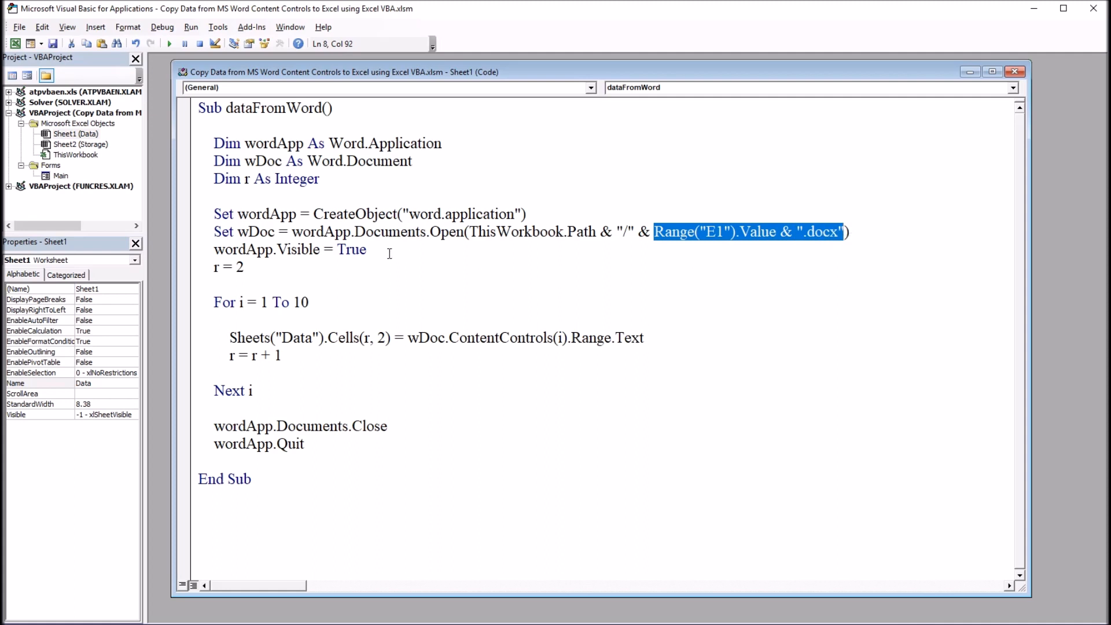
left_click(276, 249)
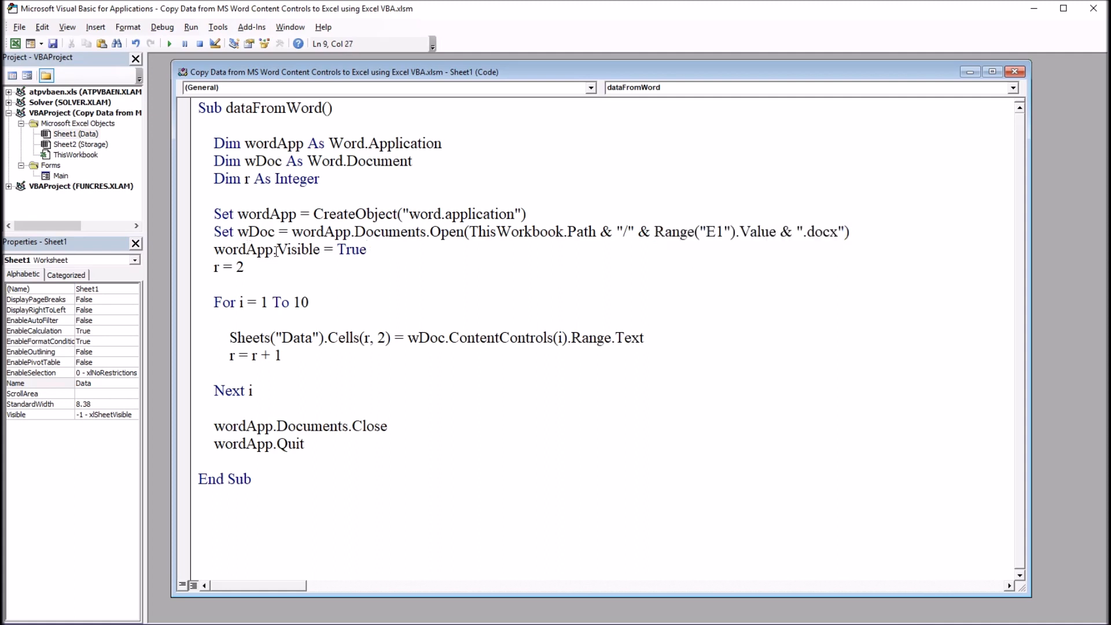
triple_click(290, 249)
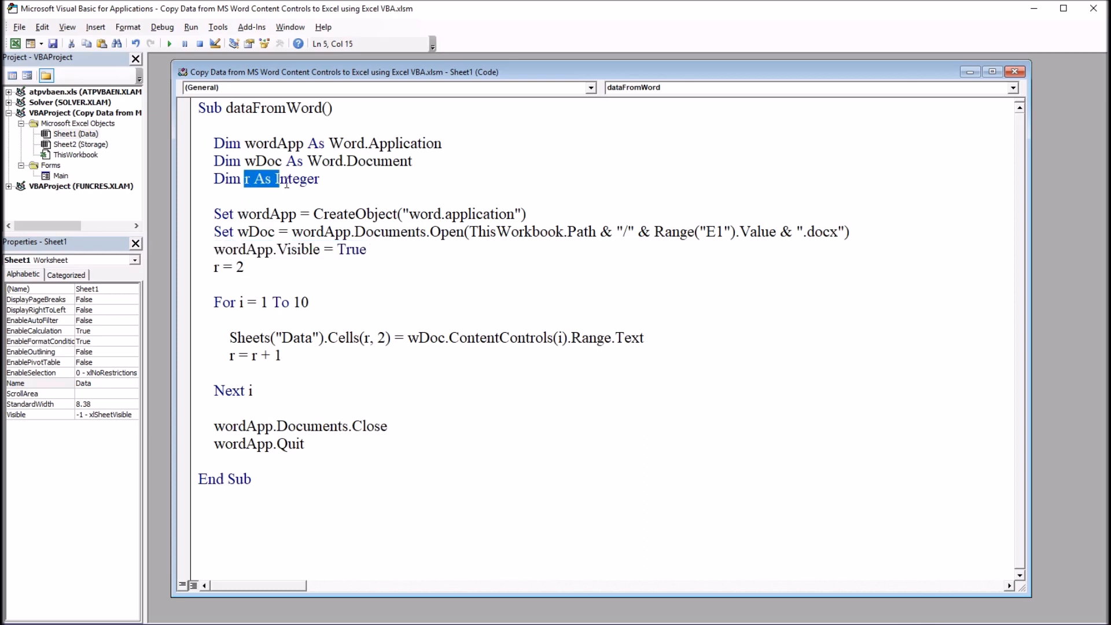
left_click(228, 268)
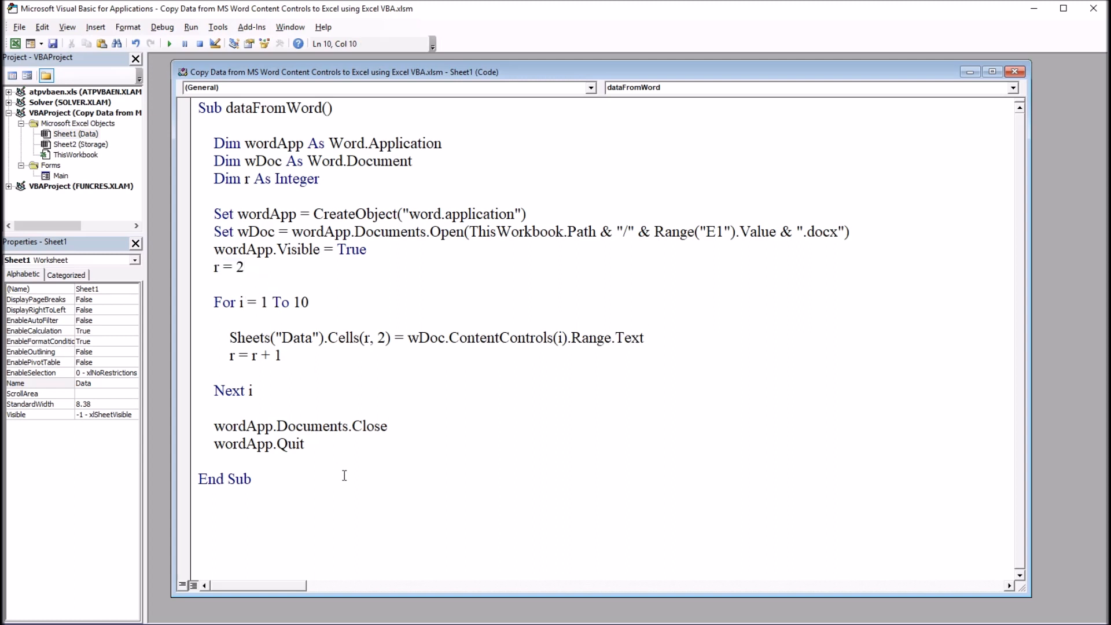
left_click(199, 533)
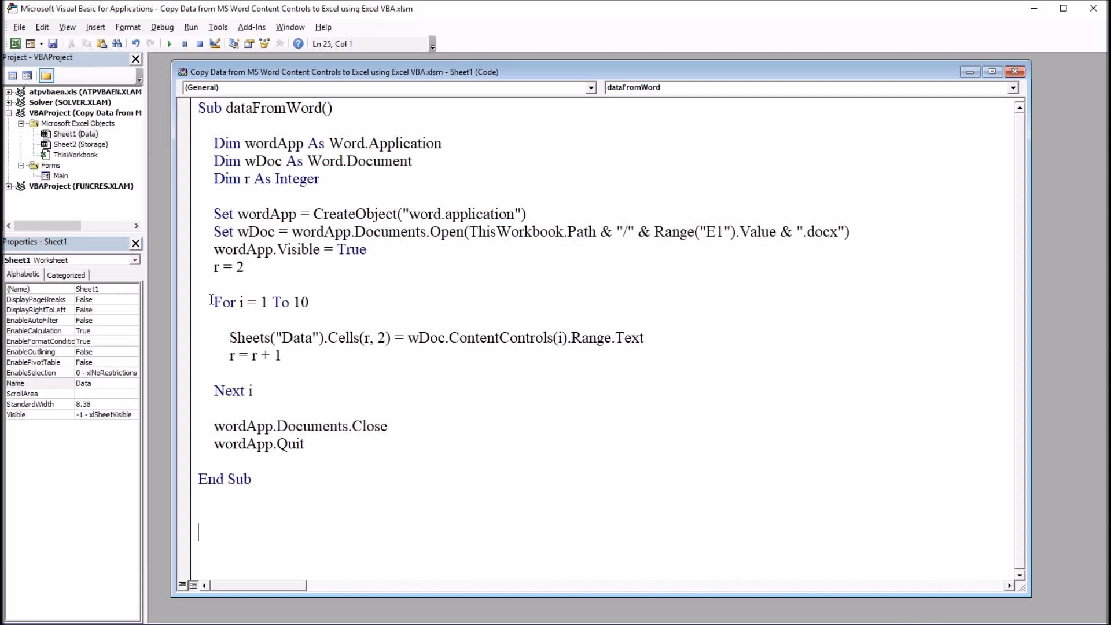
left_click_drag(213, 302, 283, 303)
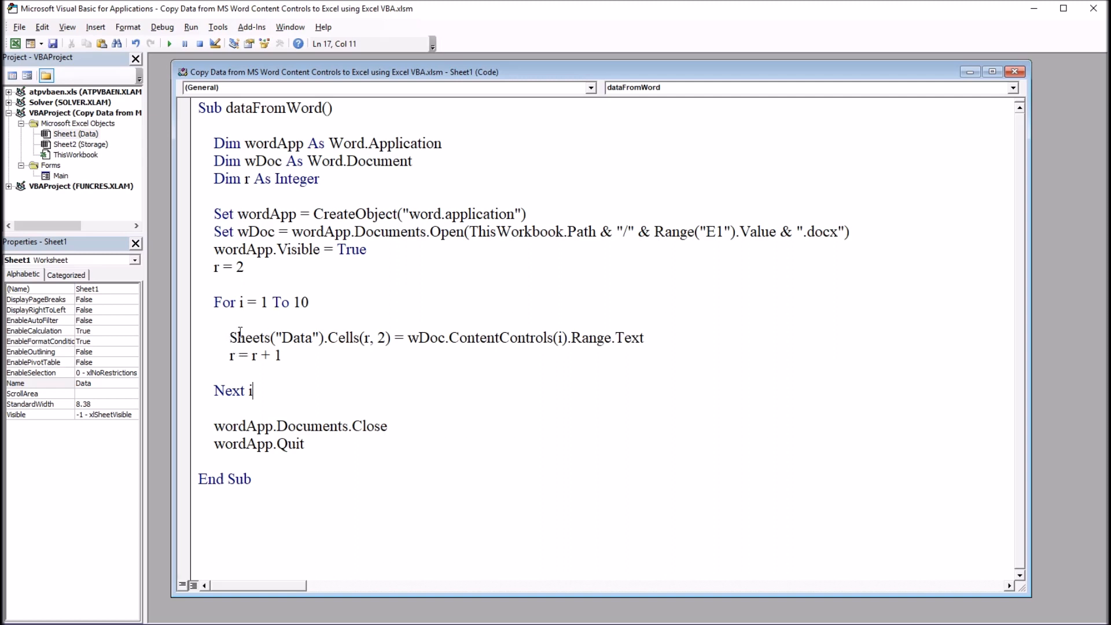
left_click_drag(228, 337, 280, 355)
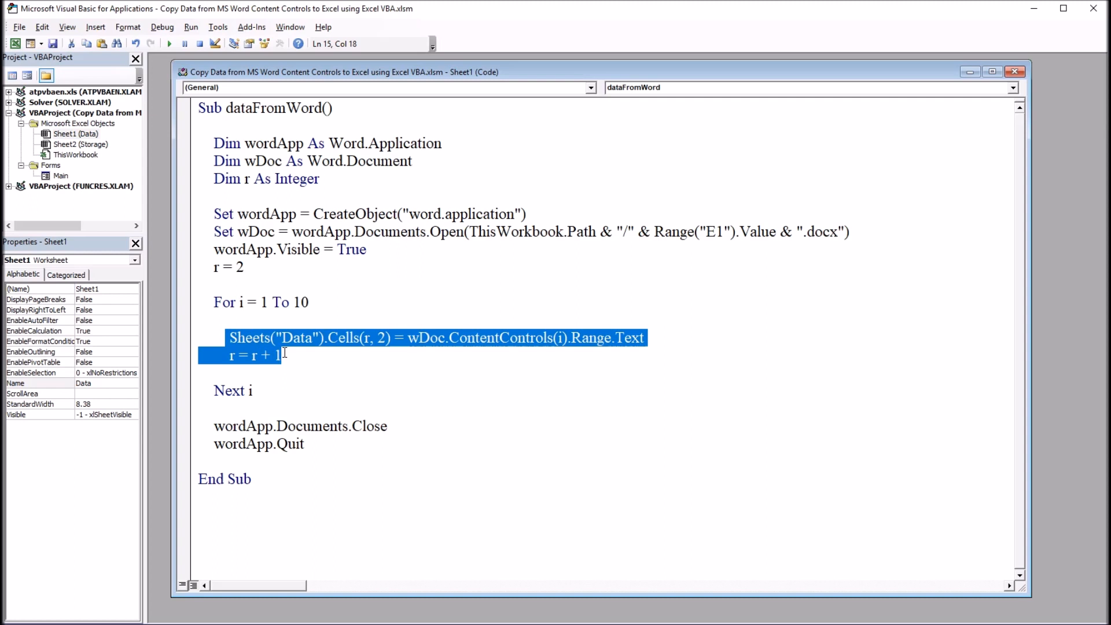
left_click(308, 337)
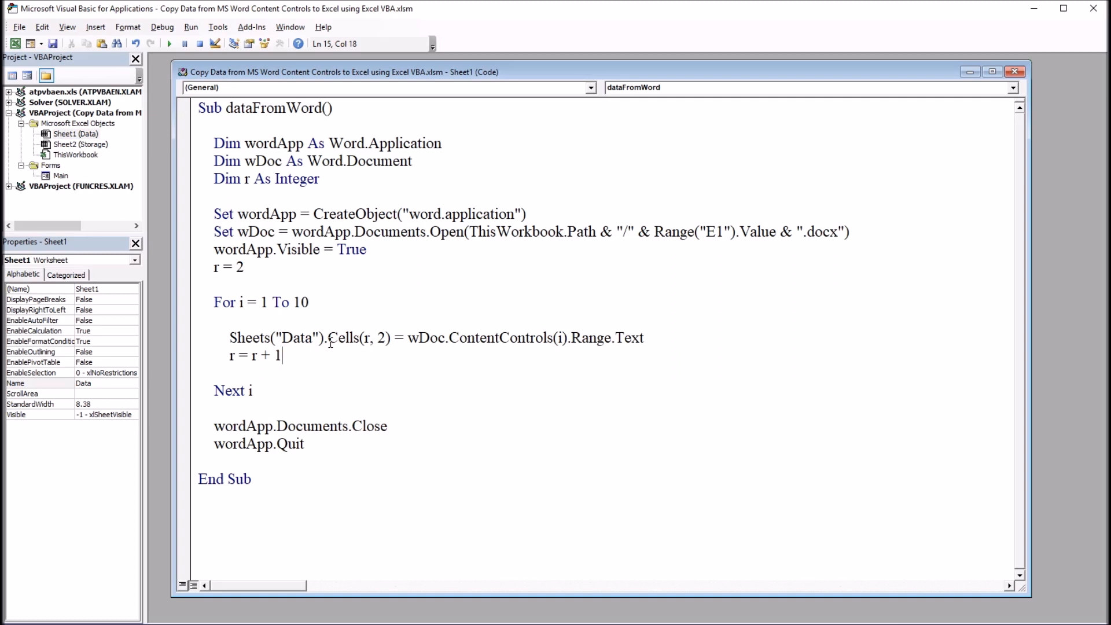
double_click(358, 337)
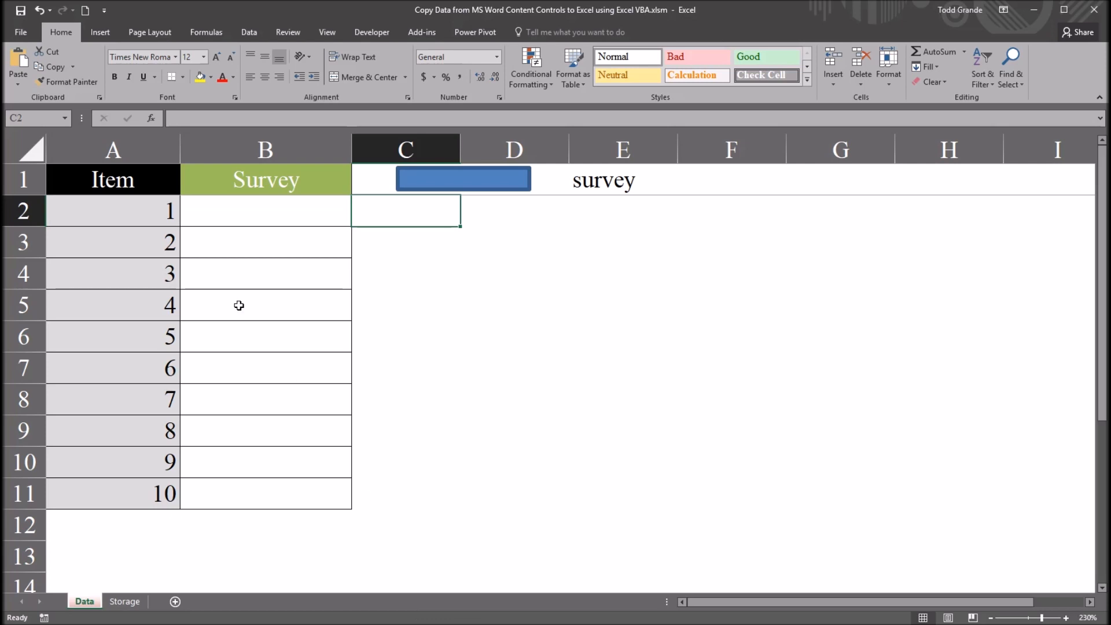
left_click(265, 211)
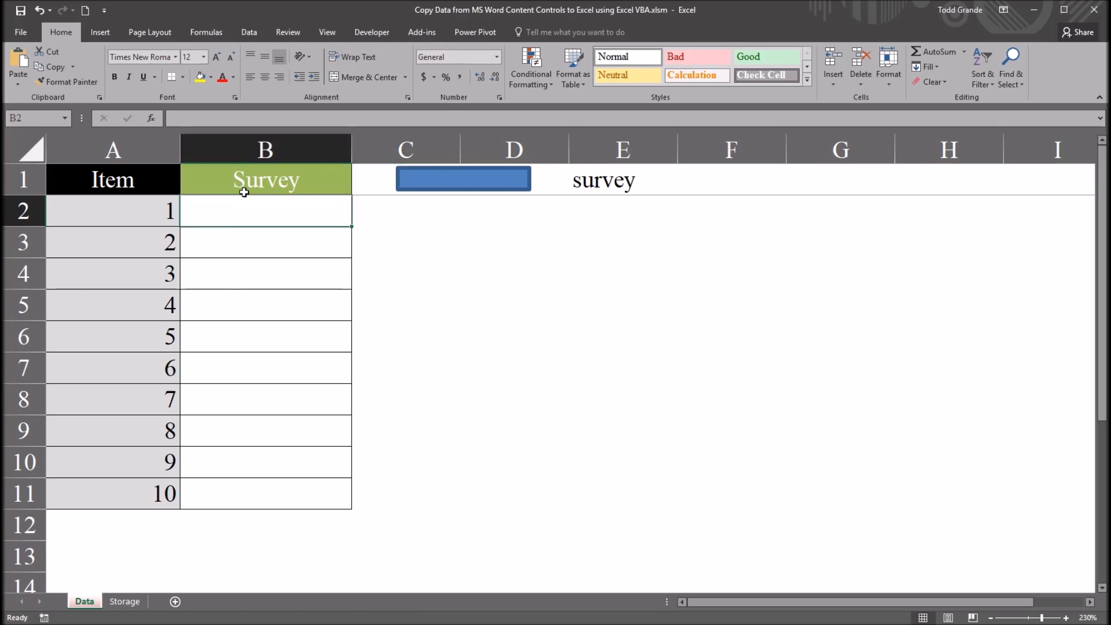
mouse_move(229, 207)
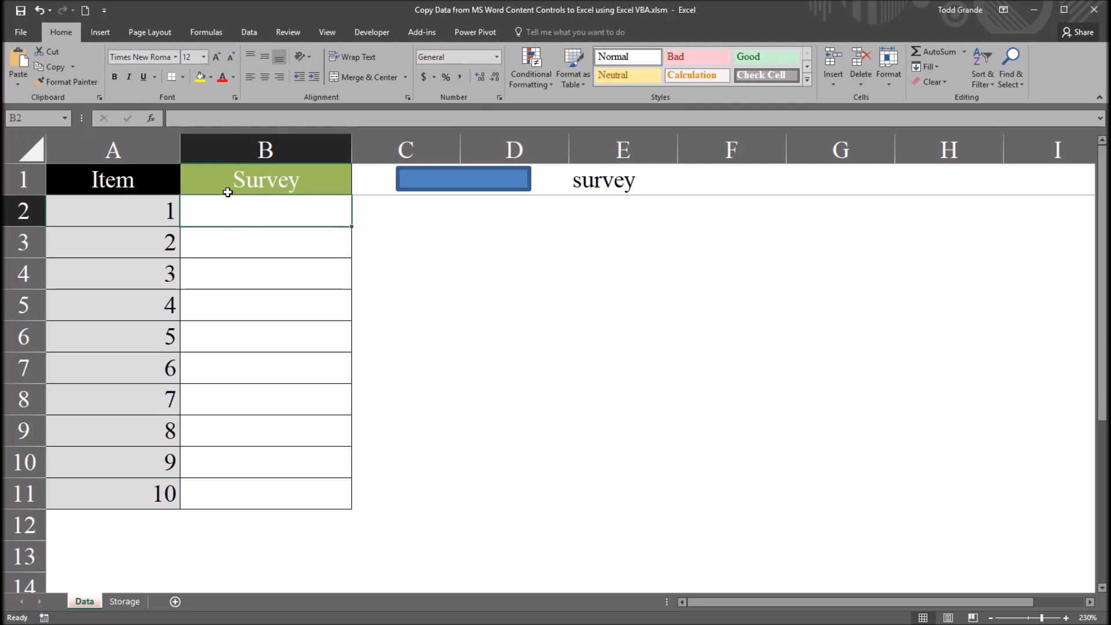
mouse_move(270, 284)
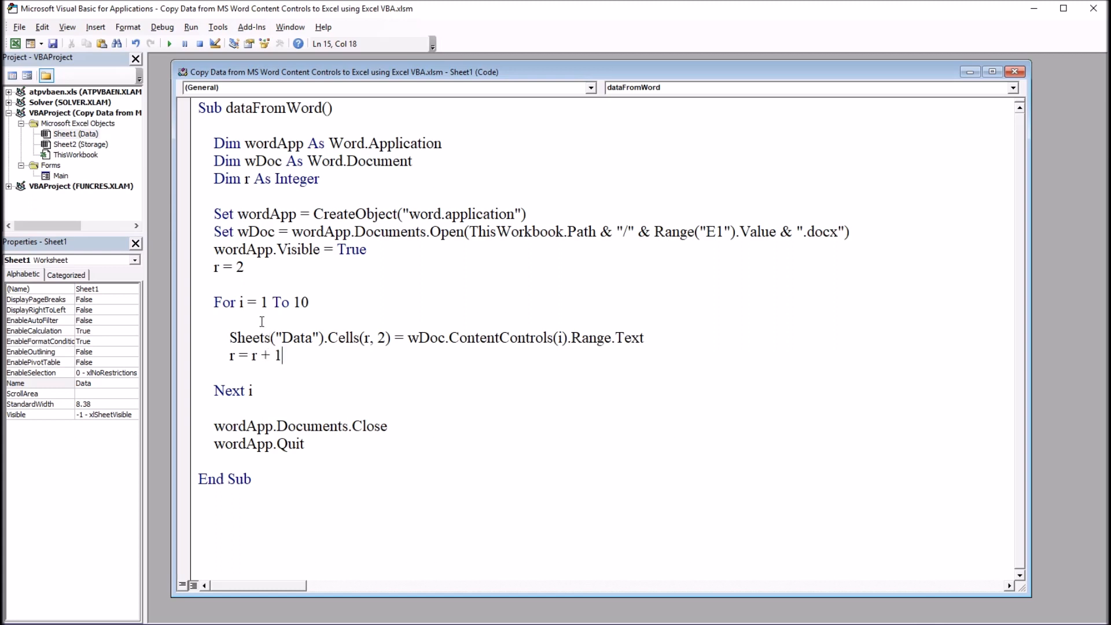
left_click_drag(261, 302, 310, 302)
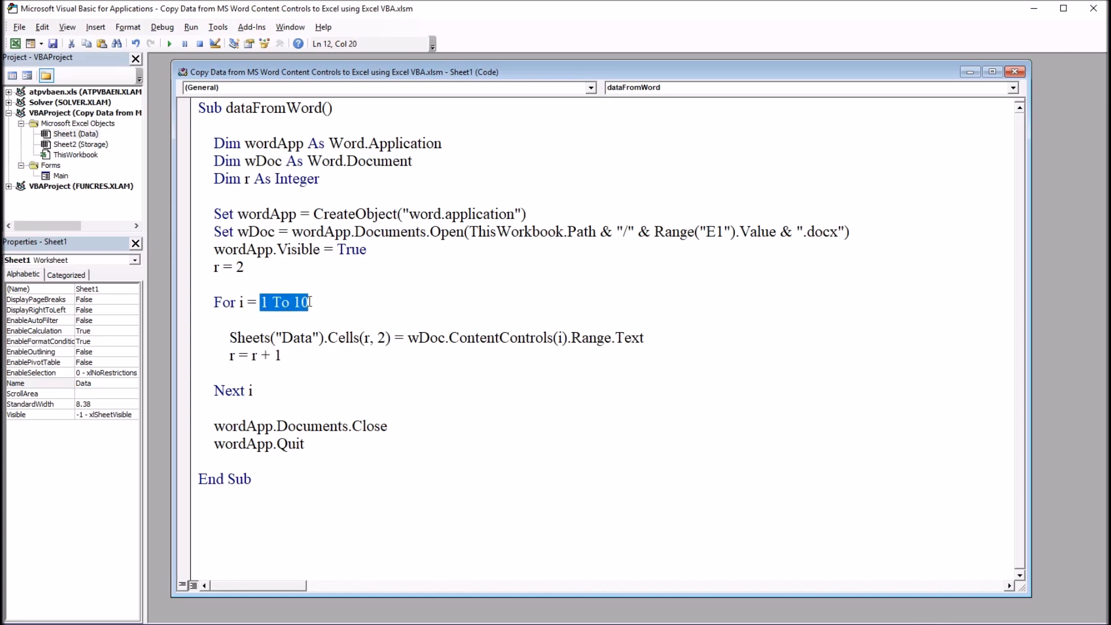
double_click(265, 355)
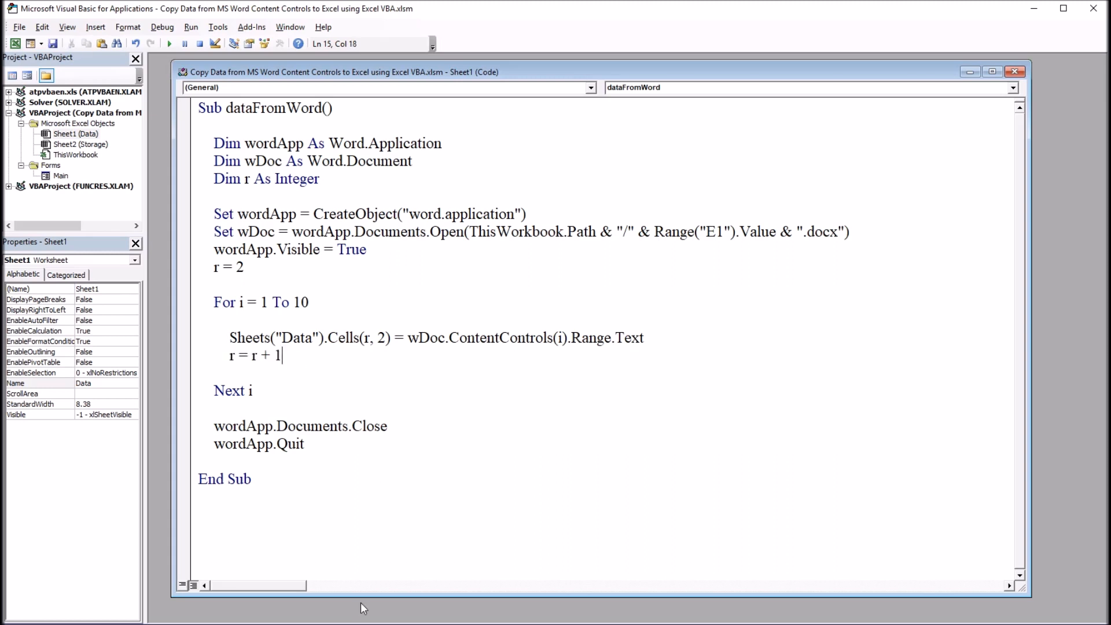
left_click(305, 380)
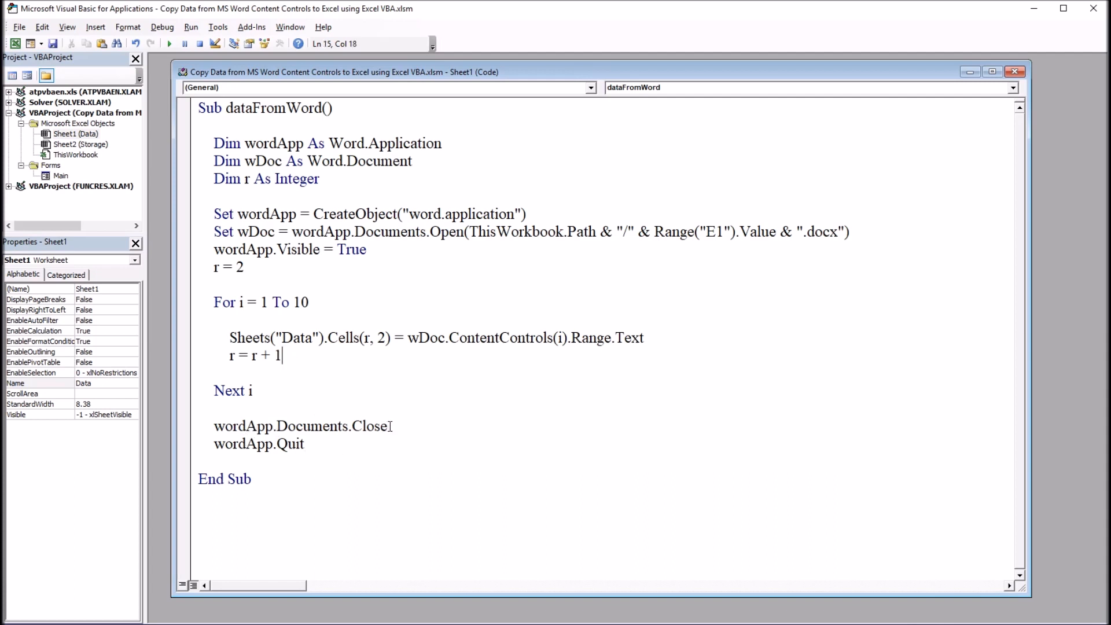
triple_click(299, 426)
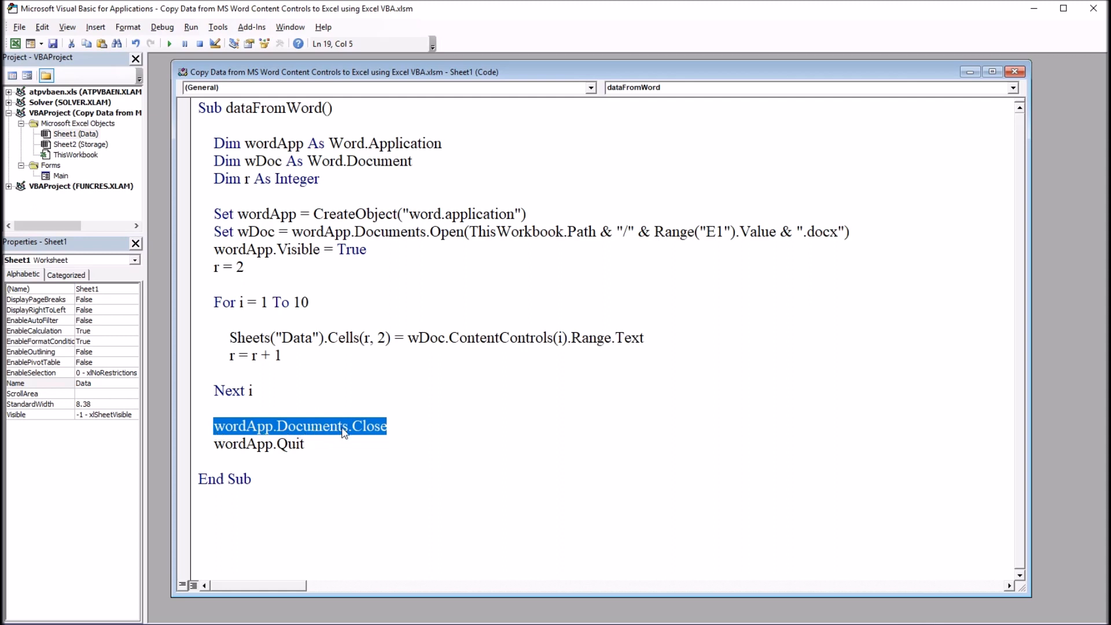
left_click(387, 426)
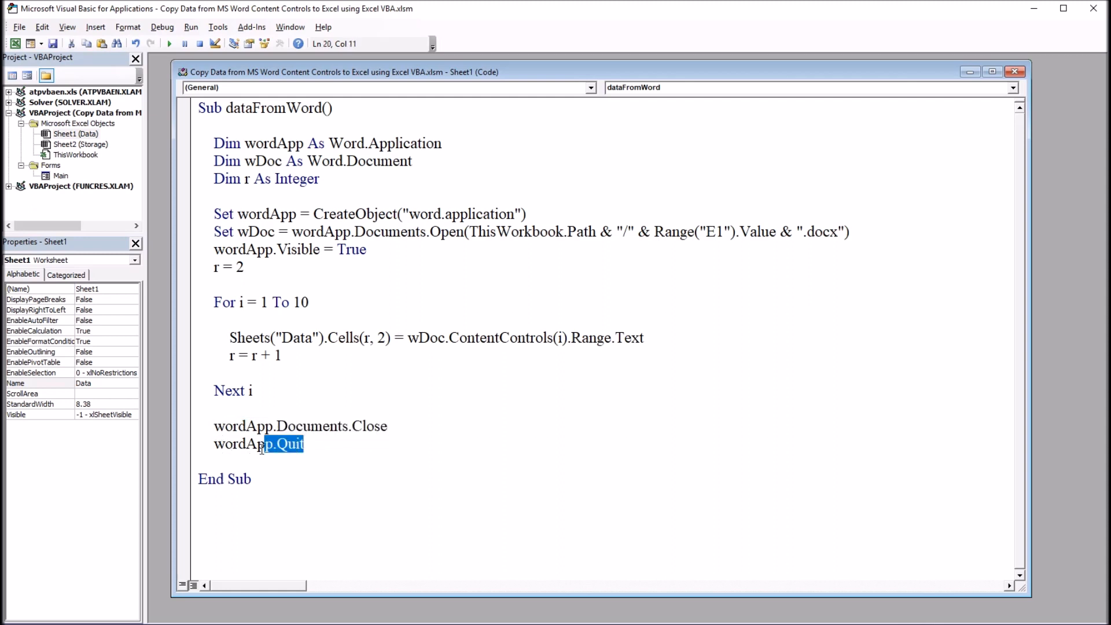
left_click(327, 444)
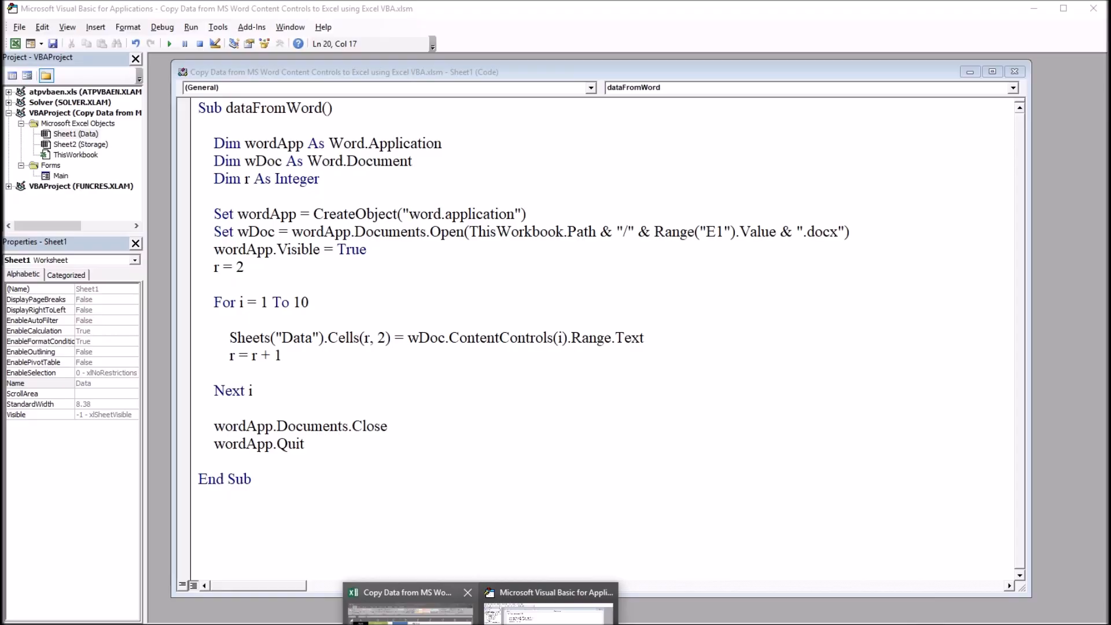
- Assign the Sheet1.dataFromWord macro to the blue rectangle via Assign Macro
left_click(408, 592)
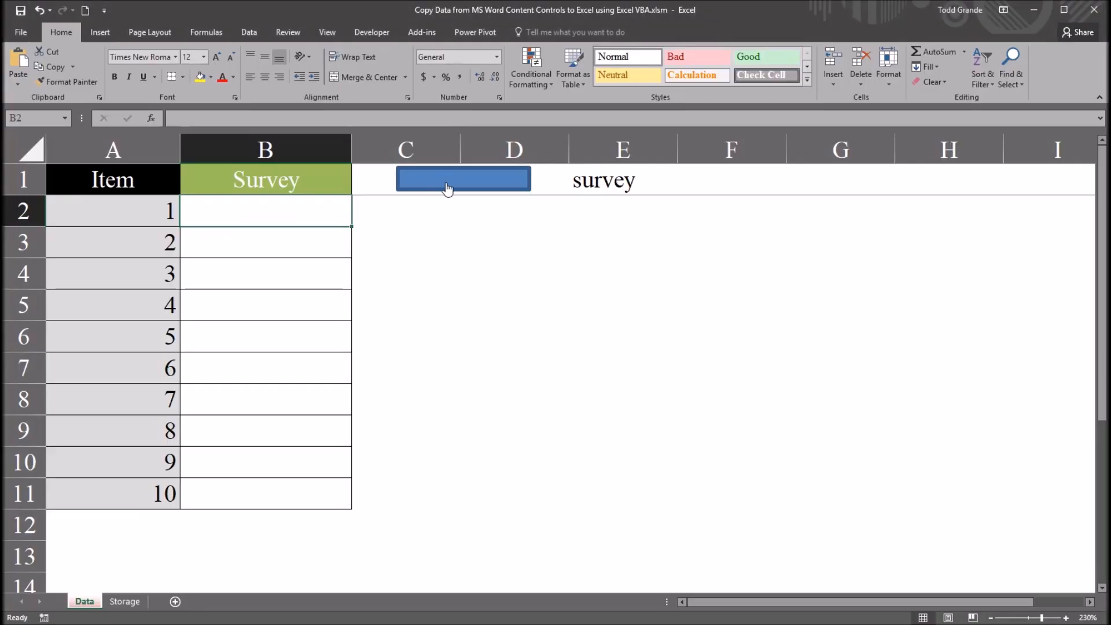
right_click(463, 178)
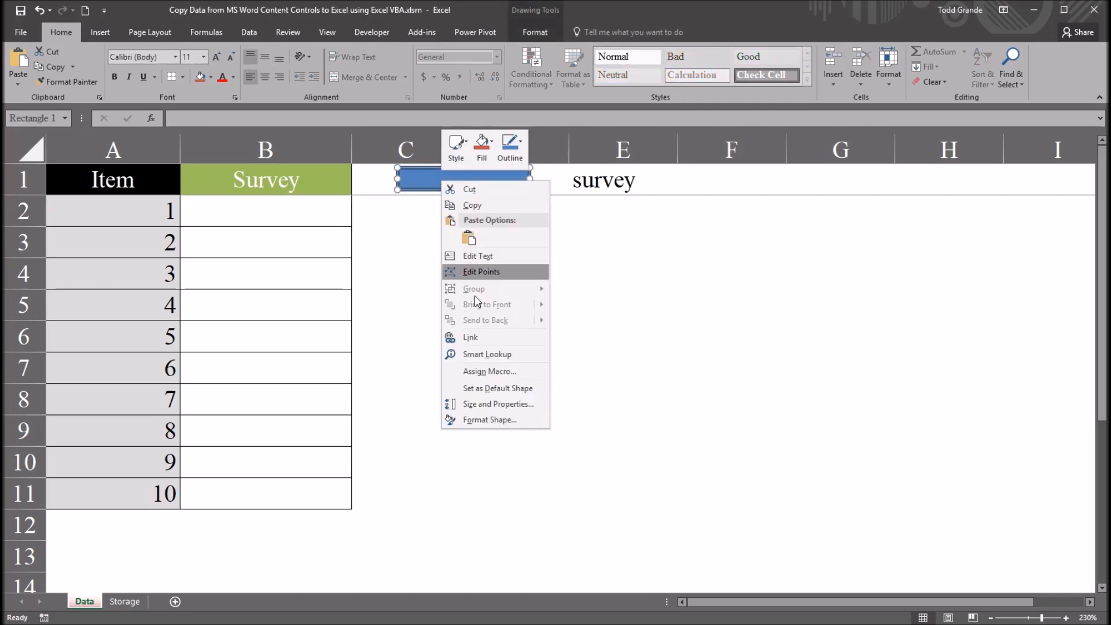
left_click(489, 370)
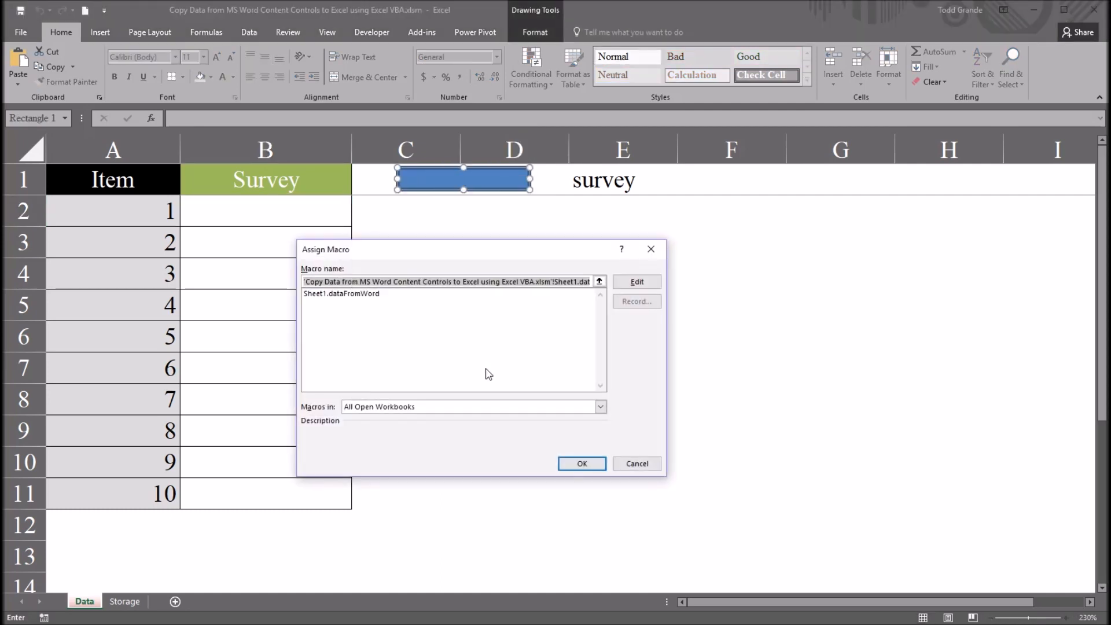
mouse_move(323, 303)
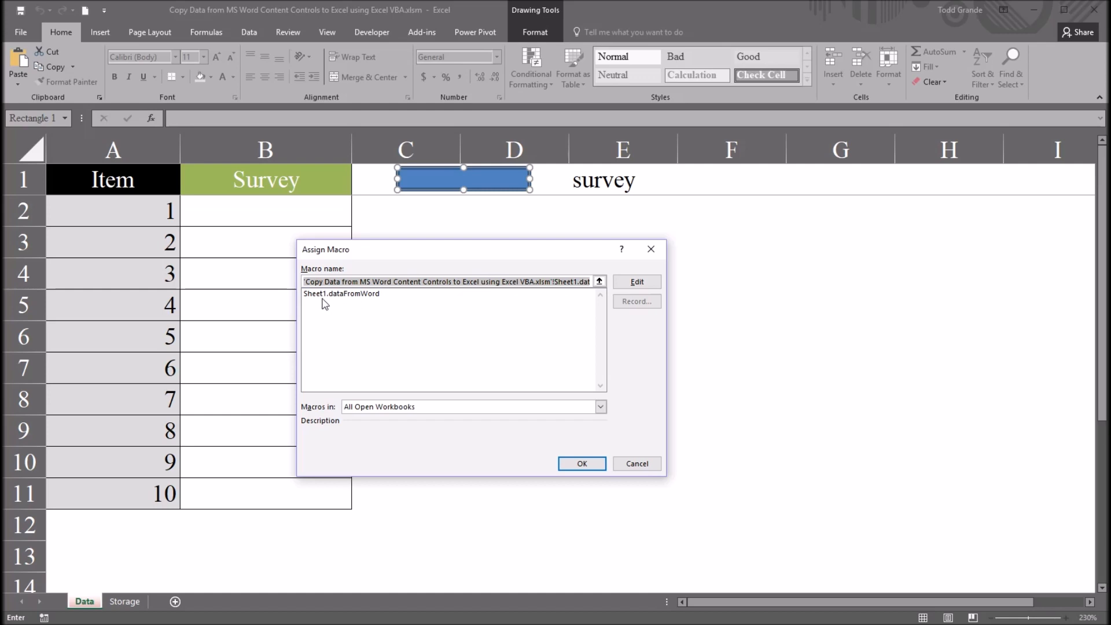
mouse_move(367, 301)
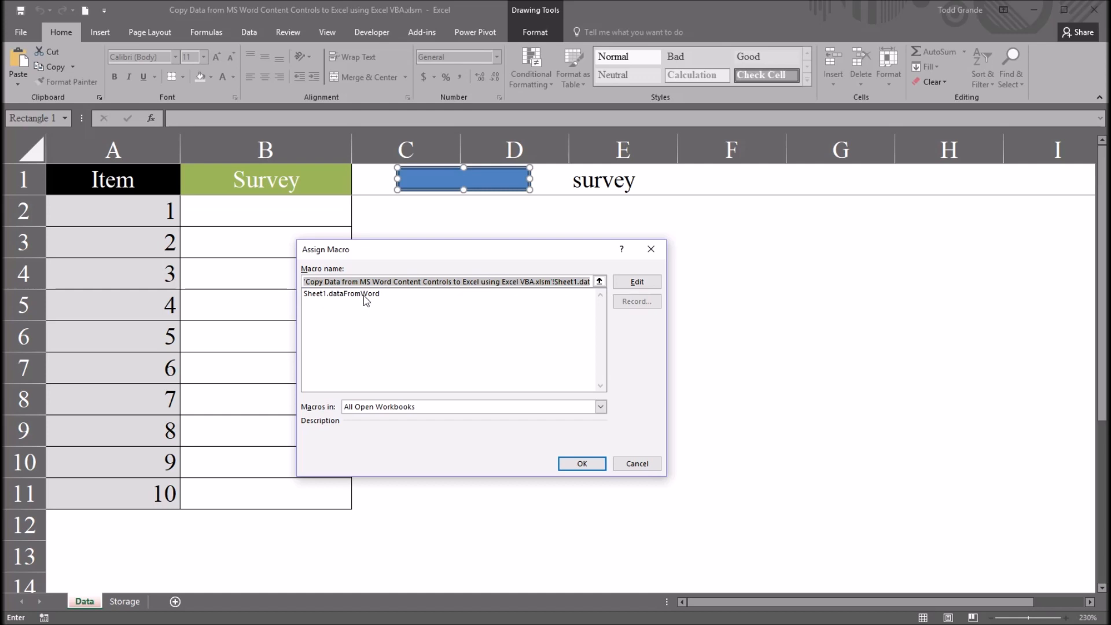
mouse_move(354, 302)
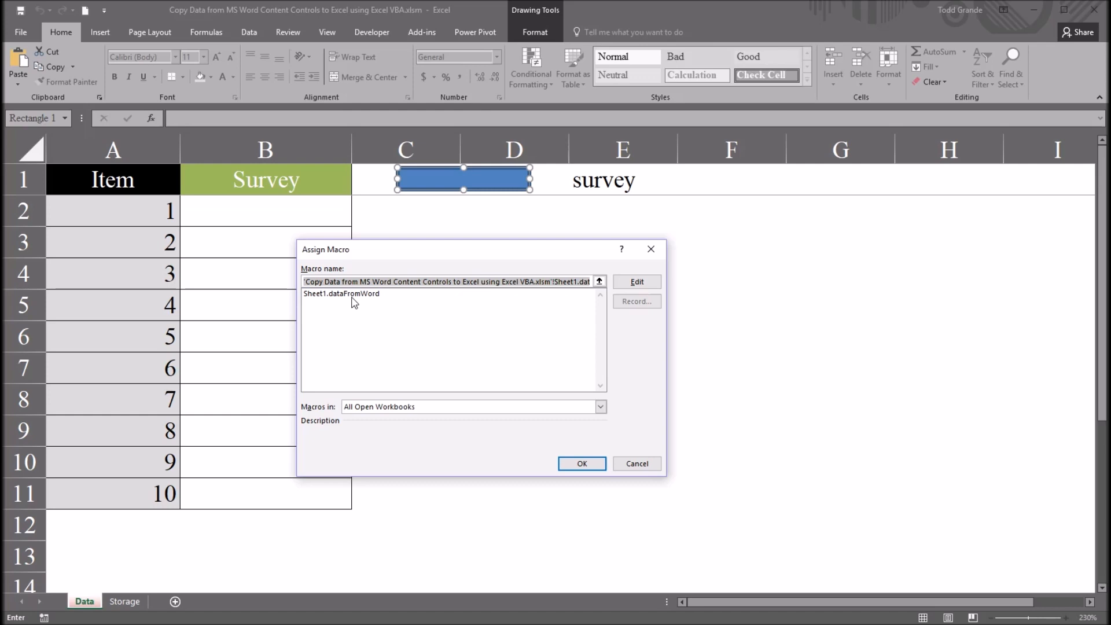
mouse_move(356, 303)
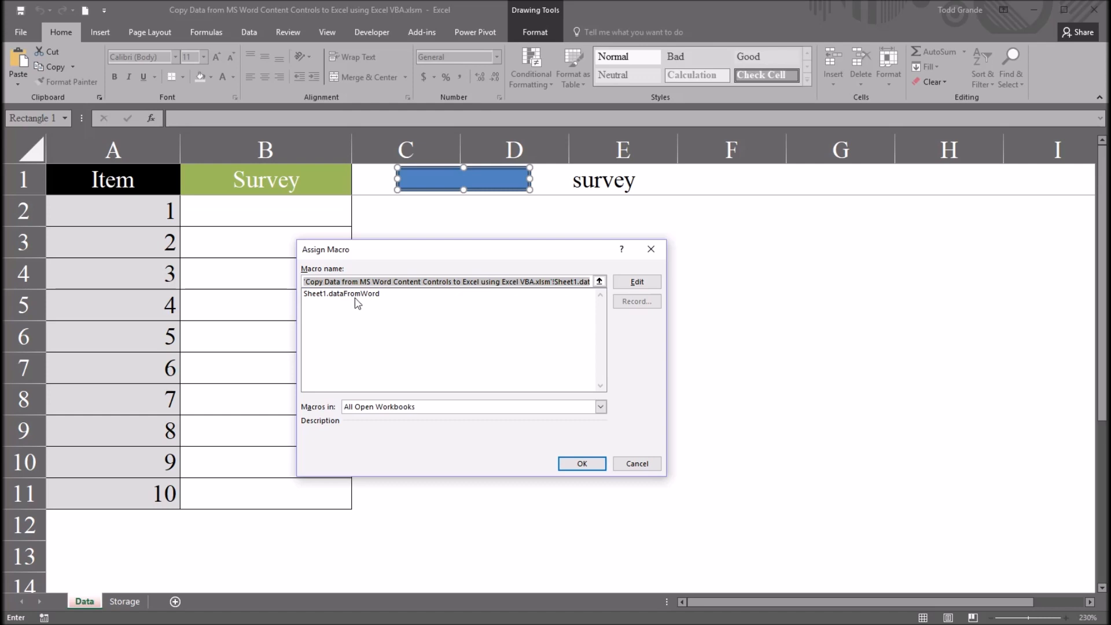
left_click(340, 293)
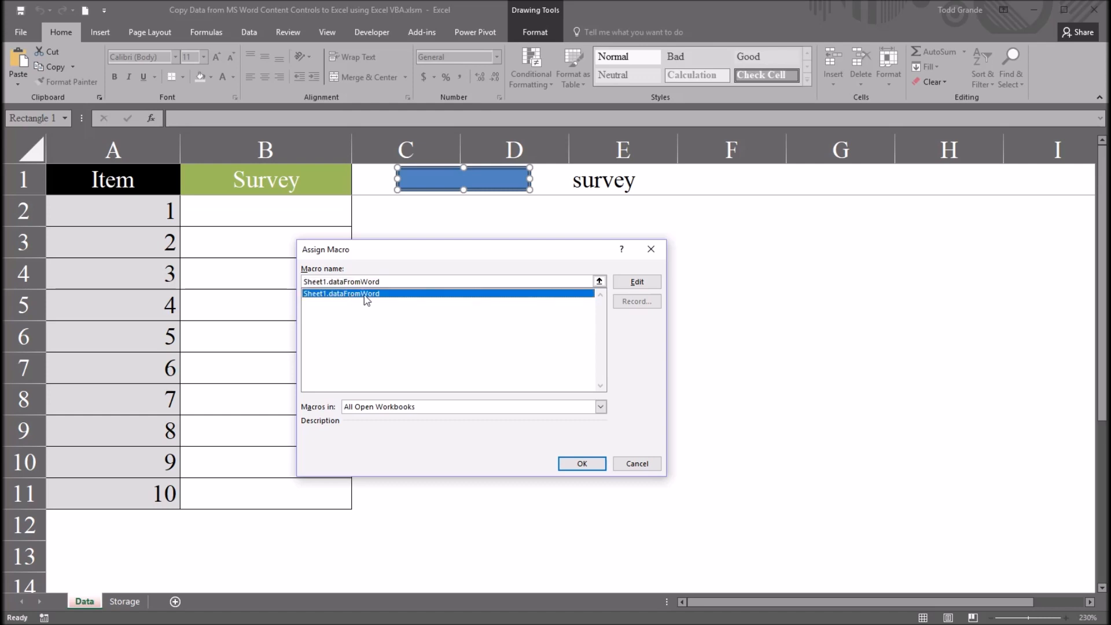
left_click(580, 463)
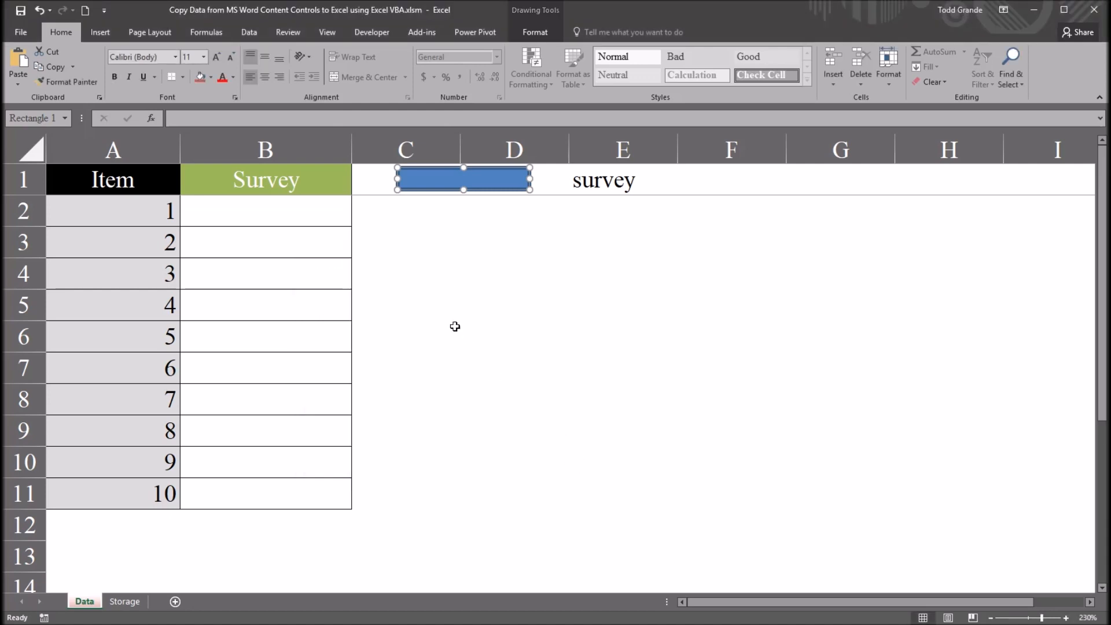
- Run the macro from the rectangle and check the imported answers in B2:B11
left_click(407, 273)
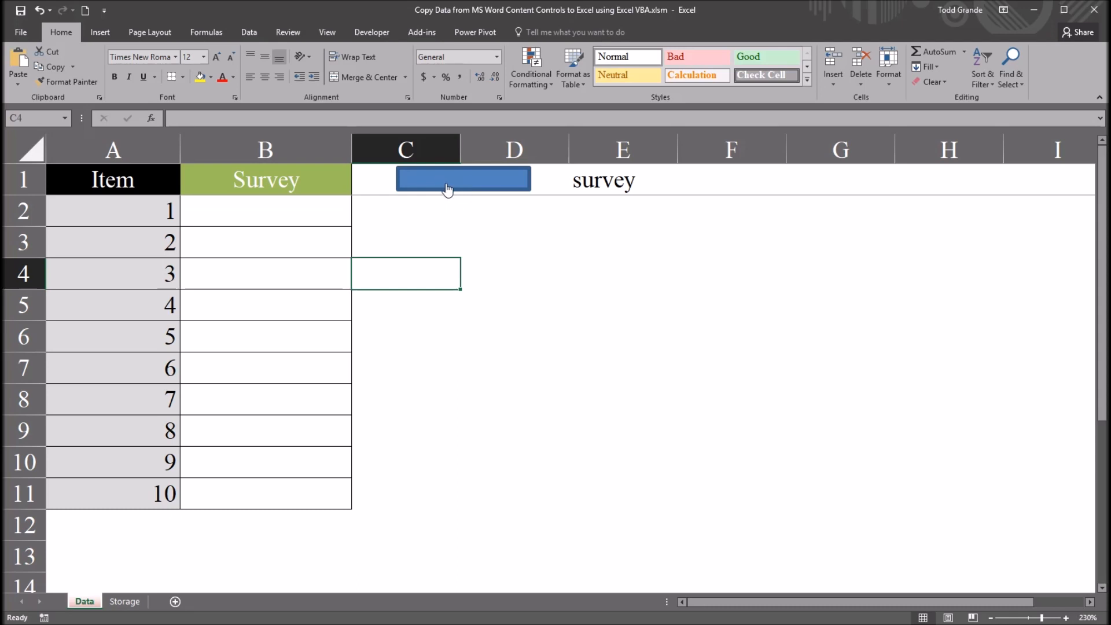
mouse_move(394, 218)
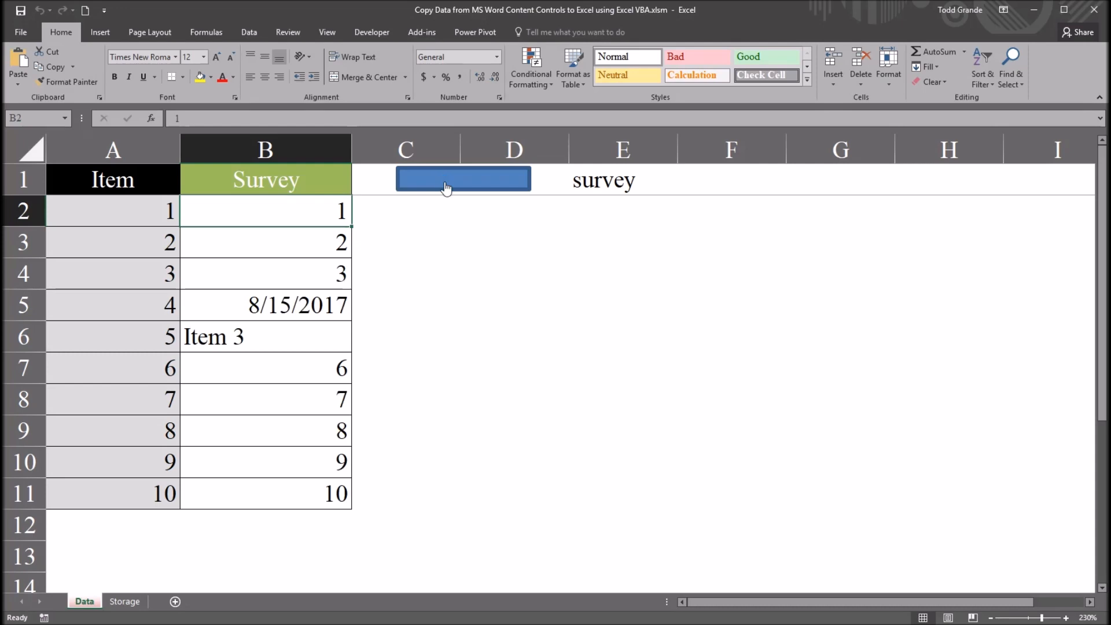
mouse_move(372, 220)
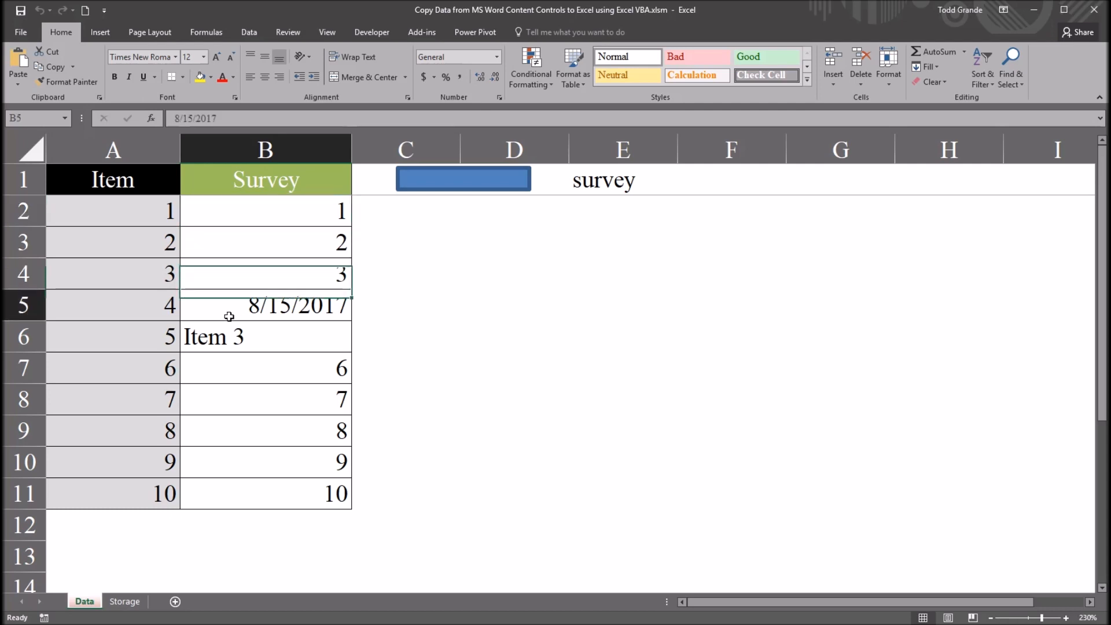
left_click(265, 336)
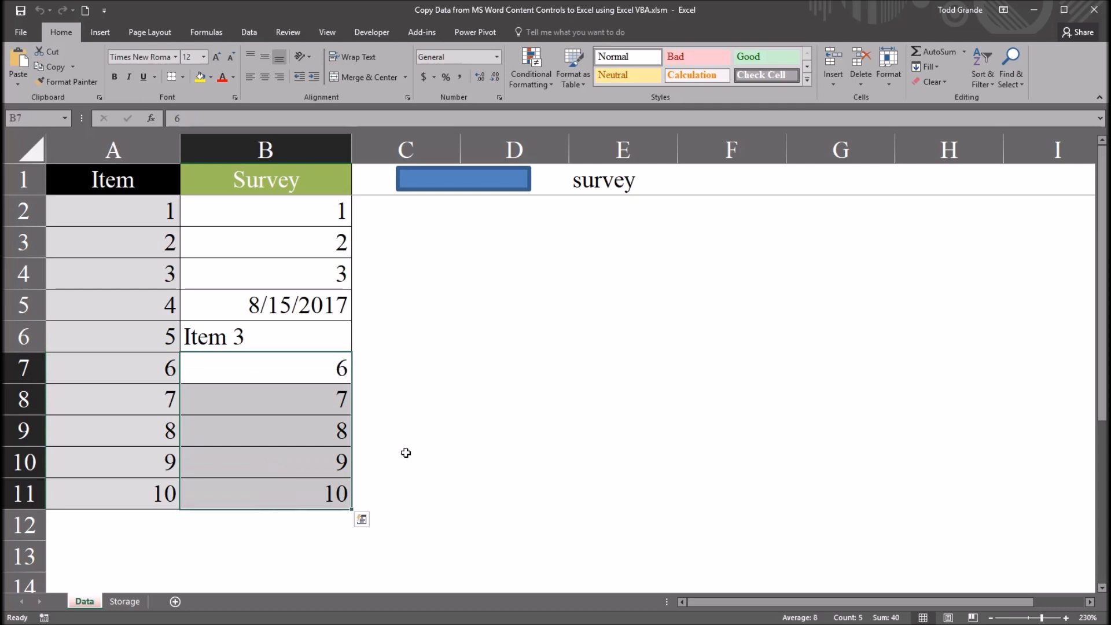
left_click(405, 494)
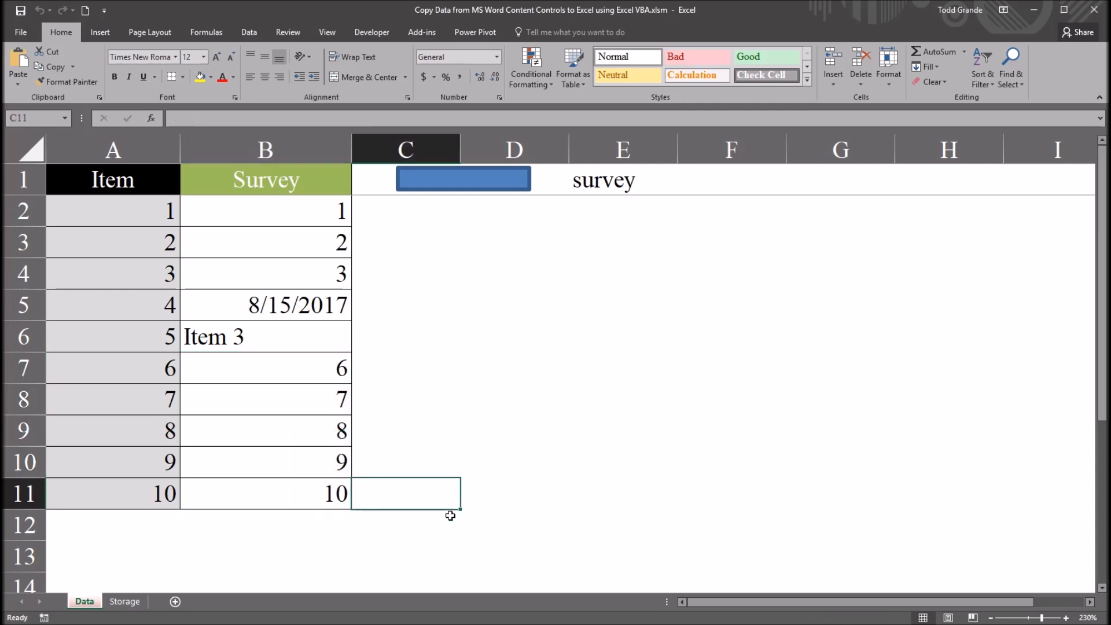